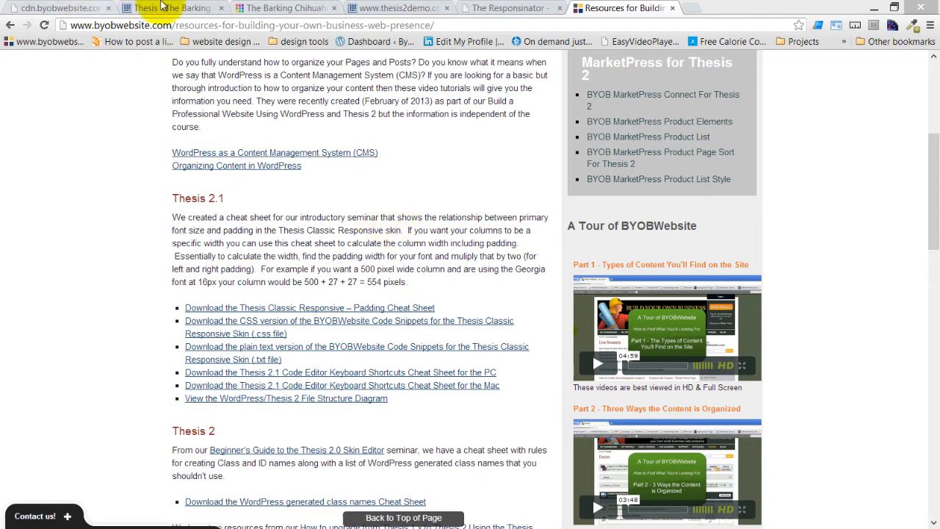
- Go to the Thesis admin page and launch the Skin Editor
{"action": "left_click", "coordinate": [283, 8]}
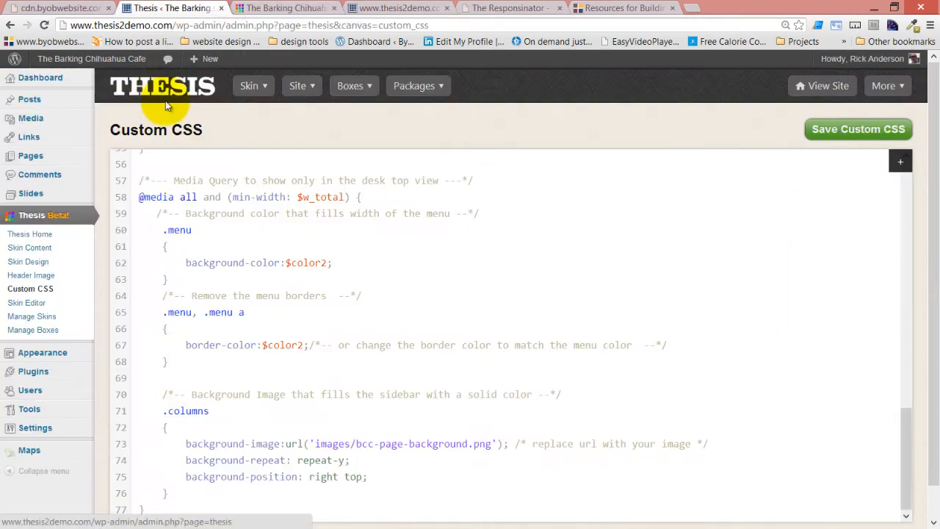
{"action": "left_click", "coordinate": [250, 86]}
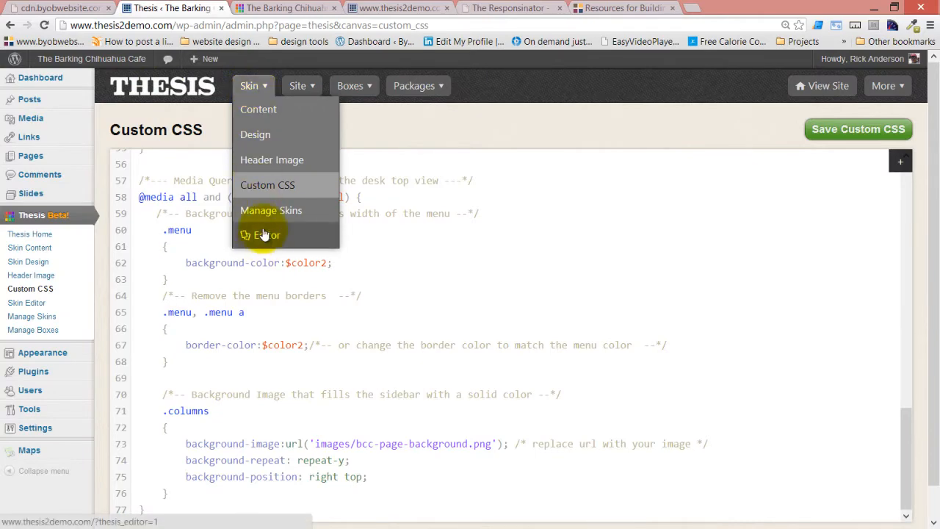
{"action": "left_click", "coordinate": [263, 235]}
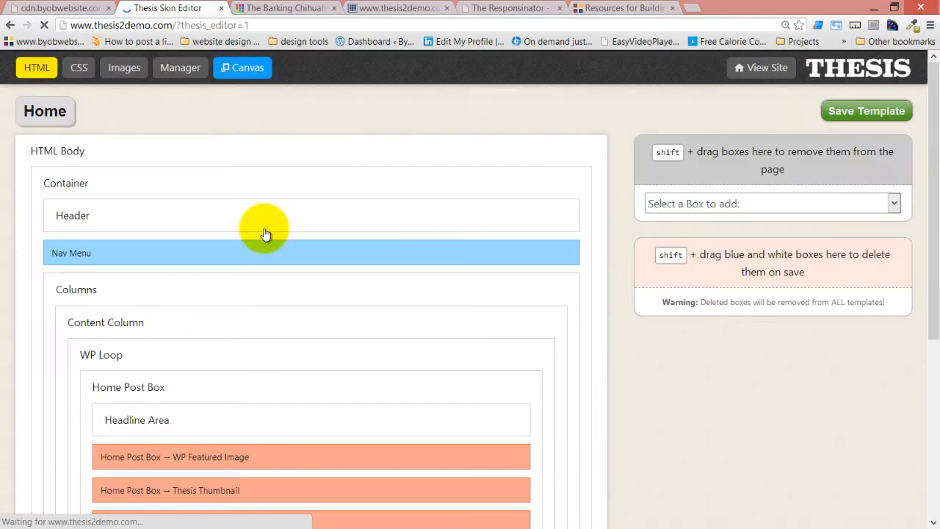
{"action": "mouse_move", "coordinate": [95, 150]}
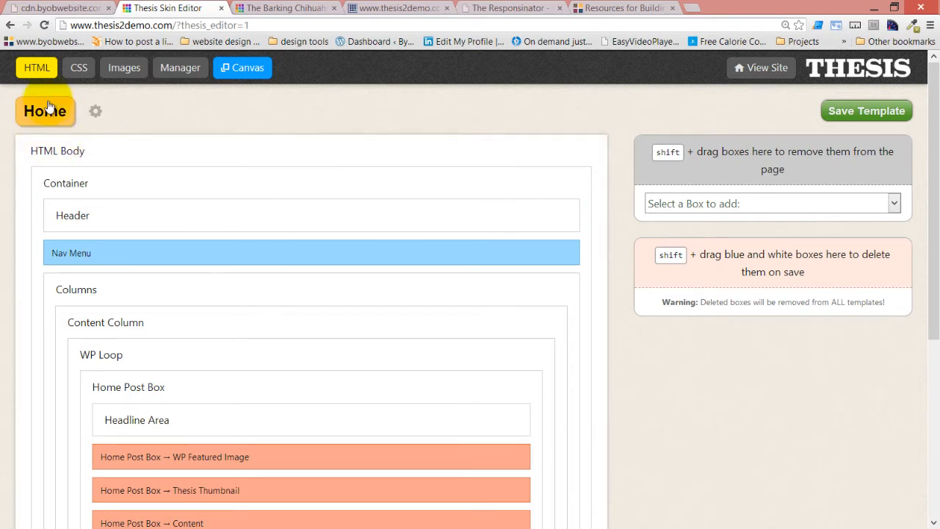
- Load the Front Page template from the Page templates list
{"action": "left_click", "coordinate": [46, 111]}
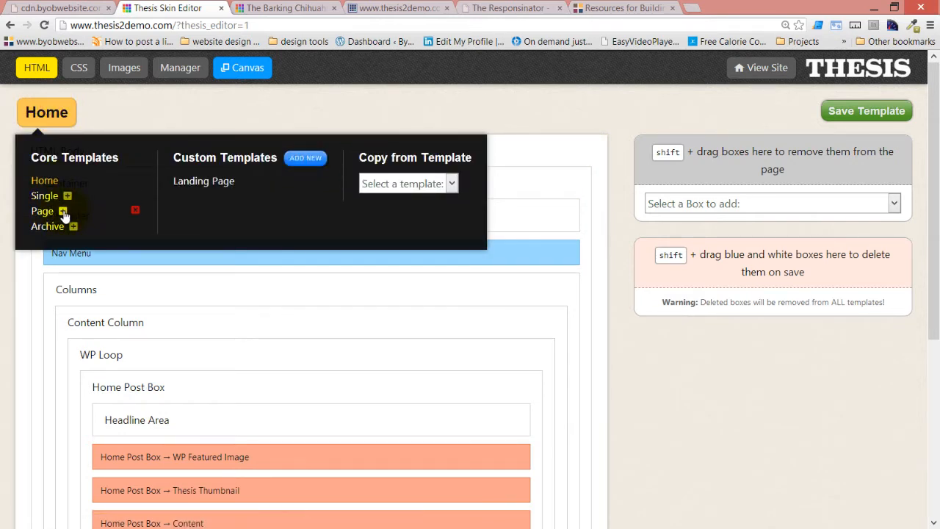
{"action": "left_click", "coordinate": [64, 211]}
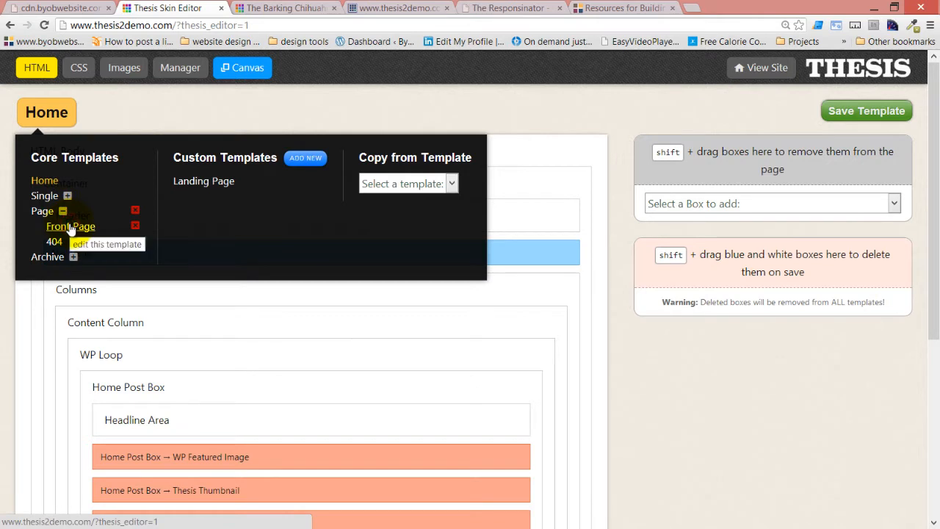
{"action": "left_click", "coordinate": [70, 227]}
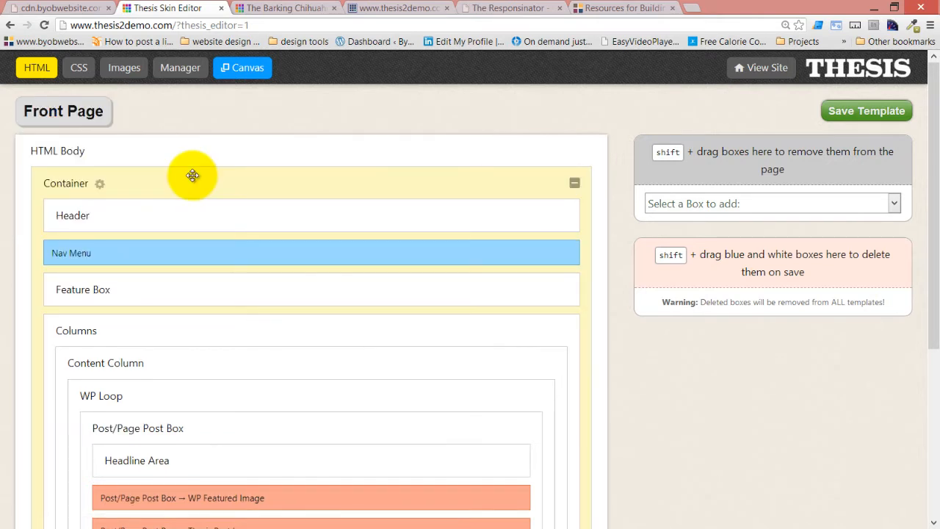
{"action": "mouse_move", "coordinate": [281, 178]}
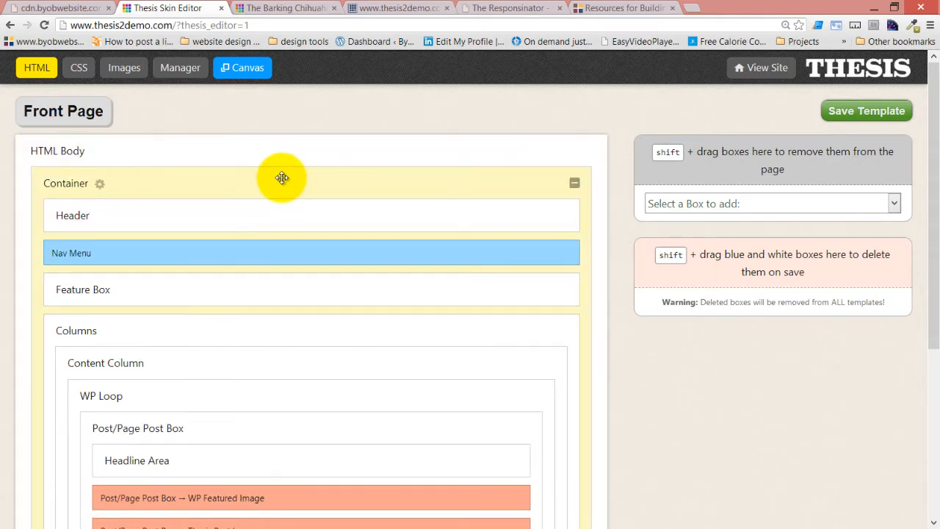
- Add an HTML Container box and name it '2 Equal Columns'
{"action": "left_click", "coordinate": [773, 203]}
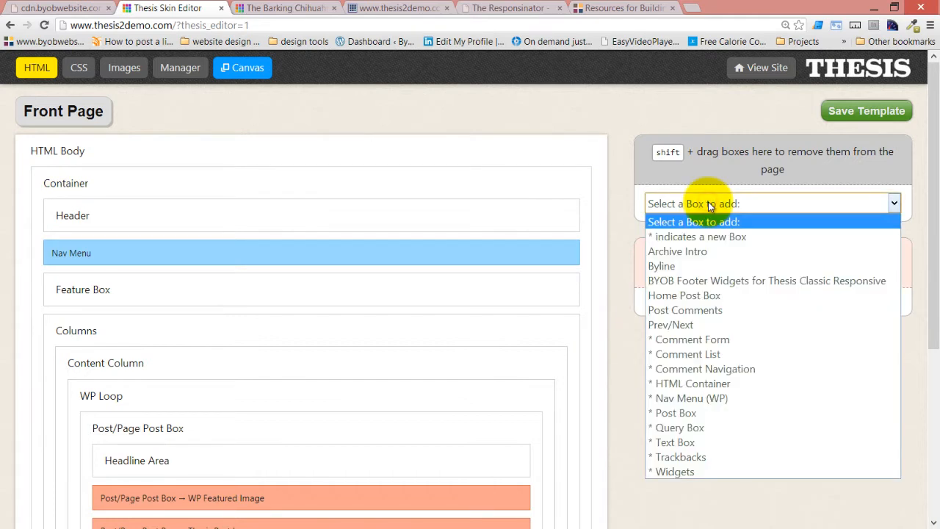
{"action": "mouse_move", "coordinate": [735, 398]}
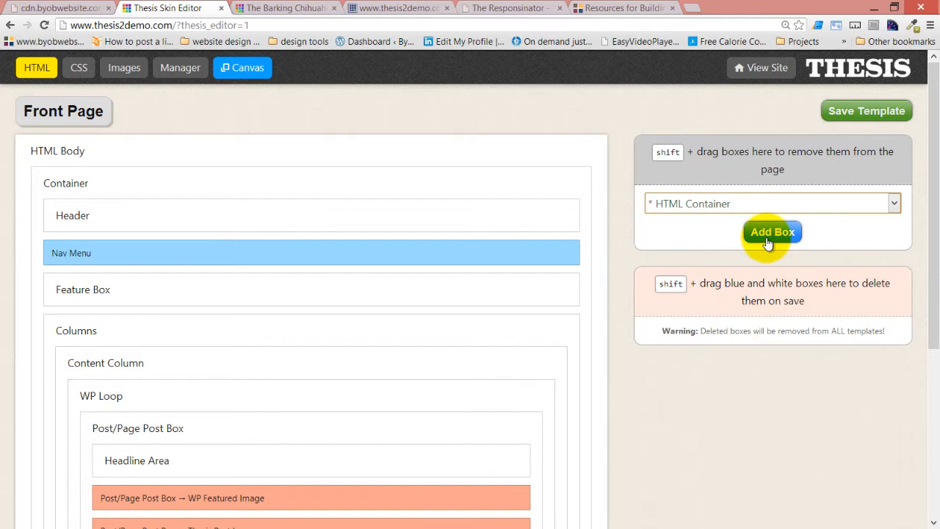
{"action": "left_click", "coordinate": [772, 232]}
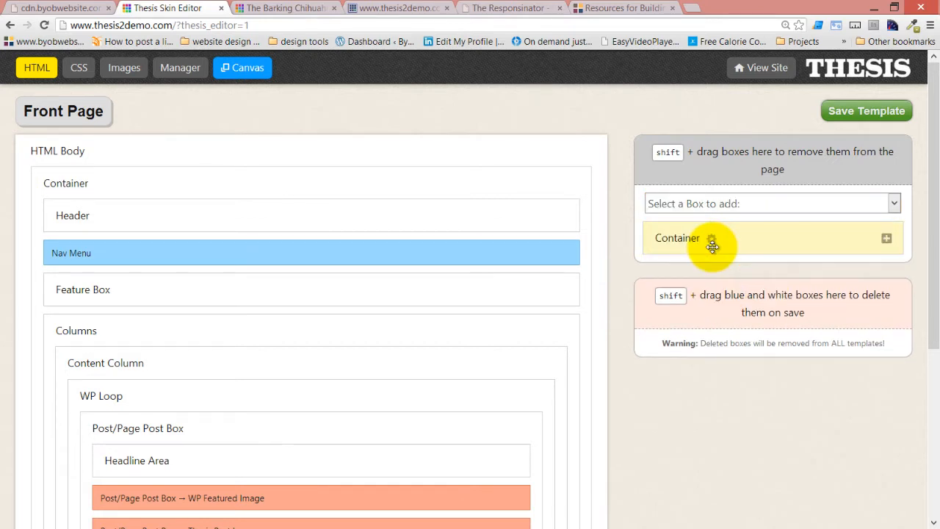
{"action": "left_click", "coordinate": [713, 244]}
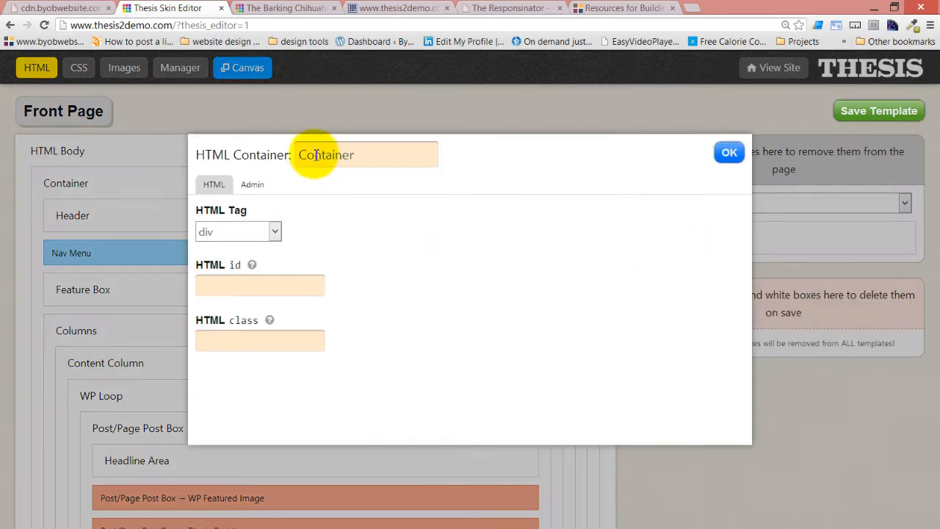
{"action": "type", "text": "2"}
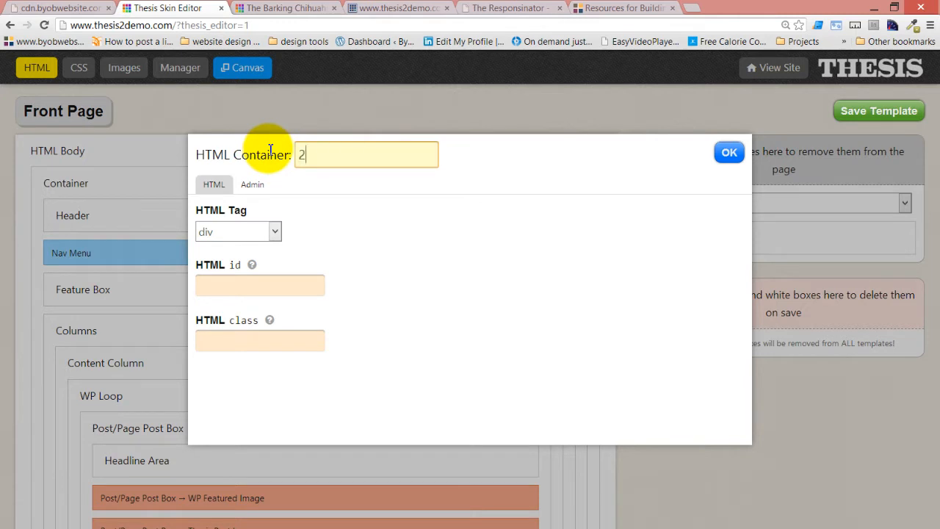
{"action": "type", "text": "Equal"}
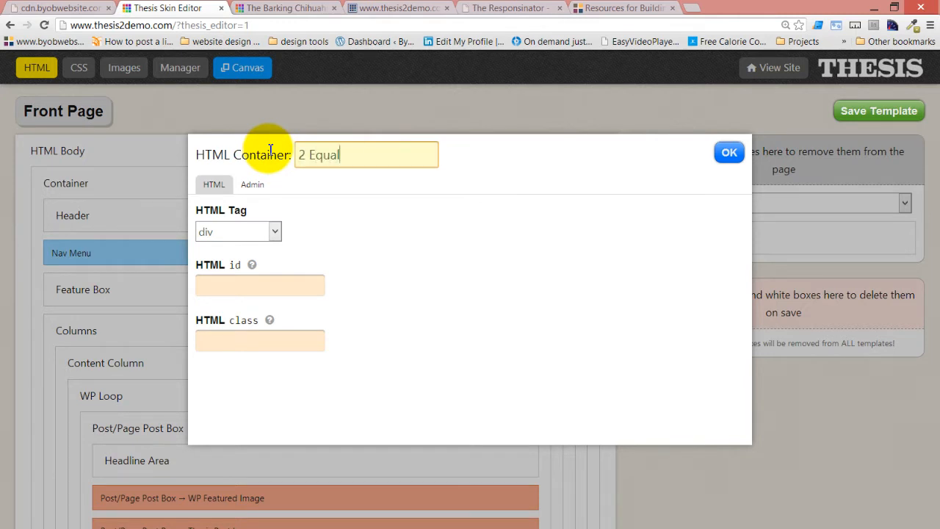
{"action": "type", "text": "Column"}
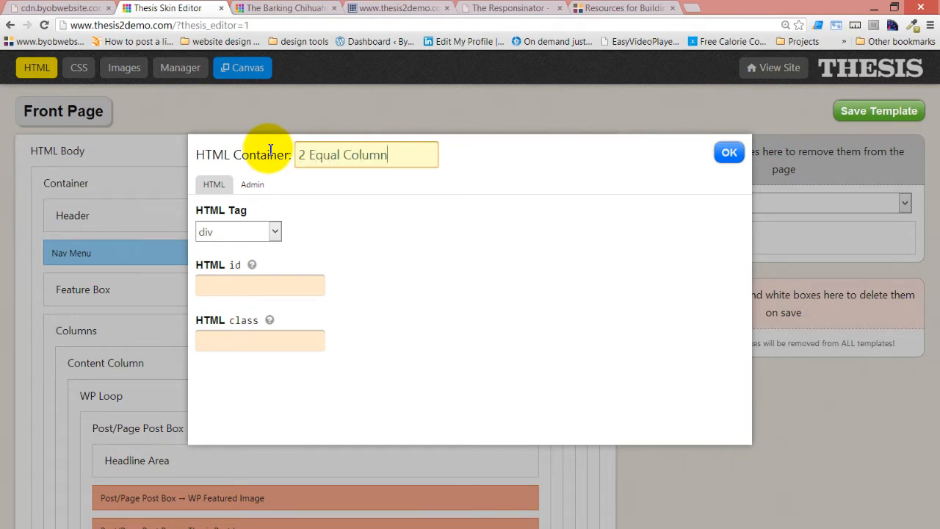
- Give the container the HTML class columns_2 and confirm its settings
{"action": "left_click", "coordinate": [259, 340]}
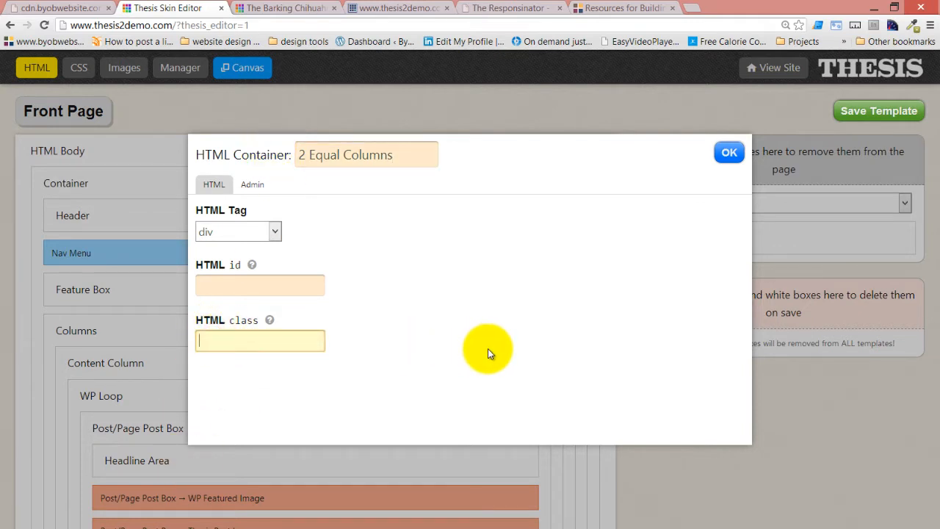
{"action": "mouse_move", "coordinate": [467, 353]}
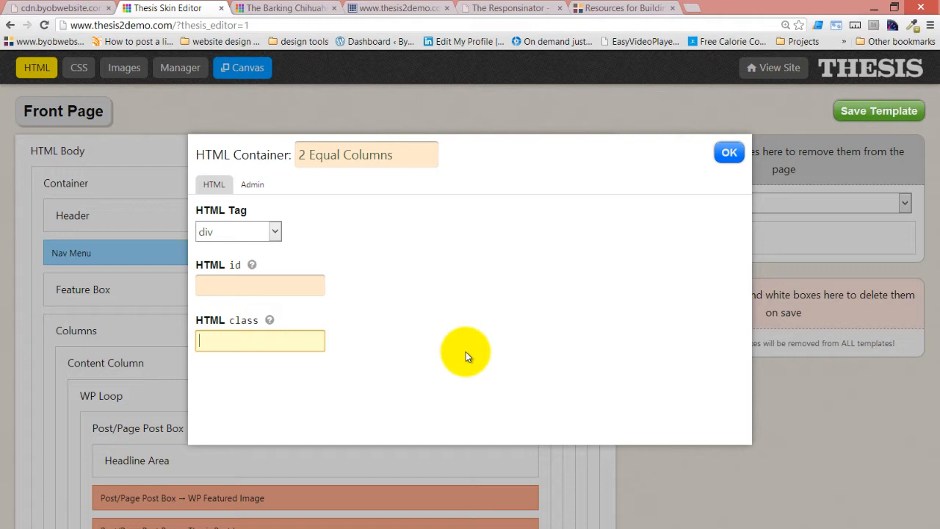
{"action": "type", "text": "columns_2"}
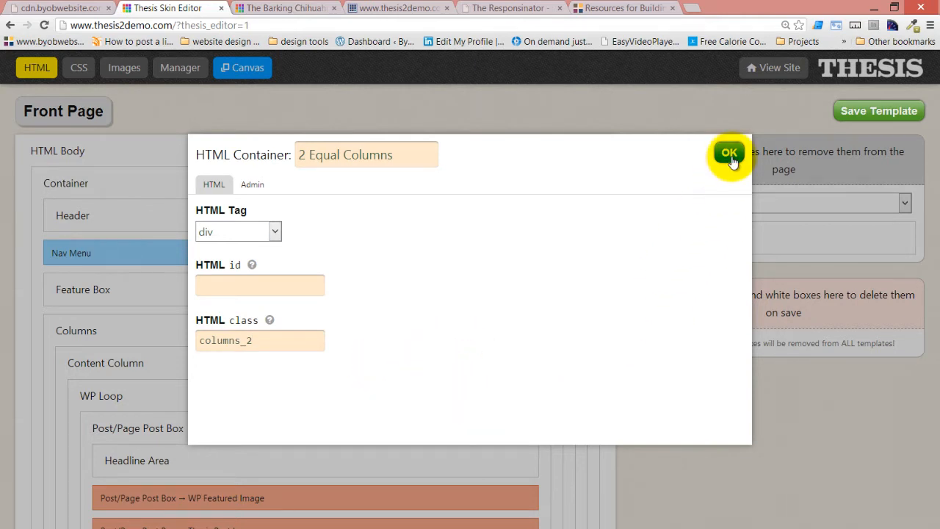
{"action": "left_click", "coordinate": [728, 152]}
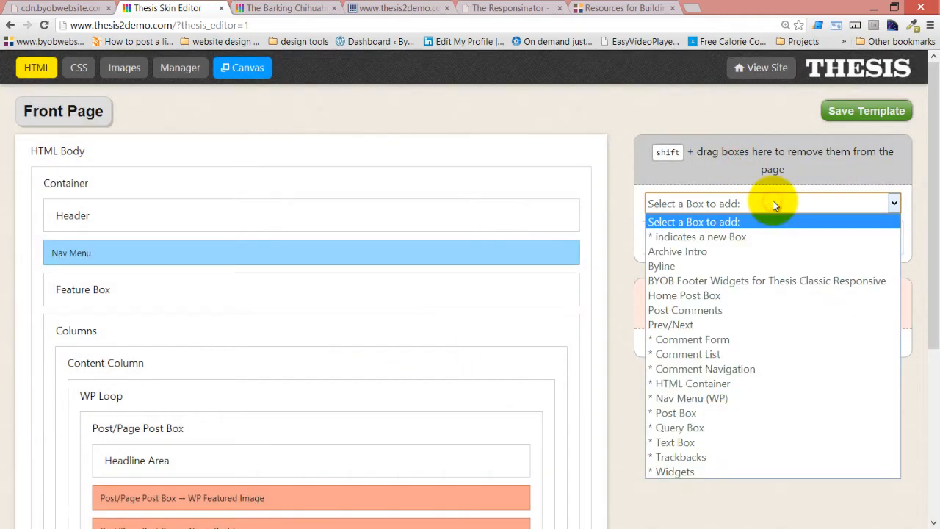
{"action": "mouse_move", "coordinate": [726, 369]}
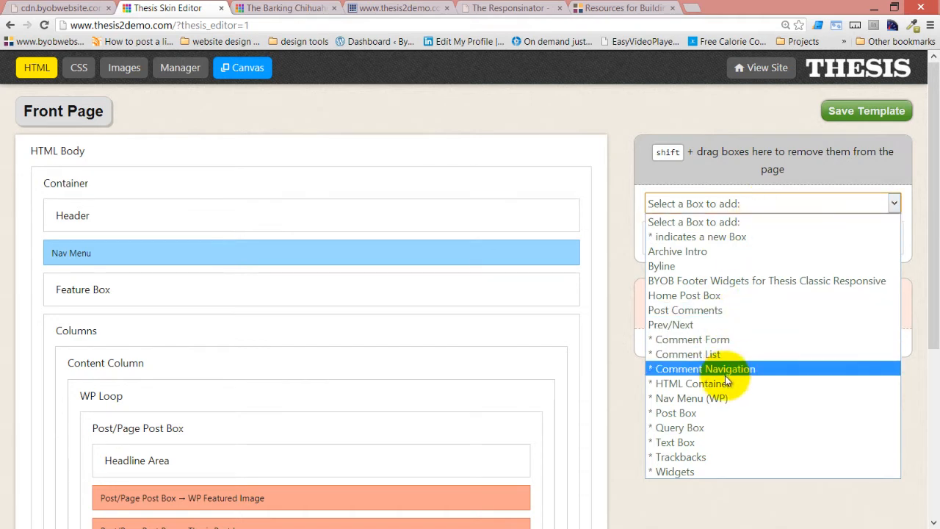
- Add an HTML Container named '2 Columns Left' with class half and confirm it
{"action": "left_click", "coordinate": [705, 369]}
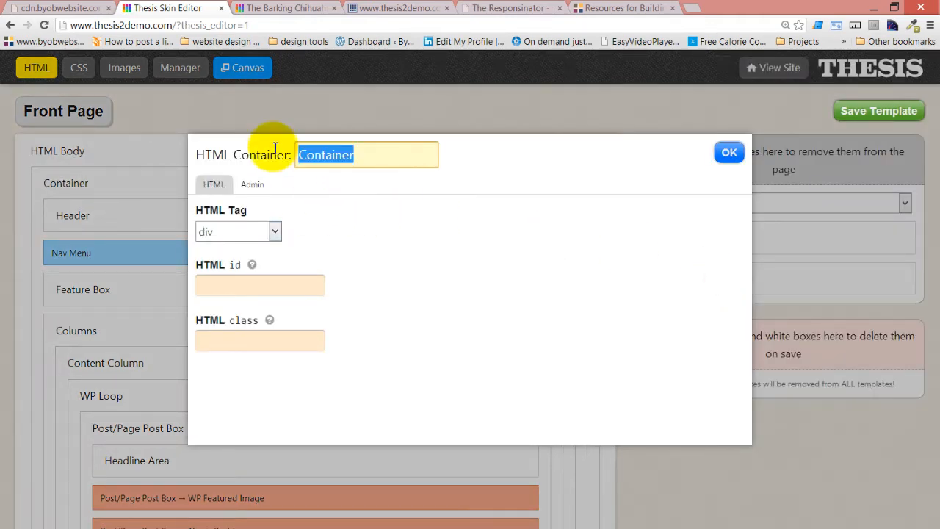
{"action": "type", "text": "2 Colum"}
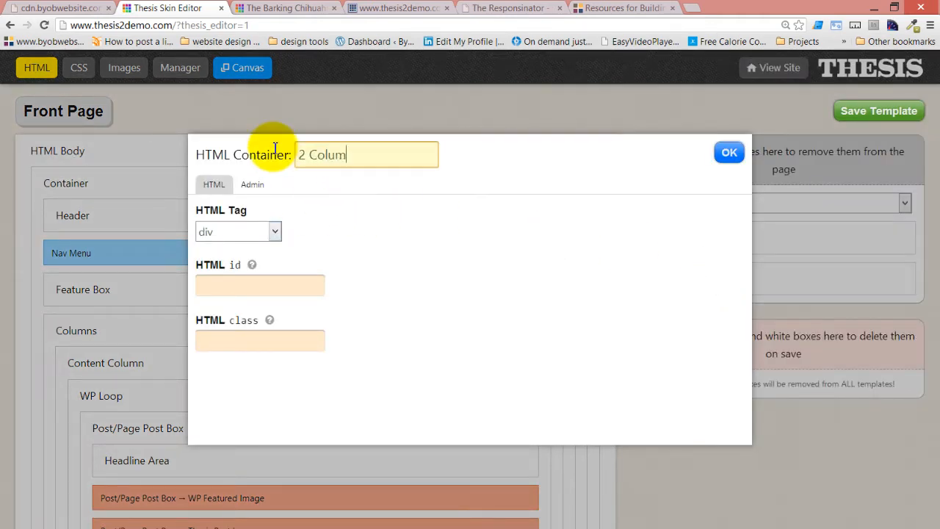
{"action": "type", "text": "ns"}
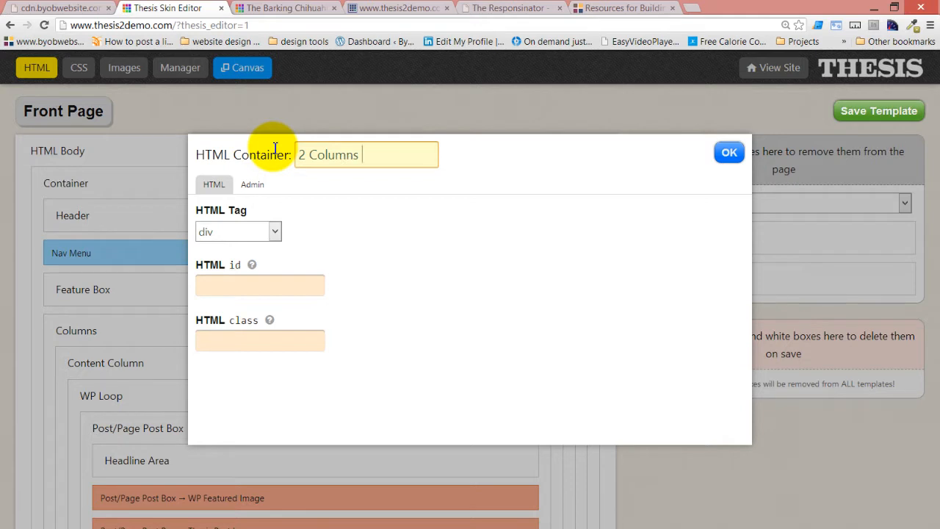
{"action": "type", "text": "Left"}
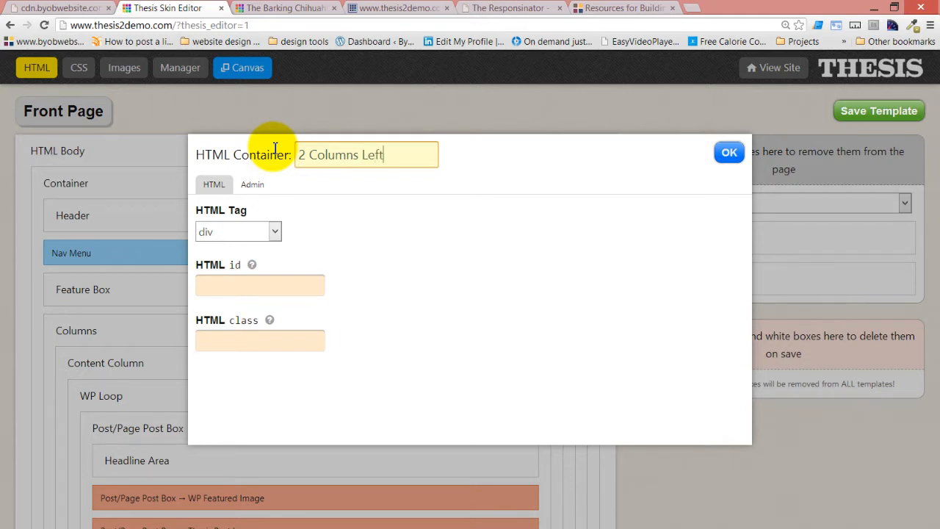
{"action": "left_click", "coordinate": [243, 340]}
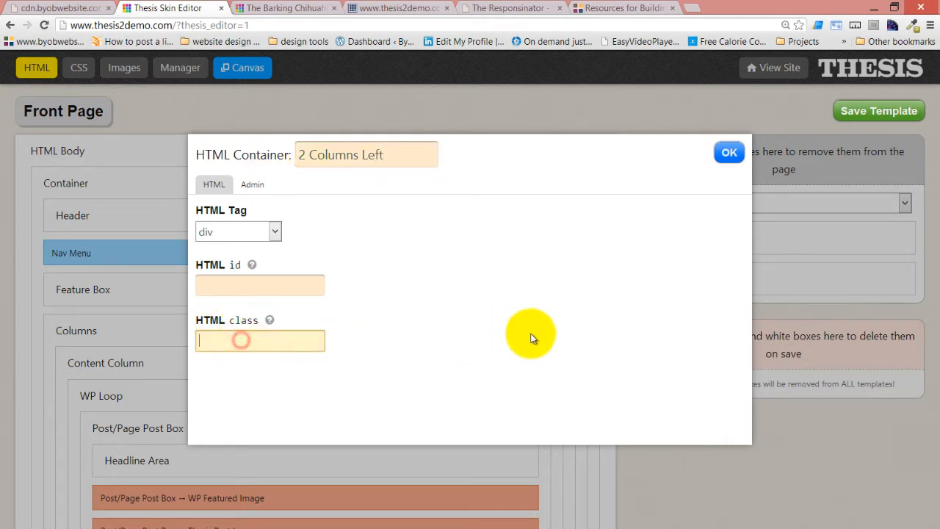
{"action": "type", "text": "half"}
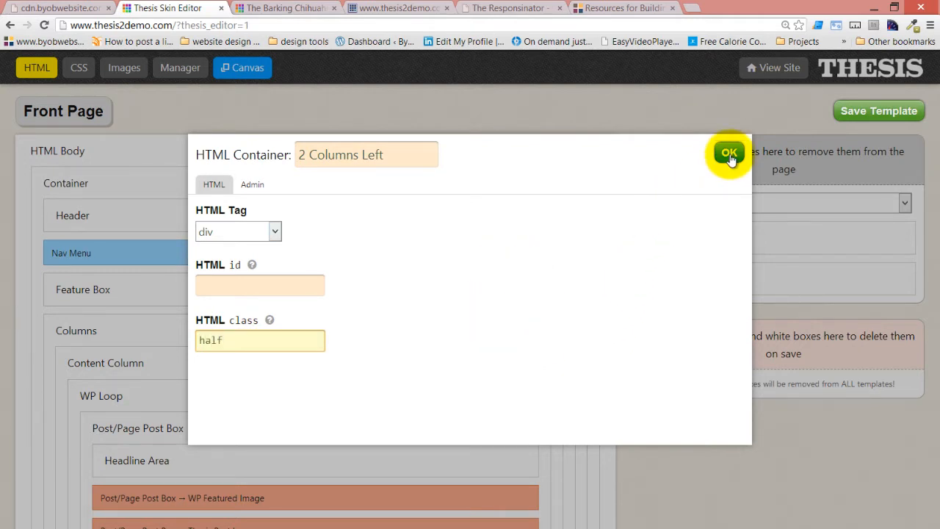
{"action": "left_click", "coordinate": [729, 153]}
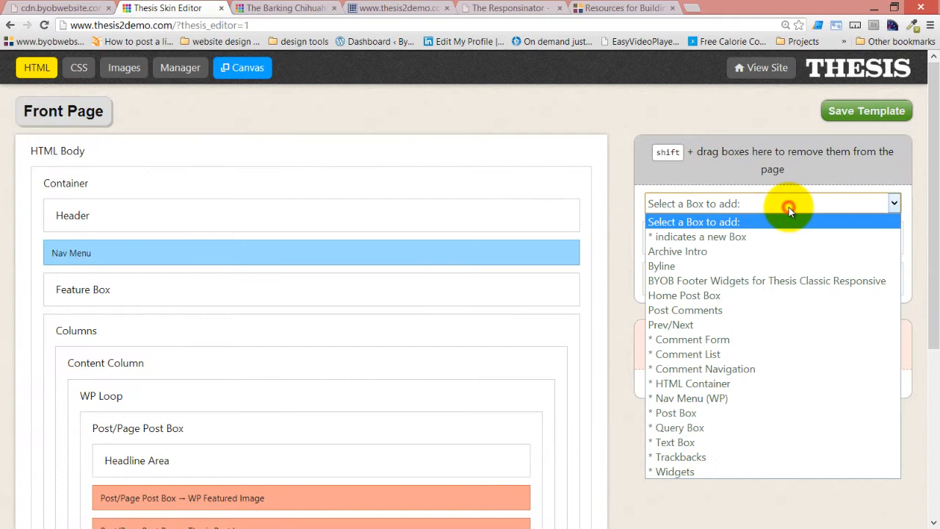
{"action": "mouse_move", "coordinate": [749, 383]}
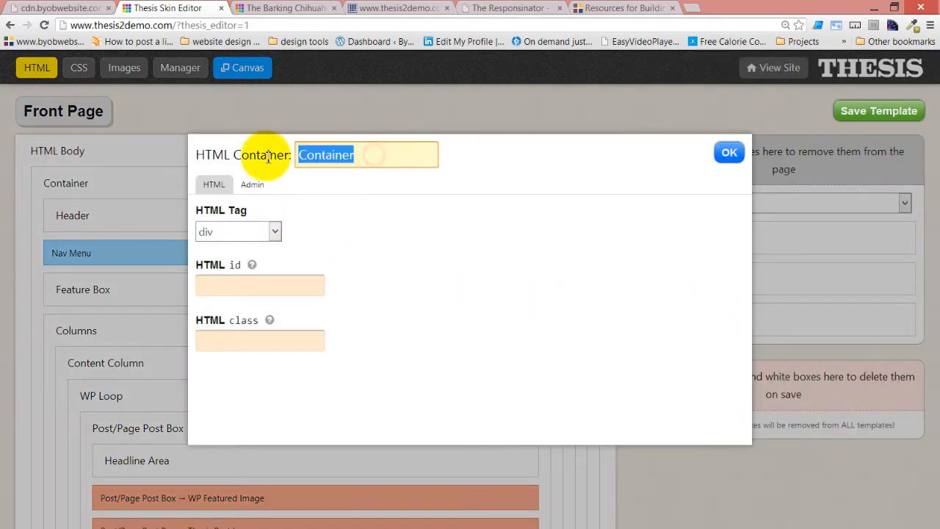
- Select the default container name on the Home template so it can be replaced
{"action": "right_click", "coordinate": [267, 160]}
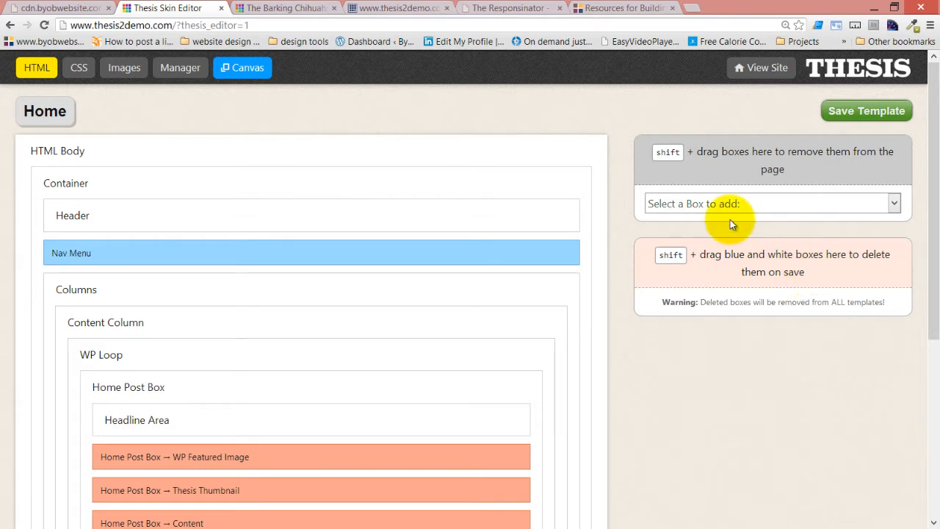
- Add a Container to Home, name it '2 Equal Columns' and enter class columns_2
{"action": "left_click", "coordinate": [774, 204]}
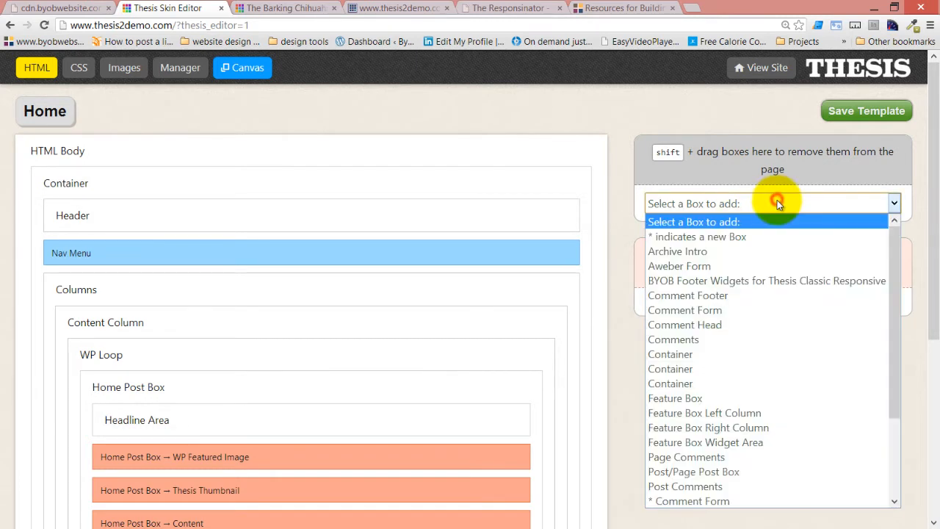
{"action": "mouse_move", "coordinate": [768, 206]}
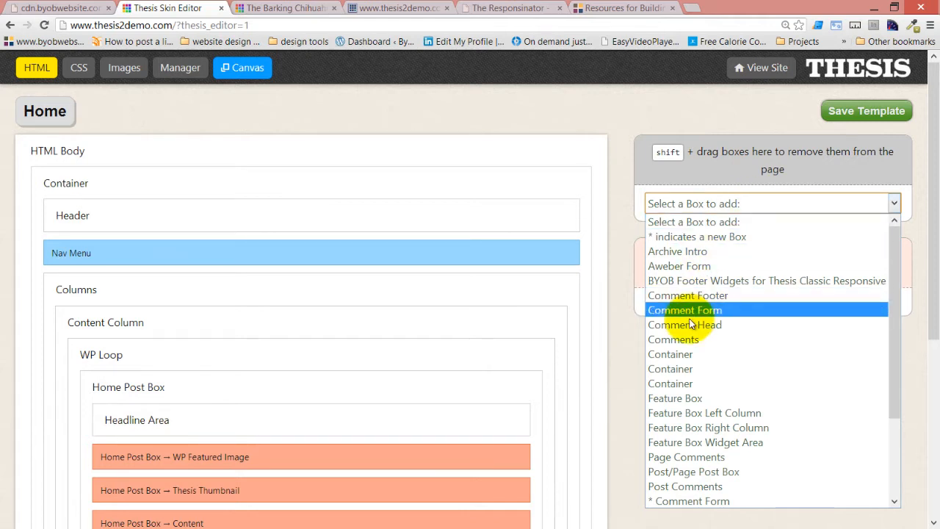
{"action": "mouse_move", "coordinate": [696, 354]}
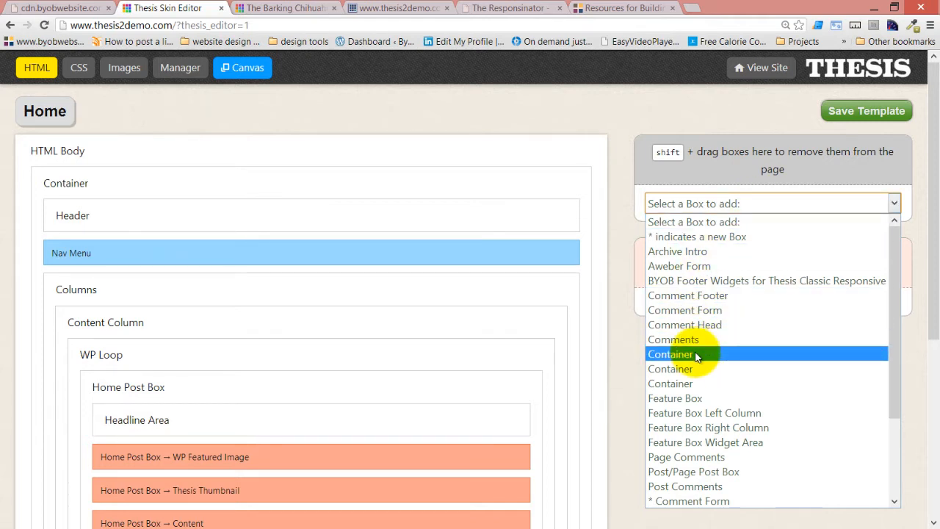
{"action": "left_click", "coordinate": [672, 354]}
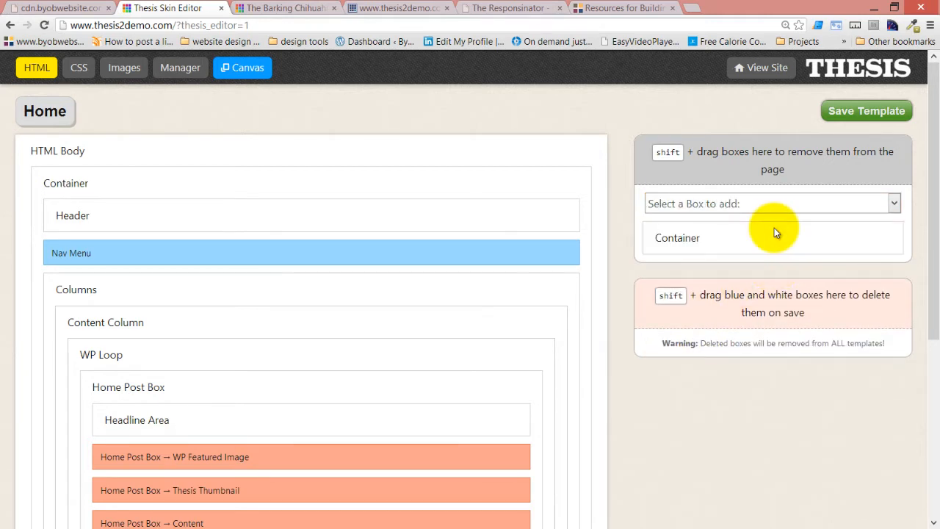
{"action": "left_click", "coordinate": [677, 237]}
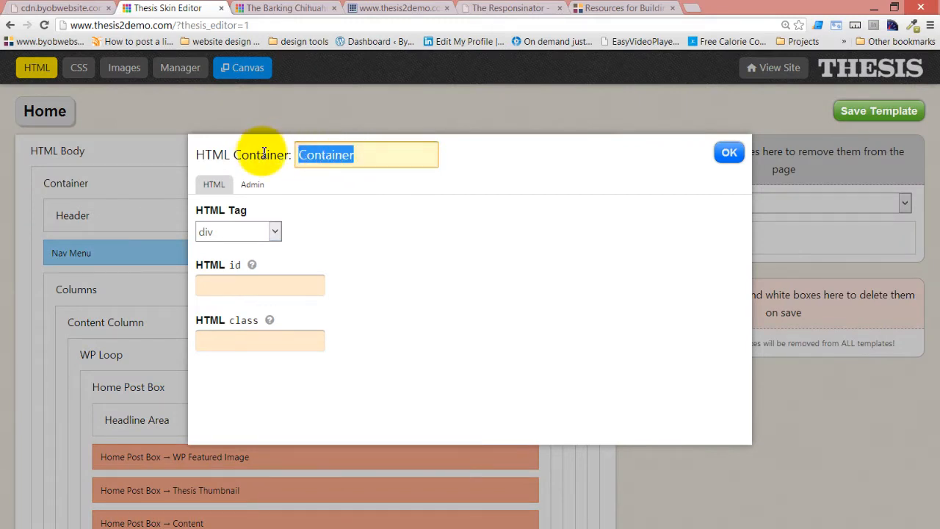
{"action": "type", "text": "2"}
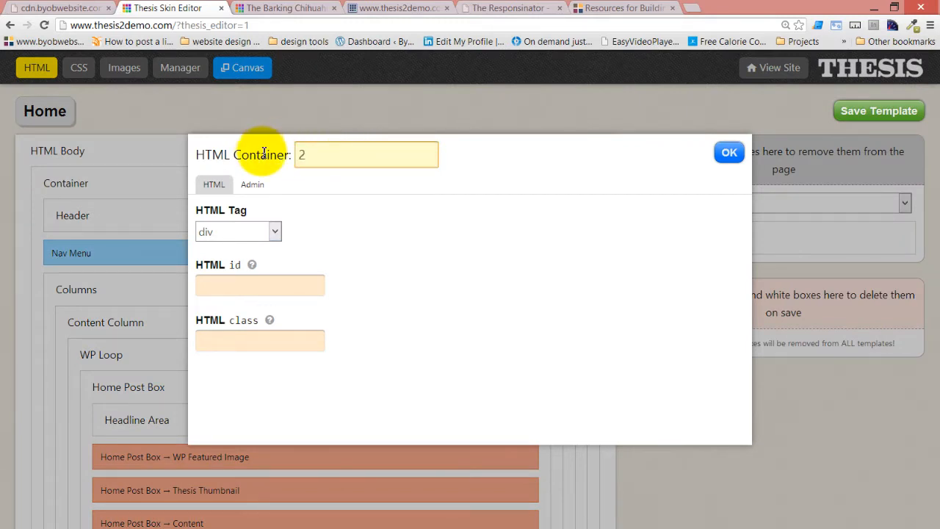
{"action": "type", "text": "Col"}
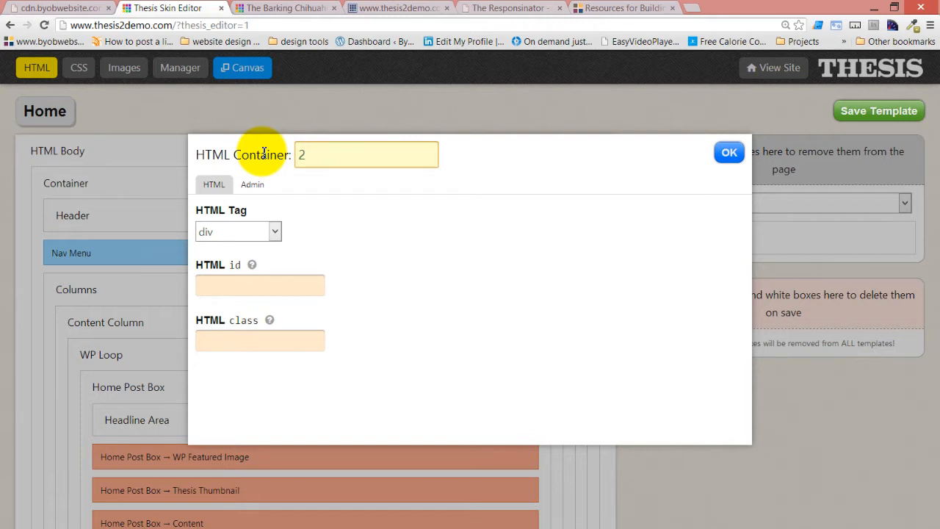
{"action": "type", "text": "Equal Co"}
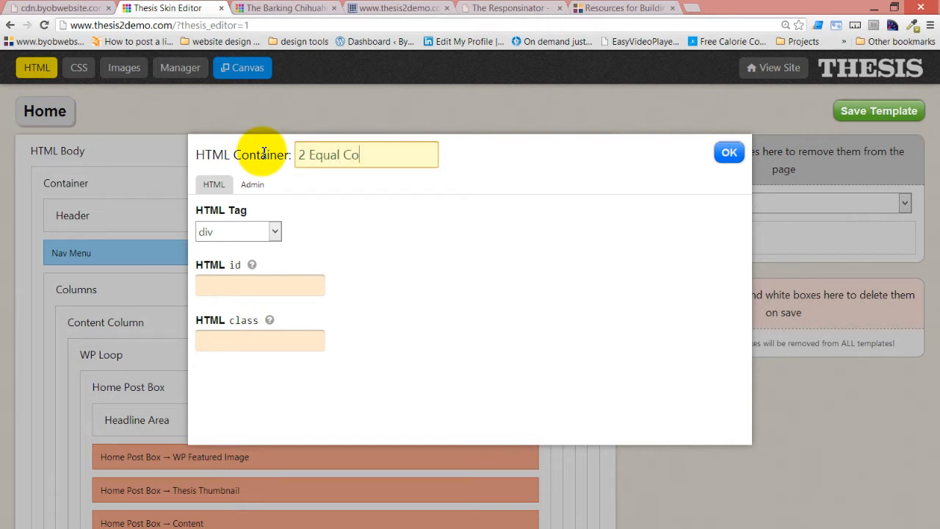
{"action": "type", "text": "lumns"}
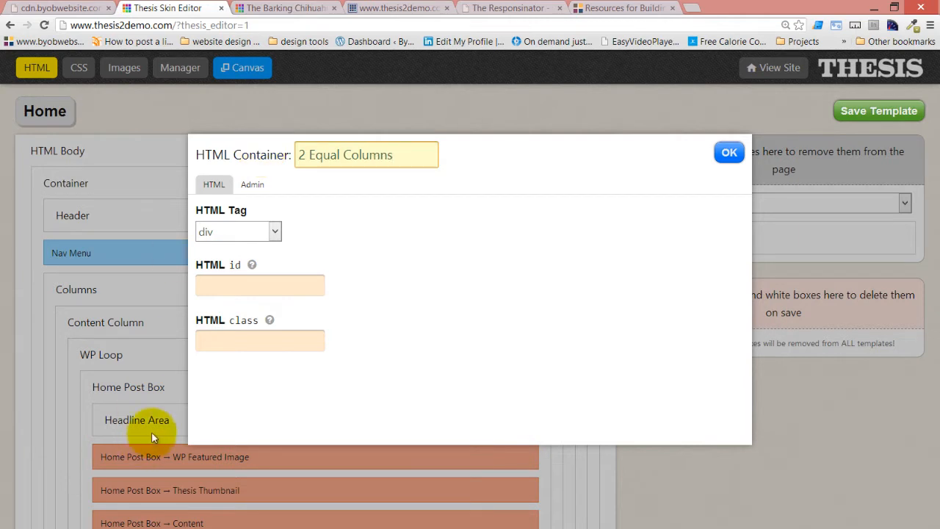
{"action": "type", "text": "columns_2"}
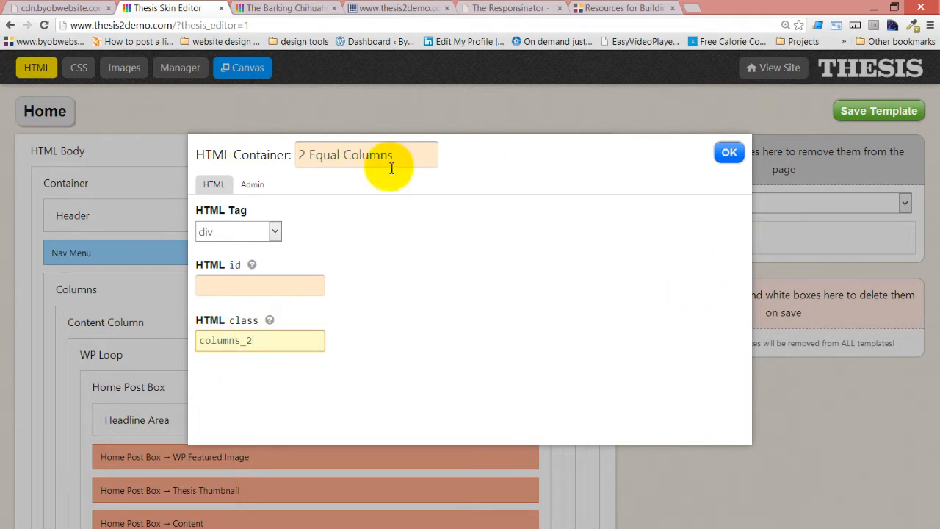
- Confirm the container settings and load the Front Page template again
{"action": "left_click", "coordinate": [729, 152]}
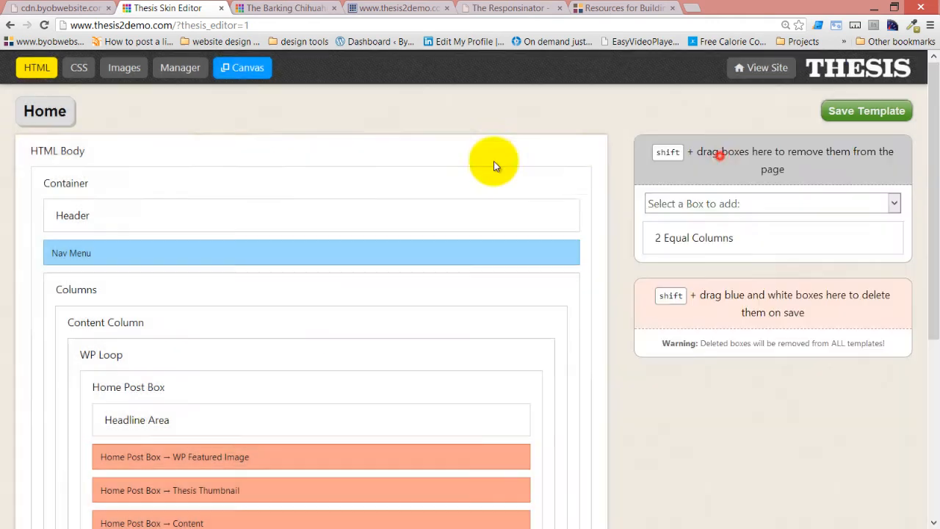
{"action": "left_click", "coordinate": [46, 112]}
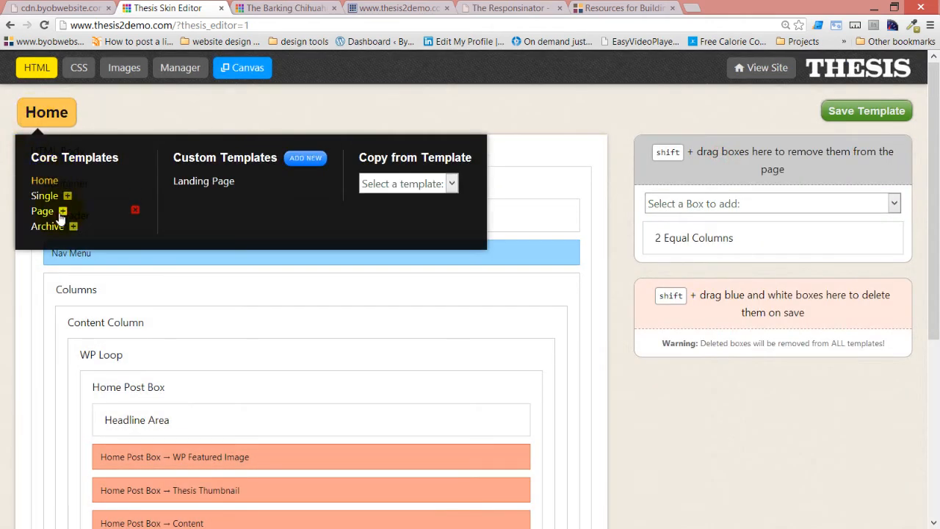
{"action": "left_click", "coordinate": [63, 211]}
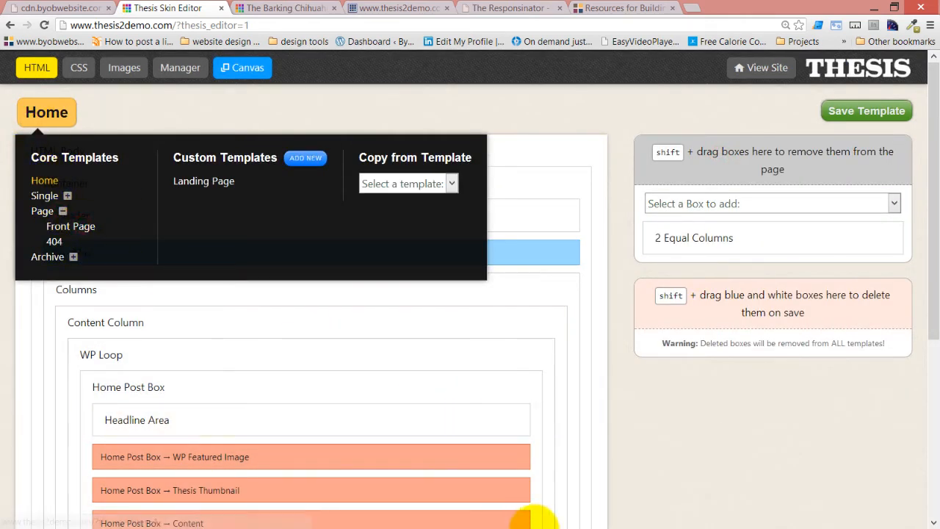
{"action": "left_click", "coordinate": [70, 226]}
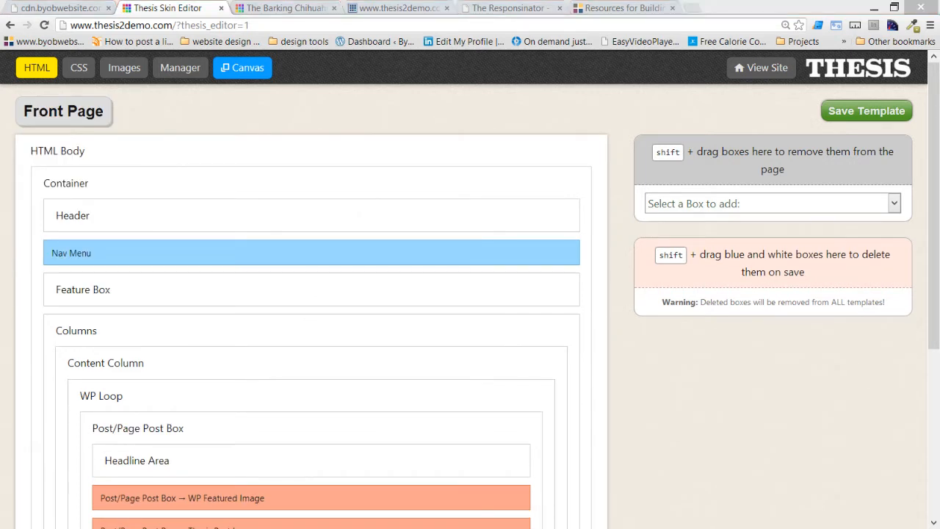
{"action": "mouse_move", "coordinate": [756, 217]}
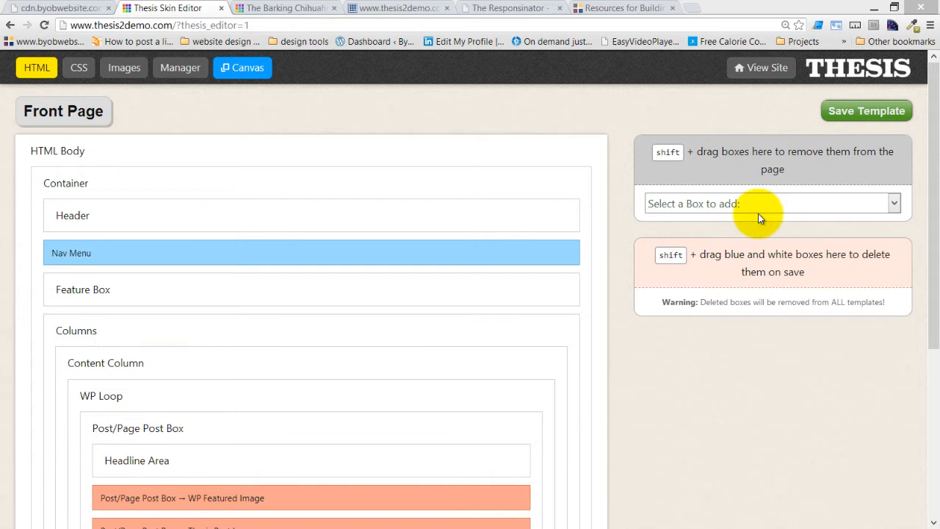
- Add a Container to Front Page named '2 Equal Columns' with class columns_2 and confirm
{"action": "left_click", "coordinate": [774, 204]}
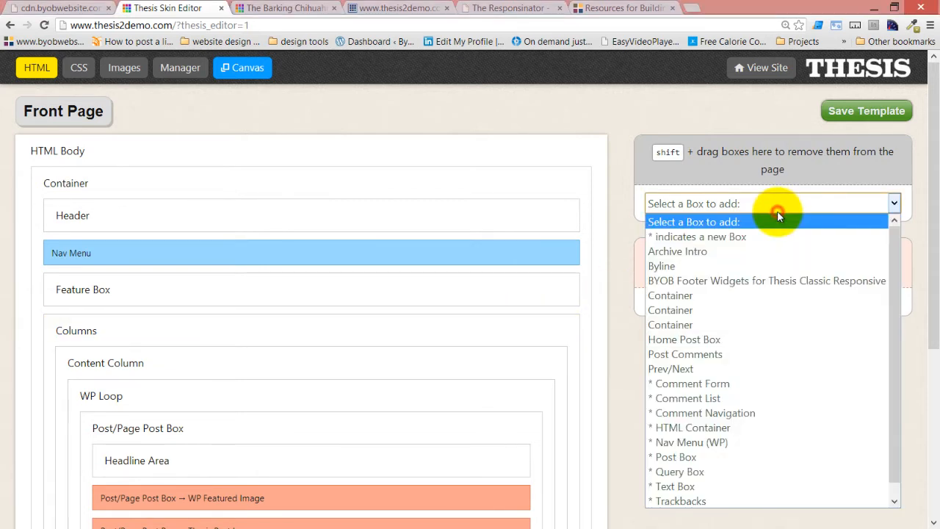
{"action": "left_click", "coordinate": [671, 295]}
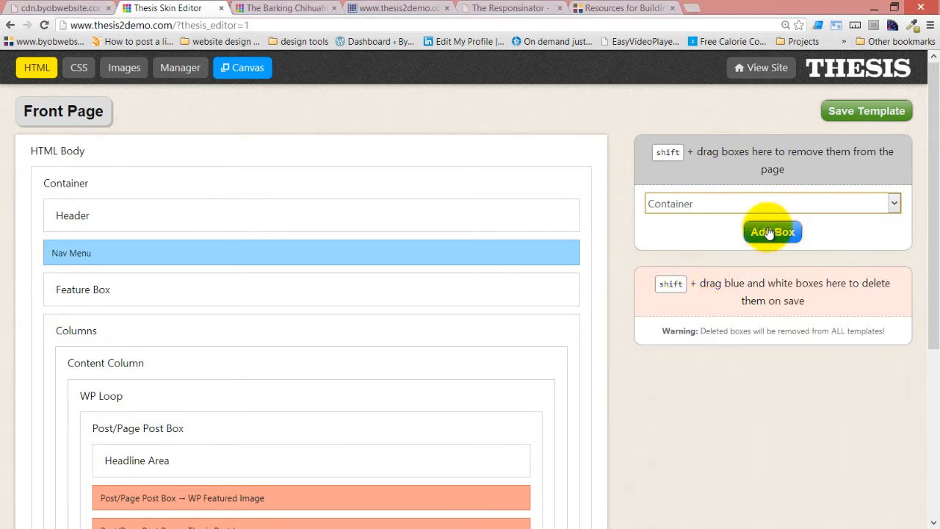
{"action": "left_click", "coordinate": [772, 230]}
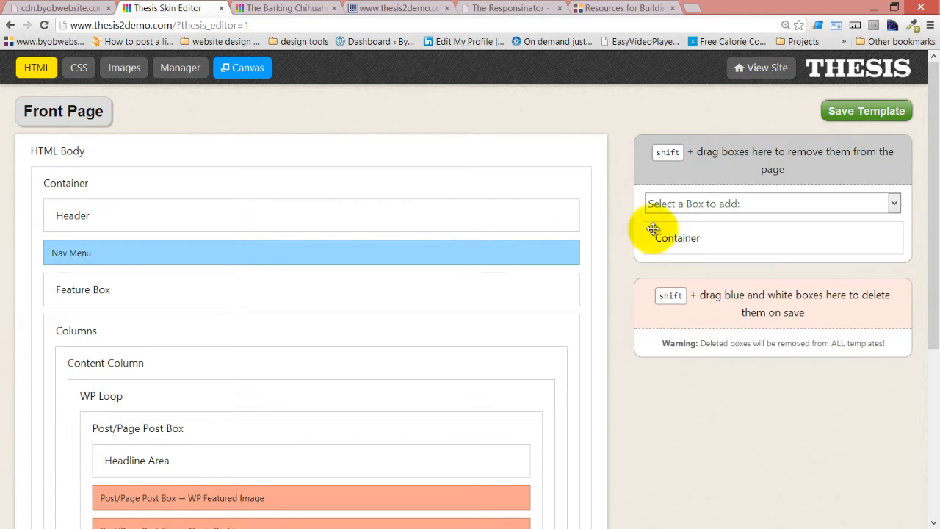
{"action": "left_click", "coordinate": [676, 238]}
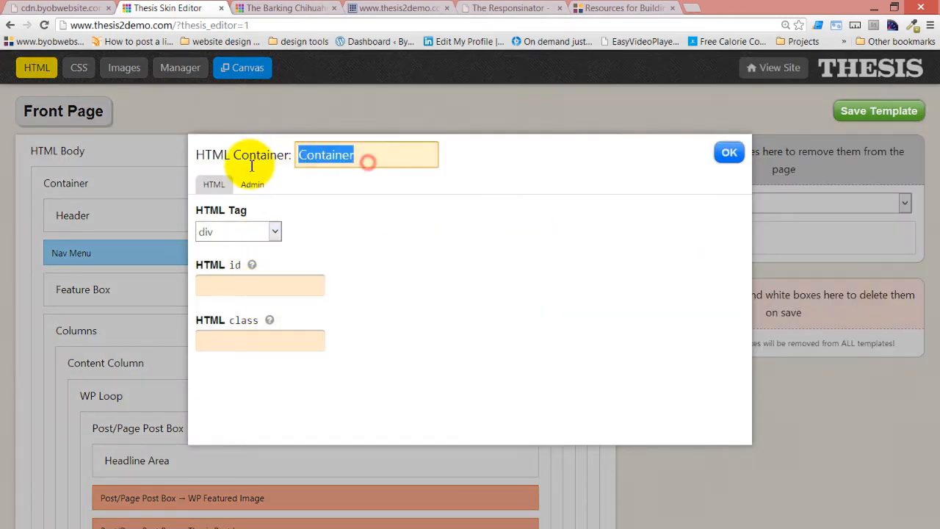
{"action": "type", "text": "2 Equal Columns"}
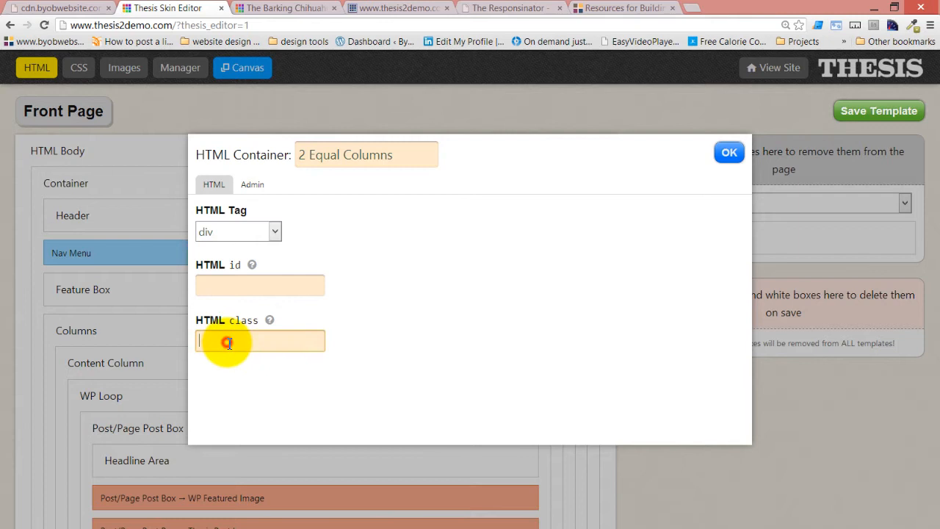
{"action": "type", "text": "columns_2"}
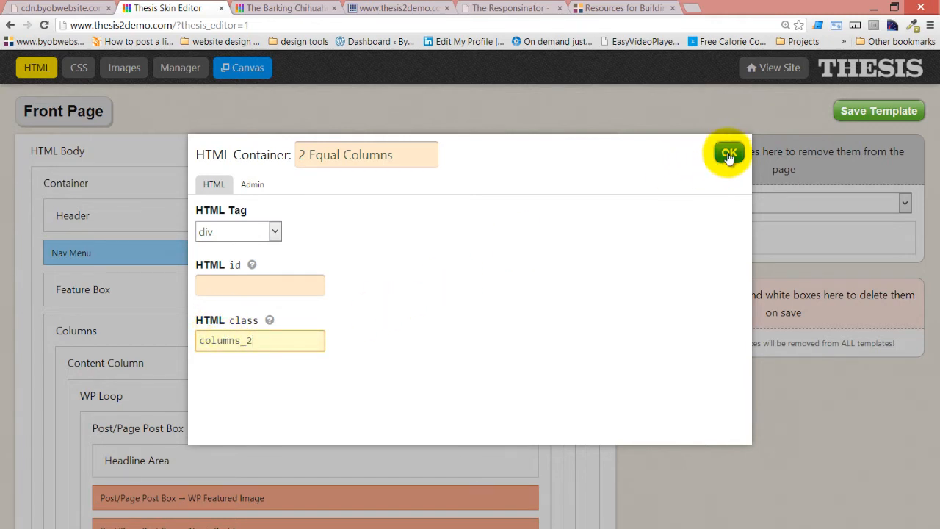
{"action": "left_click", "coordinate": [728, 155]}
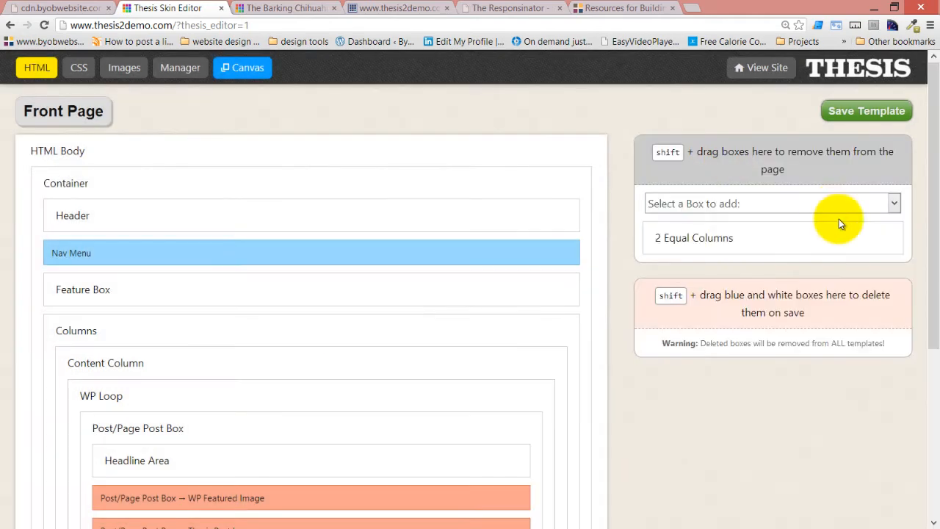
- Add a second container named '2 Columns Left' with class half
{"action": "left_click", "coordinate": [772, 203]}
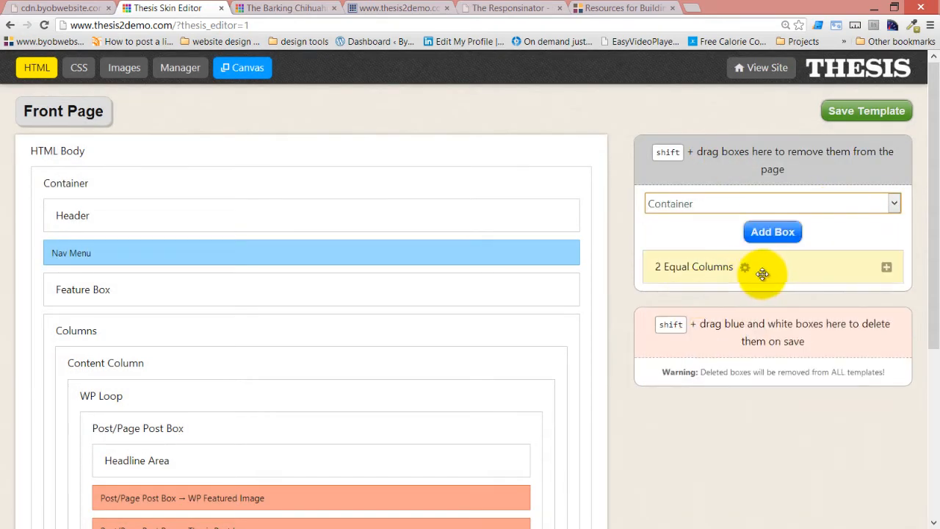
{"action": "left_click", "coordinate": [772, 231]}
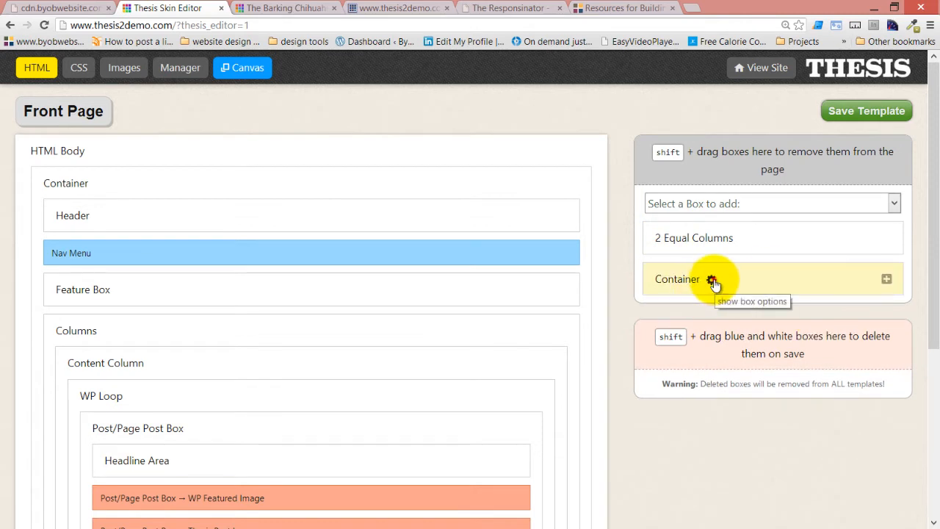
{"action": "left_click", "coordinate": [713, 279]}
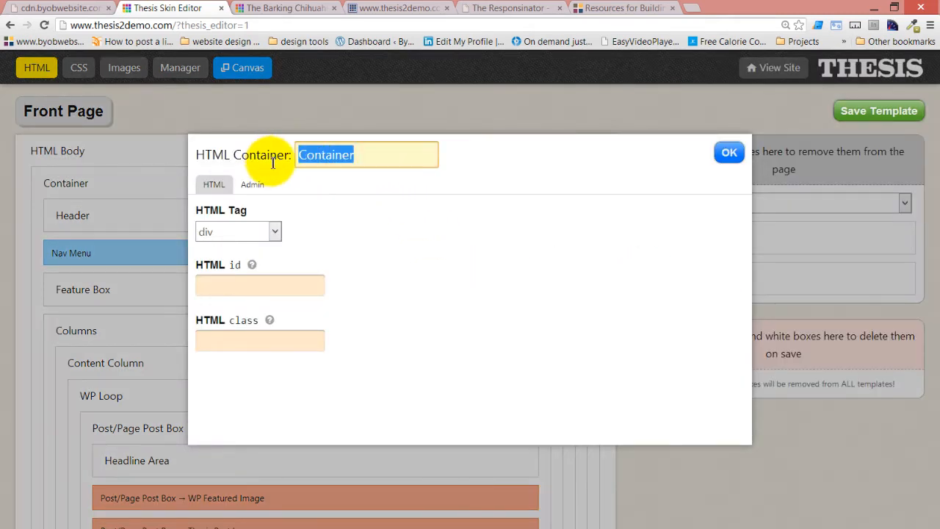
{"action": "type", "text": "2"}
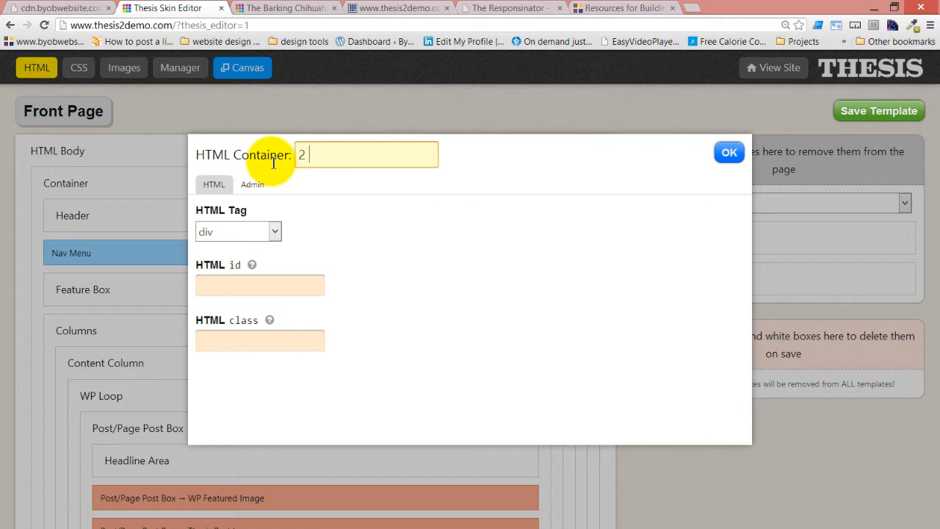
{"action": "type", "text": "Columns Left"}
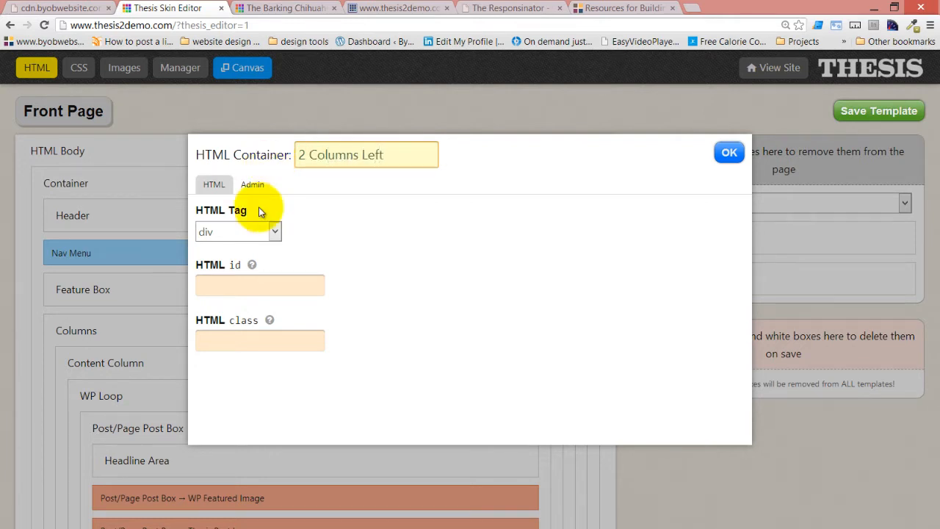
{"action": "type", "text": "half"}
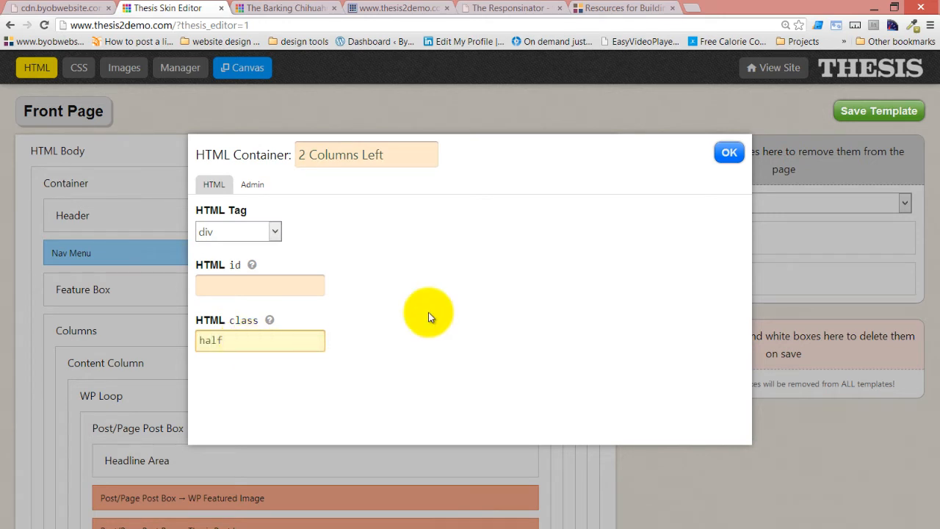
- Add a third container named '2 Columns Right' with class half and confirm
{"action": "left_click", "coordinate": [771, 203]}
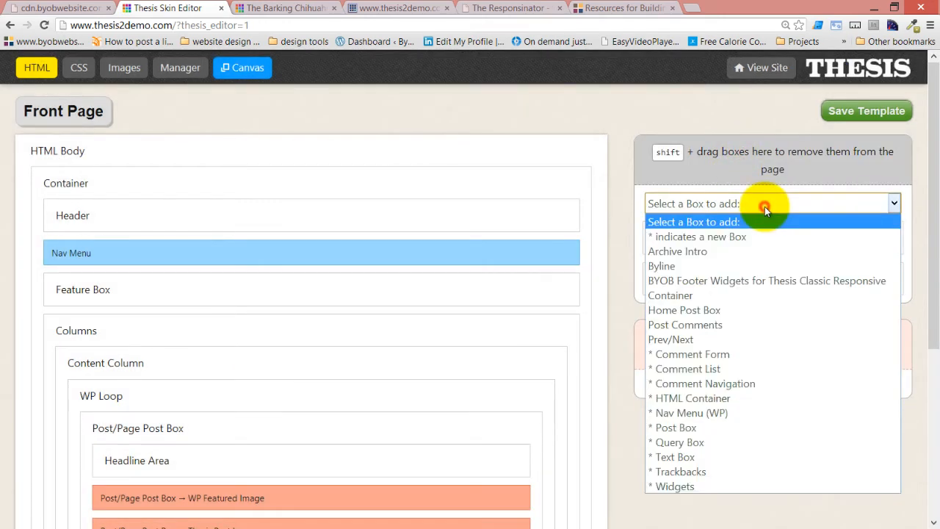
{"action": "mouse_move", "coordinate": [697, 295]}
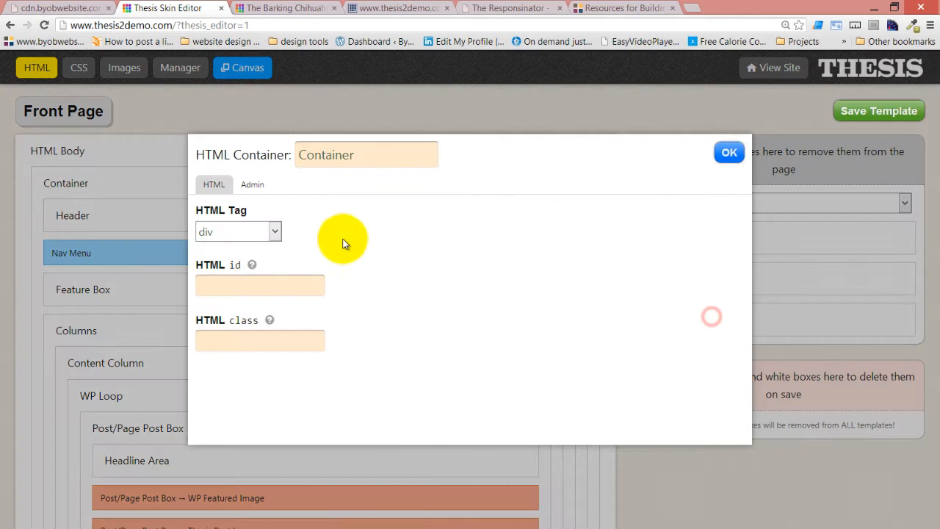
{"action": "type", "text": "2"}
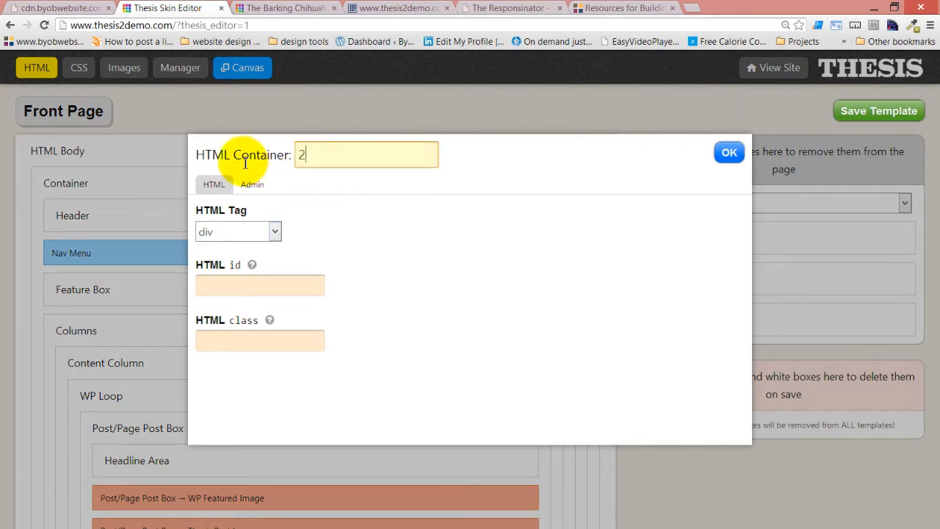
{"action": "type", "text": "Co"}
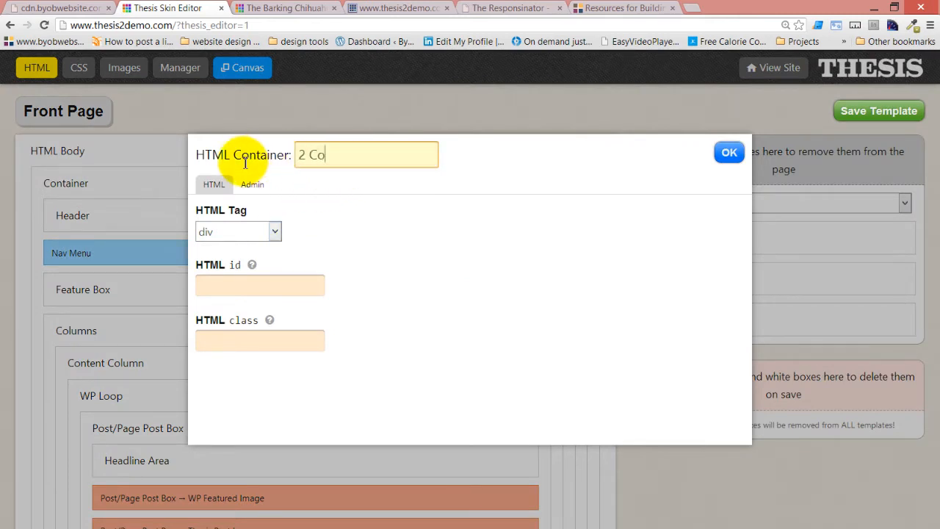
{"action": "type", "text": "lumns Right"}
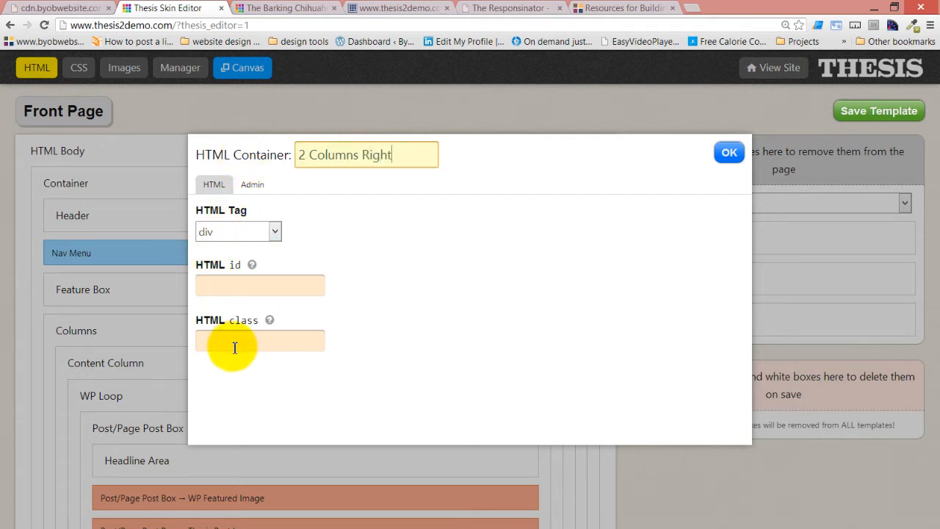
{"action": "type", "text": "half"}
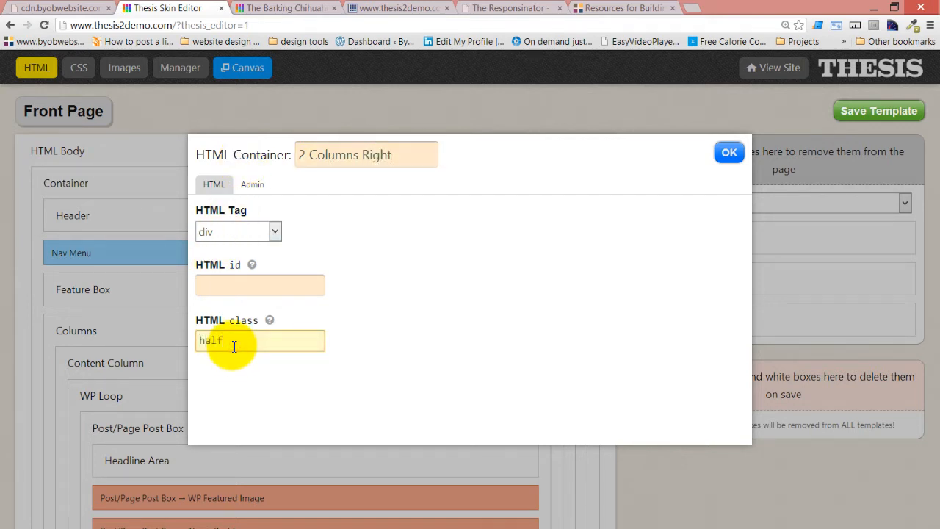
{"action": "left_click", "coordinate": [728, 152]}
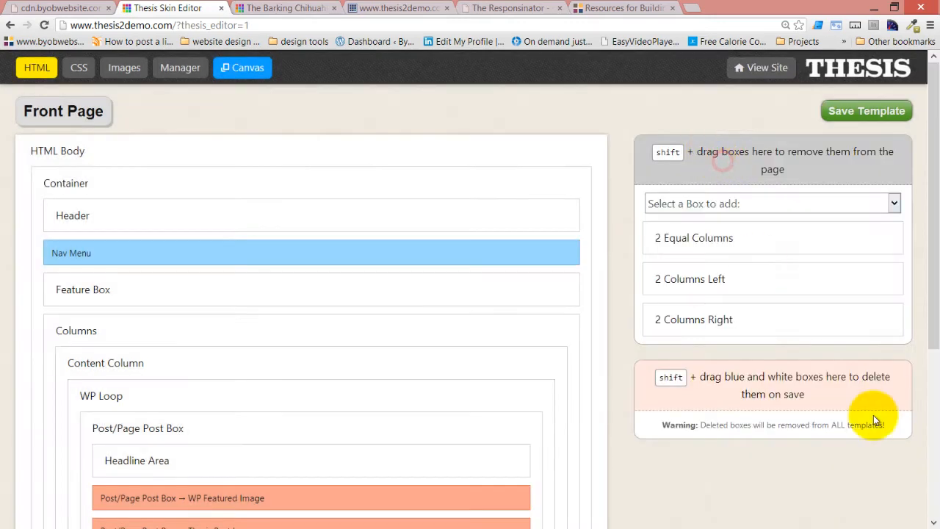
{"action": "mouse_move", "coordinate": [778, 320]}
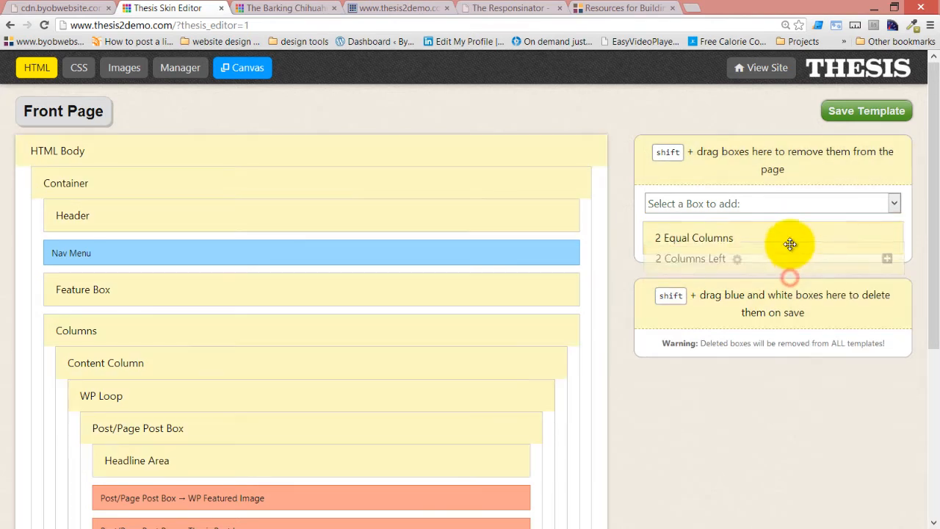
- Drop 2 Columns Left inside the 2 Equal Columns container
{"action": "left_click", "coordinate": [892, 203]}
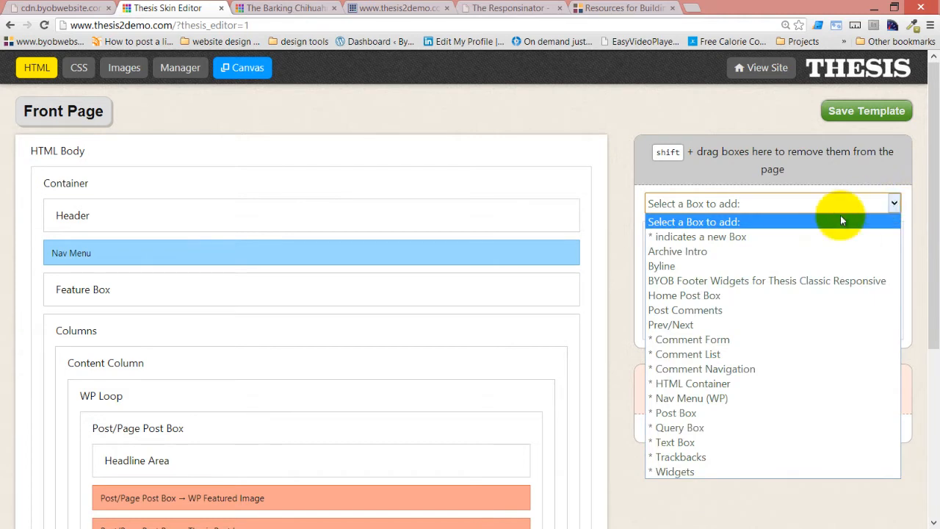
- Add a Text Box, name it 'Left Text Box' and confirm
{"action": "left_click", "coordinate": [672, 442]}
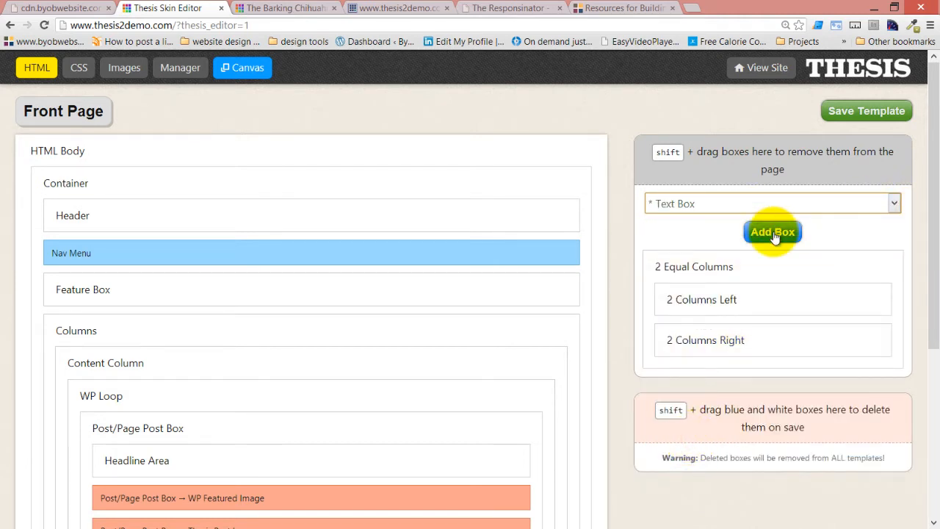
{"action": "left_click", "coordinate": [772, 232]}
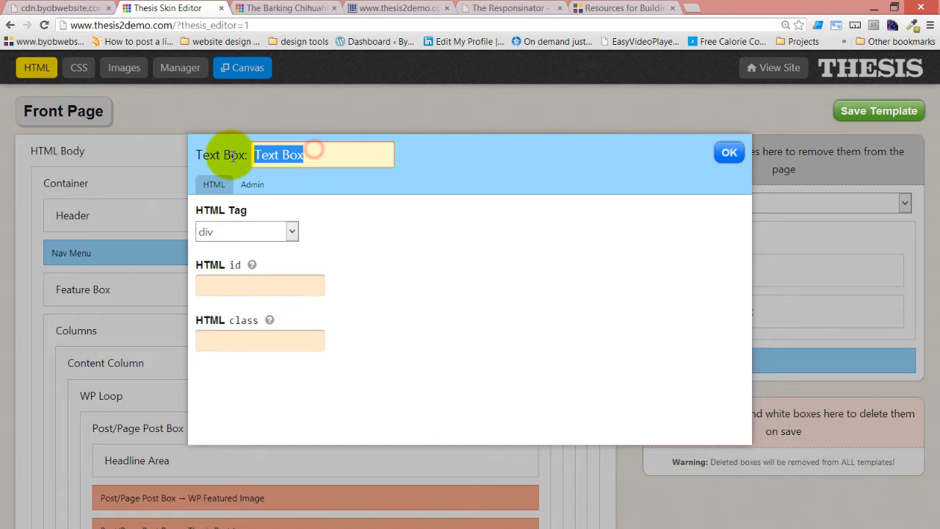
{"action": "type", "text": "Left"}
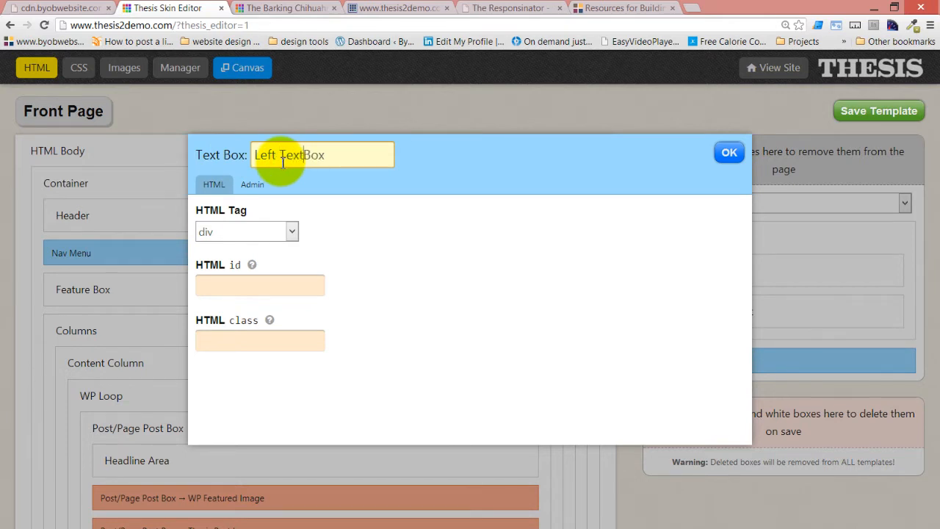
{"action": "mouse_move", "coordinate": [728, 154]}
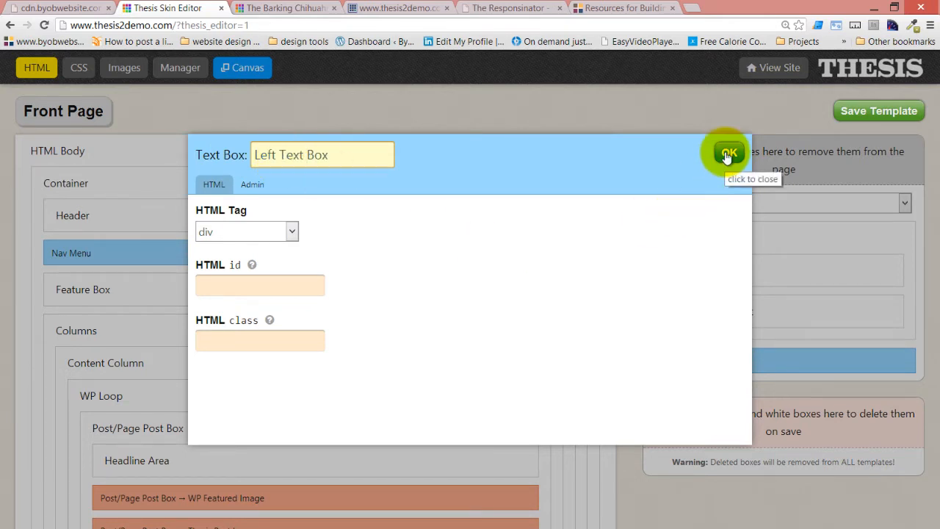
{"action": "left_click", "coordinate": [727, 153]}
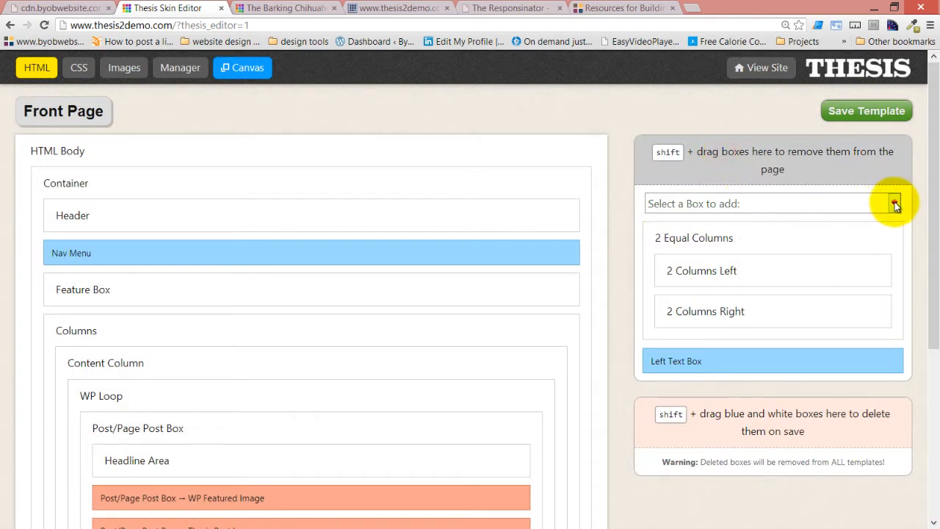
- Add a second Text Box and rename it 'Right Text Box'
{"action": "left_click", "coordinate": [895, 204]}
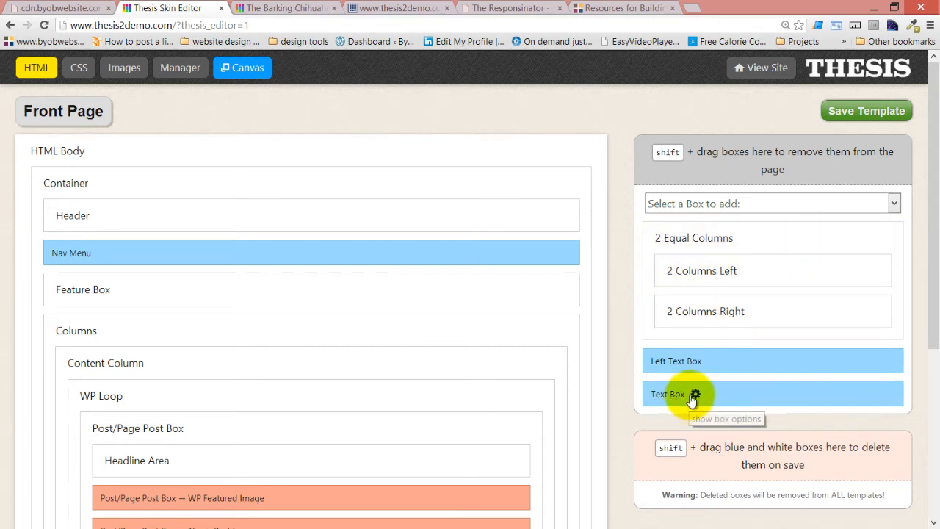
{"action": "left_click", "coordinate": [692, 395]}
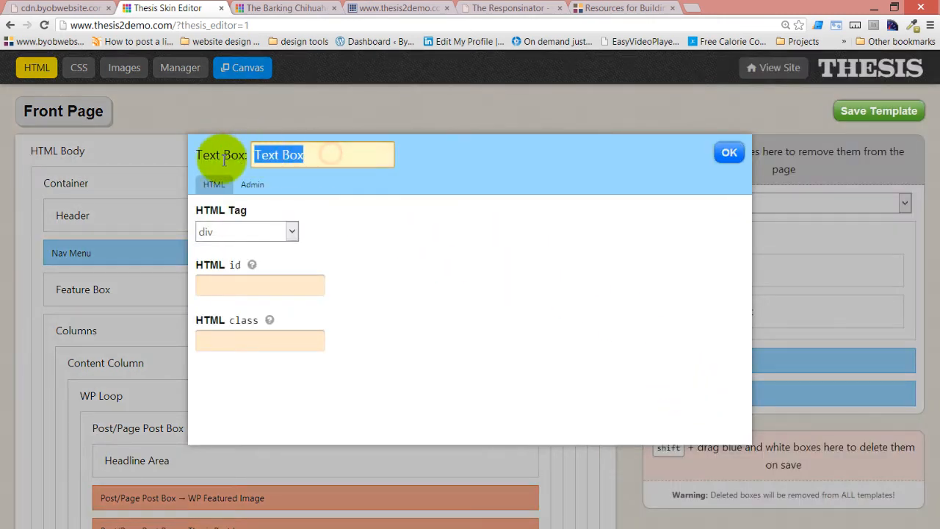
{"action": "type", "text": "Right T"}
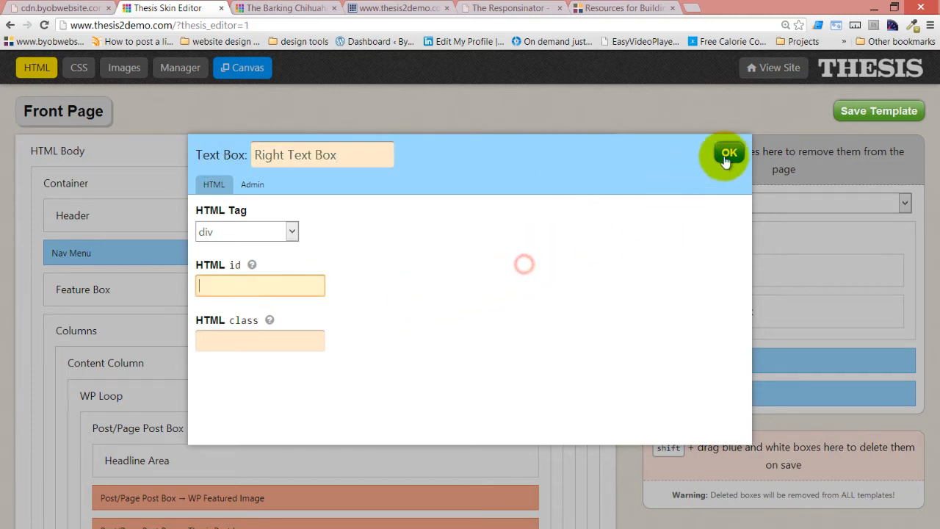
- Confirm the Right Text Box name and drop 2 Equal Columns between Columns and Footer
{"action": "left_click", "coordinate": [727, 152]}
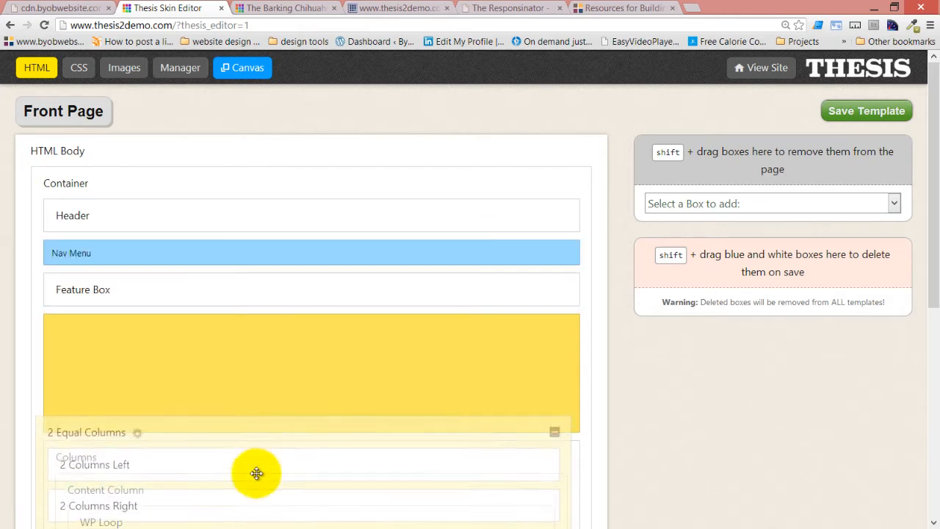
{"action": "scroll", "scroll_direction": "down", "scroll_amount": 3}
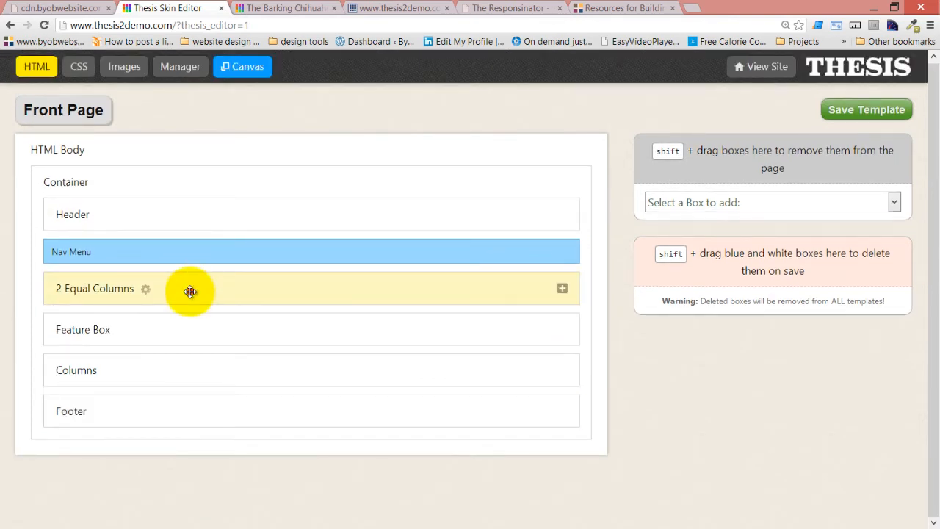
{"action": "left_click_drag", "start_coordinate": [190, 288], "coordinate": [289, 416]}
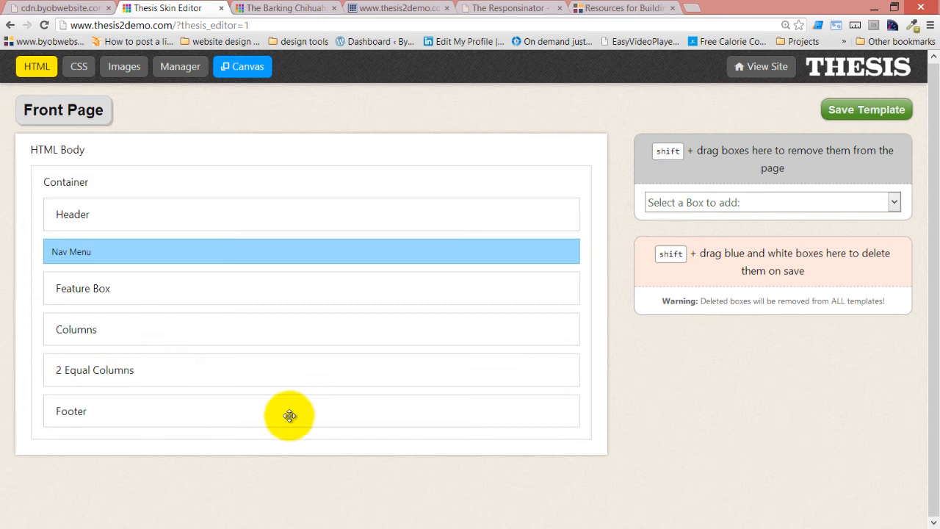
{"action": "mouse_move", "coordinate": [870, 109]}
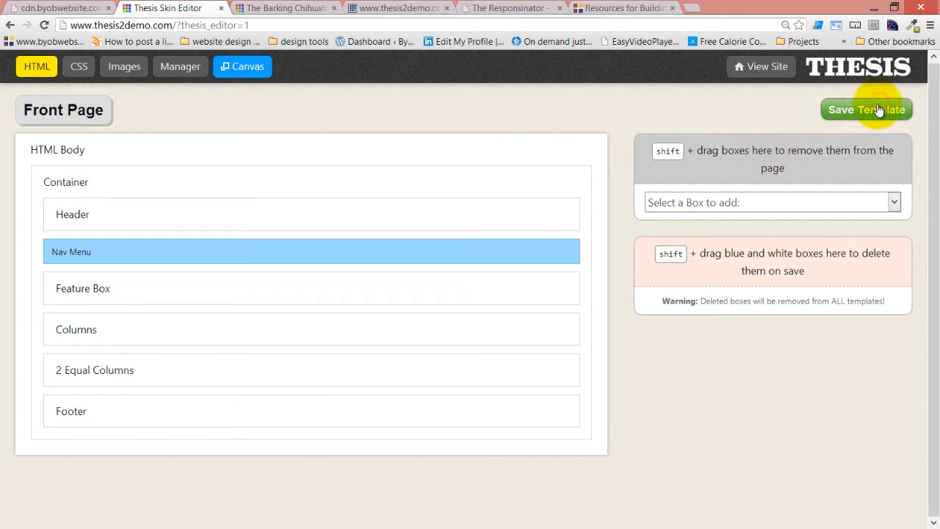
- Save the front page template and view the live page with both text boxes
{"action": "left_click", "coordinate": [285, 8]}
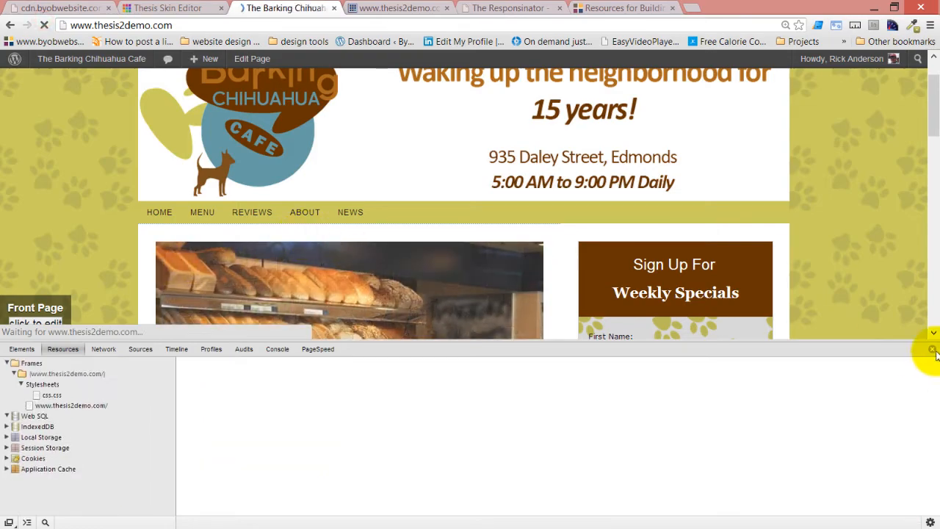
{"action": "left_click", "coordinate": [930, 350]}
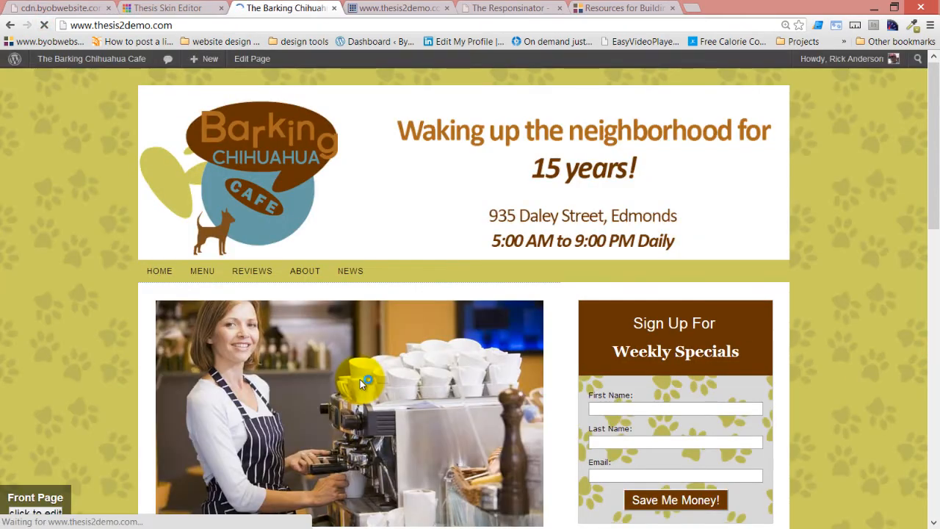
{"action": "scroll", "scroll_direction": "down", "scroll_amount": 3}
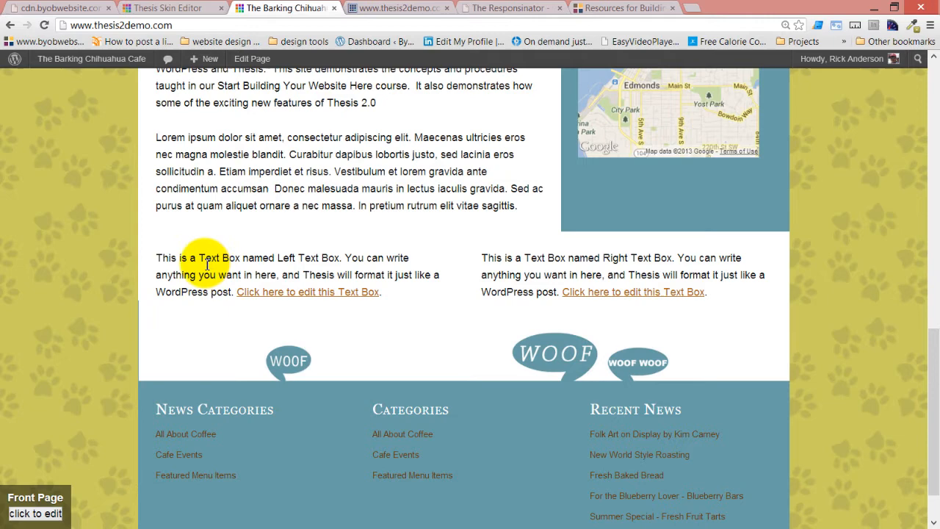
{"action": "mouse_move", "coordinate": [514, 253]}
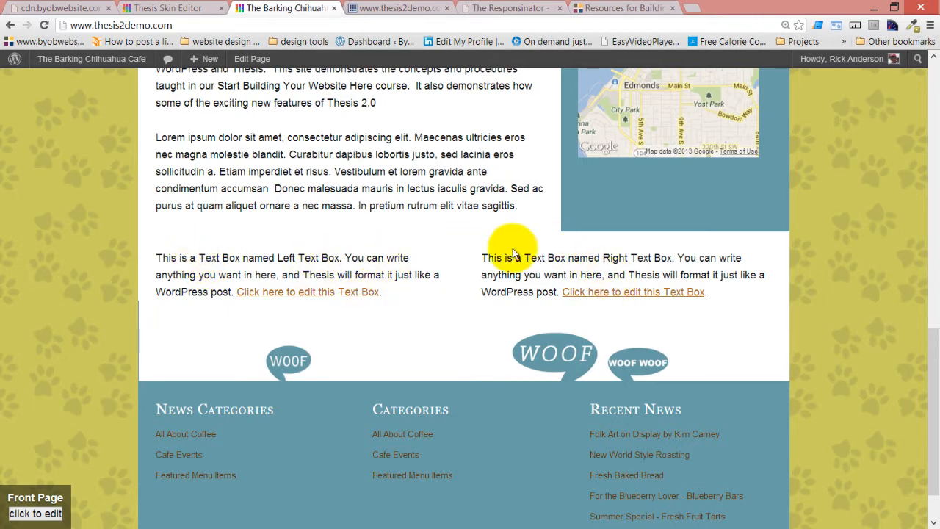
- Inspect the left text box's markup and half-column padding in DevTools, then dismiss it
{"action": "right_click", "coordinate": [249, 257]}
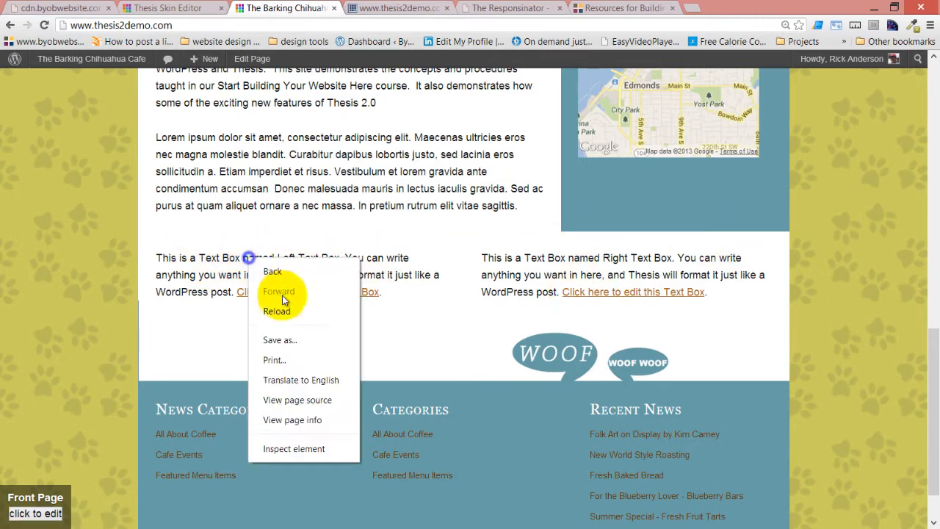
{"action": "left_click", "coordinate": [294, 448]}
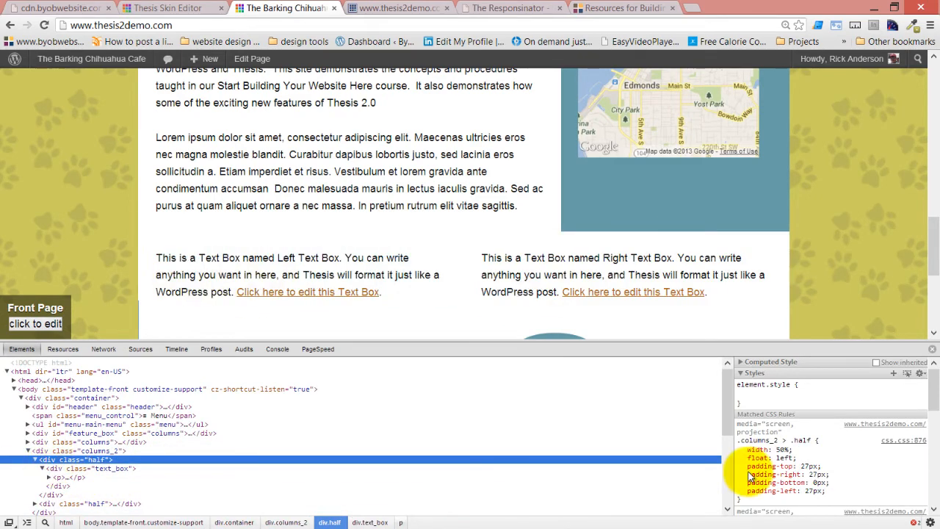
{"action": "mouse_move", "coordinate": [31, 452]}
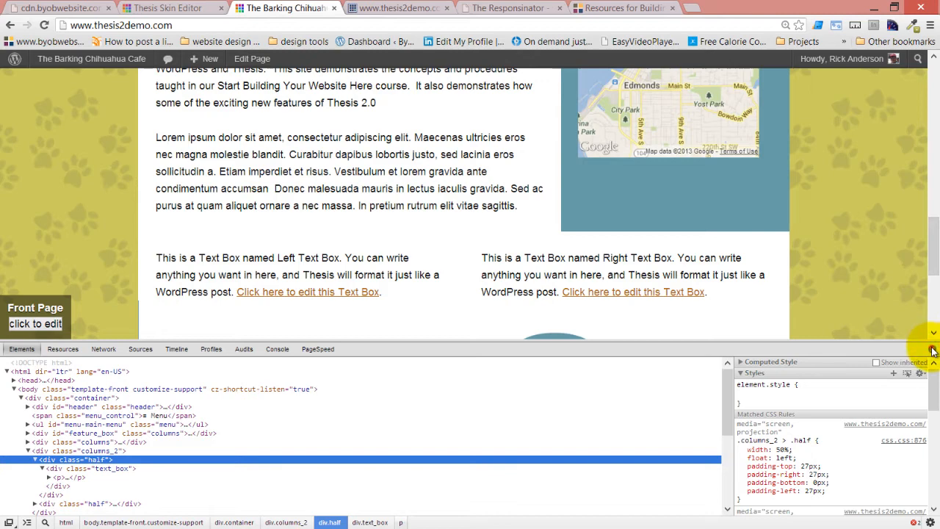
{"action": "left_click", "coordinate": [501, 10]}
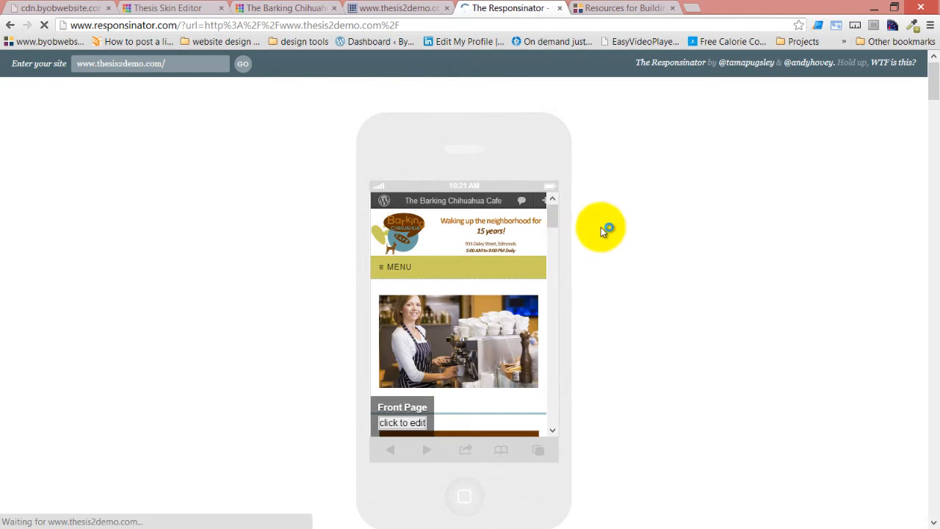
{"action": "mouse_move", "coordinate": [597, 222]}
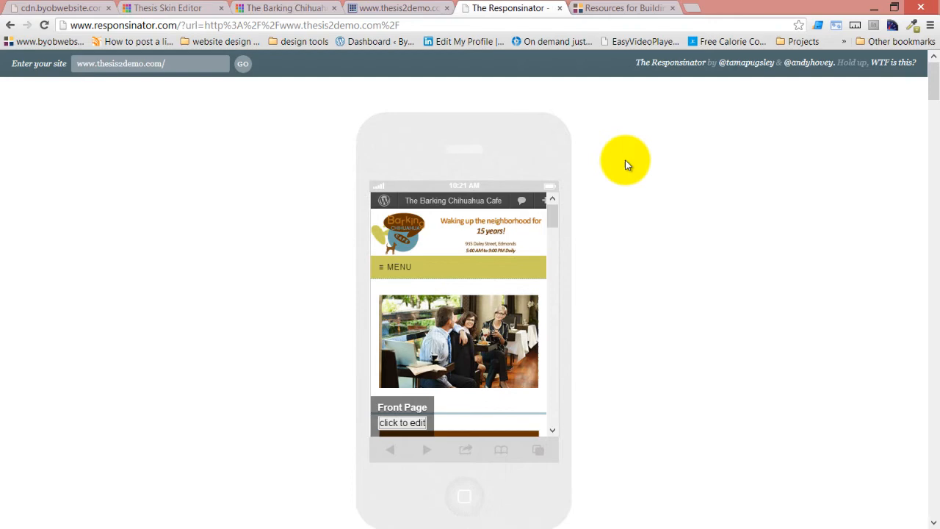
{"action": "scroll", "scroll_direction": "down", "scroll_amount": 3}
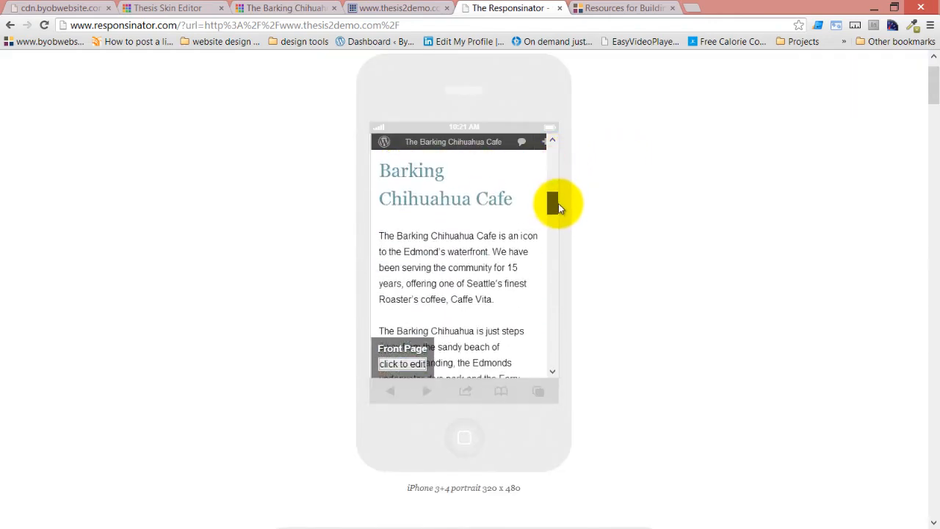
{"action": "scroll", "scroll_direction": "down", "scroll_amount": 3}
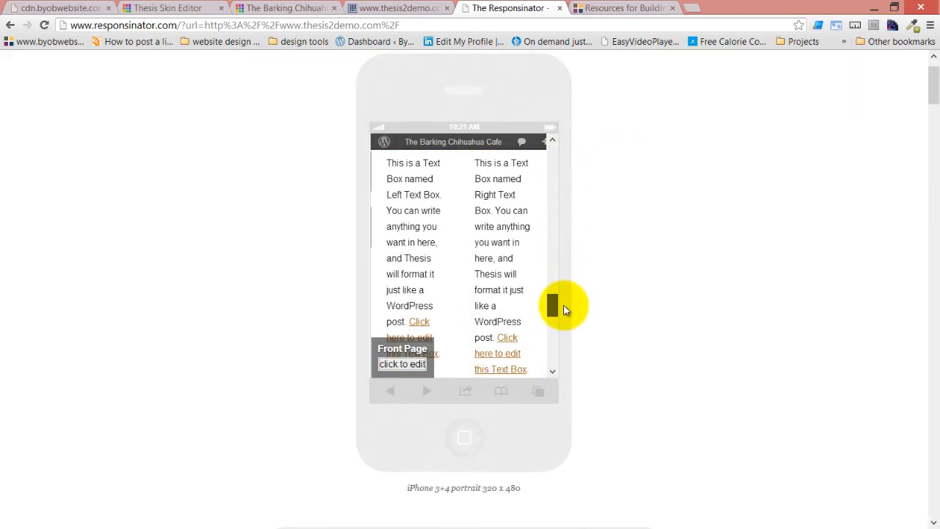
{"action": "mouse_move", "coordinate": [505, 195]}
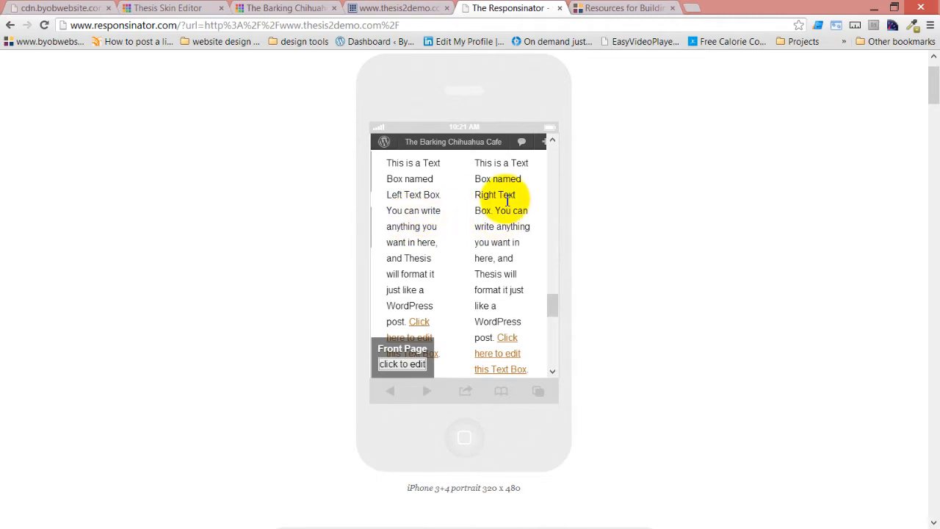
{"action": "scroll", "scroll_direction": "down", "scroll_amount": 3}
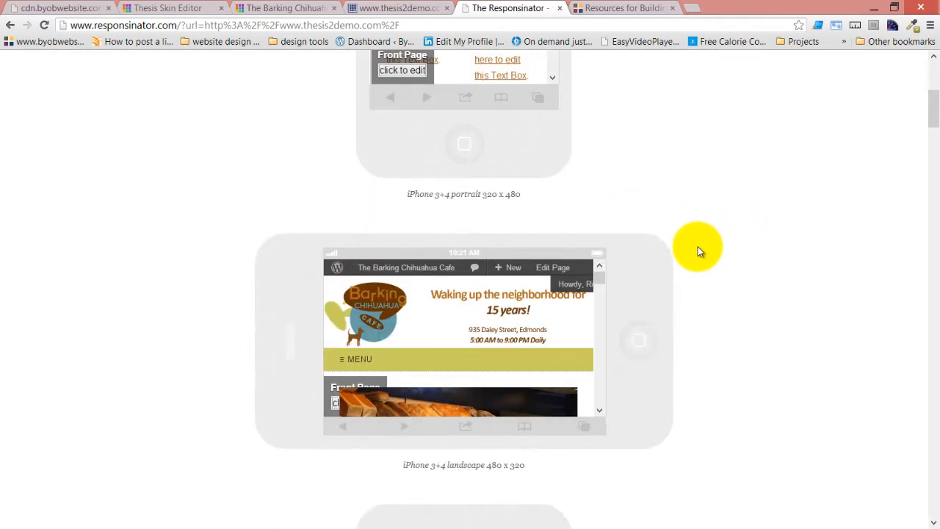
{"action": "scroll", "scroll_direction": "down", "scroll_amount": 3}
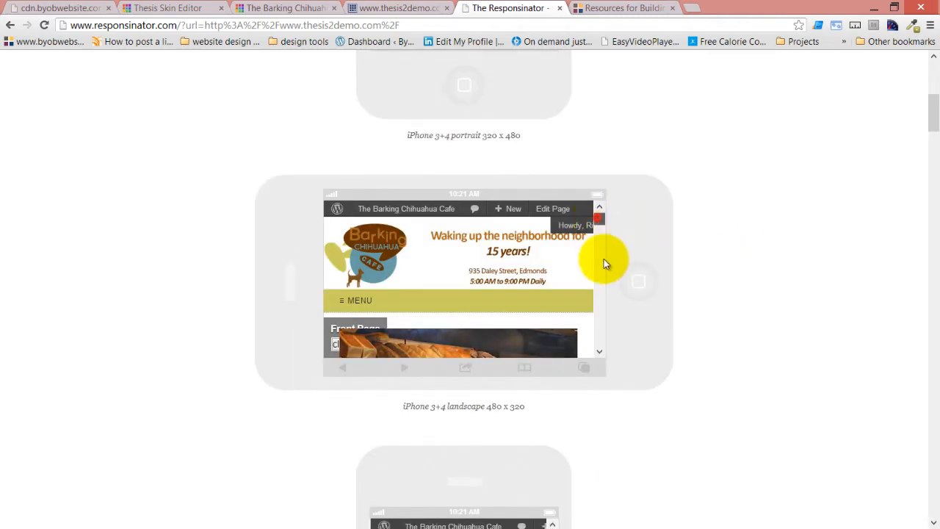
{"action": "scroll", "scroll_direction": "down", "scroll_amount": 3}
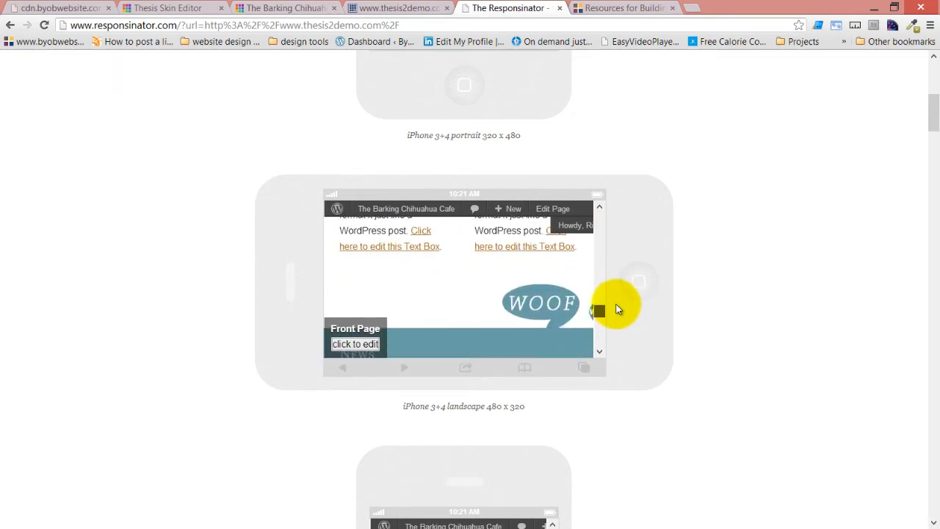
{"action": "scroll", "scroll_direction": "down", "scroll_amount": 3}
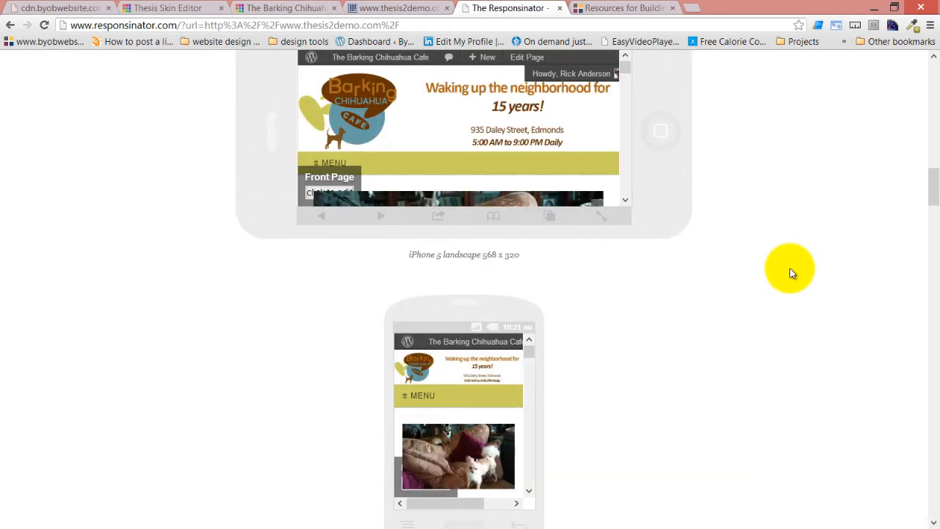
{"action": "scroll", "scroll_direction": "down", "scroll_amount": 3}
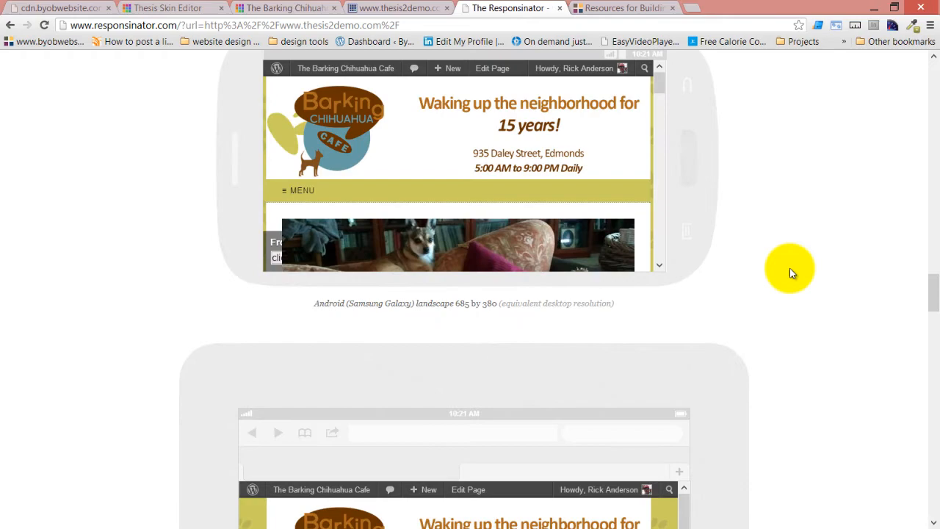
{"action": "scroll", "scroll_direction": "down", "scroll_amount": 3}
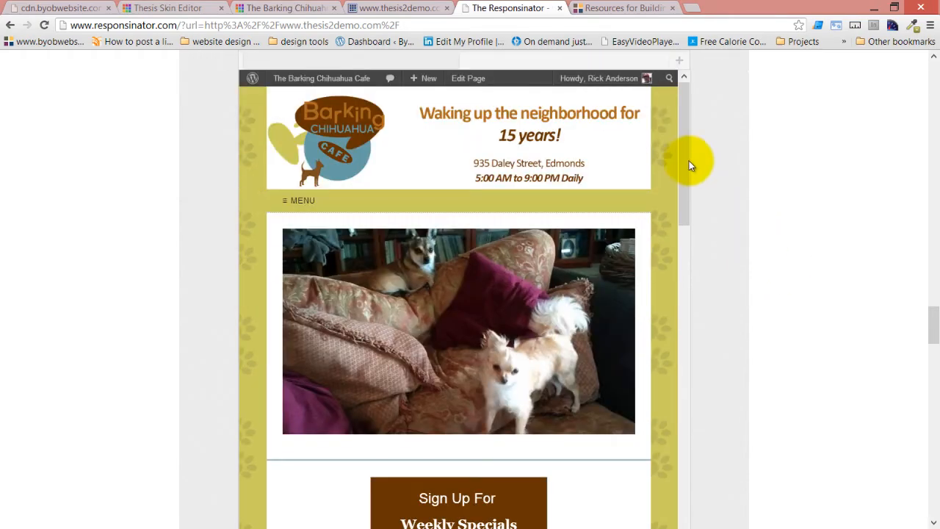
{"action": "scroll", "scroll_direction": "down", "scroll_amount": 3}
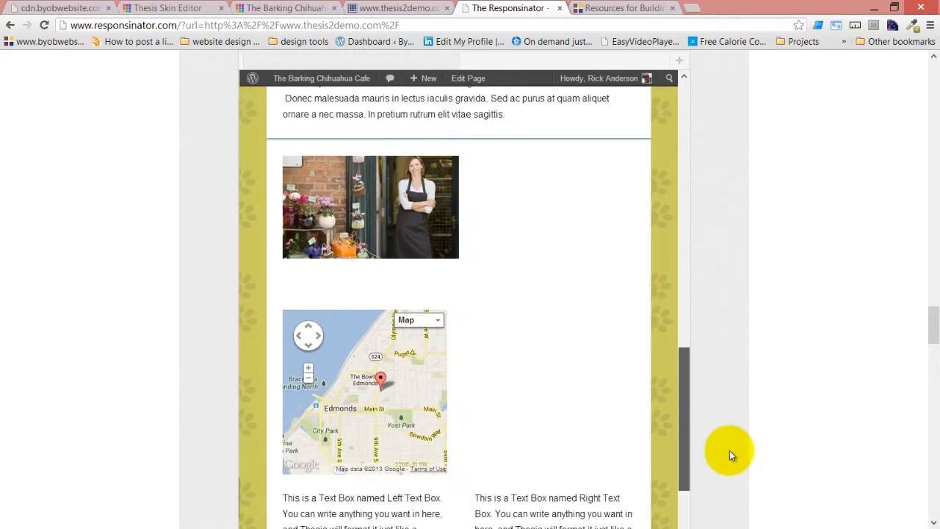
{"action": "scroll", "scroll_direction": "down", "scroll_amount": 3}
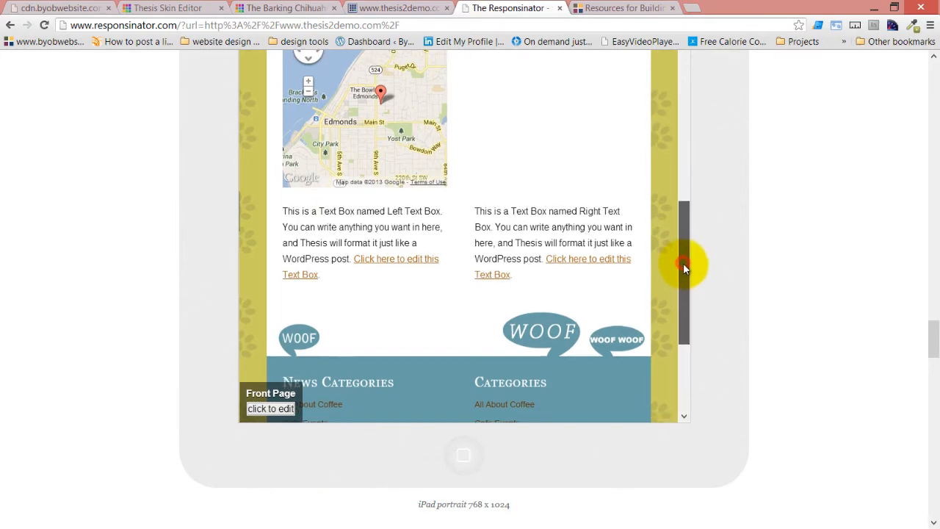
{"action": "scroll", "scroll_direction": "down", "scroll_amount": 3}
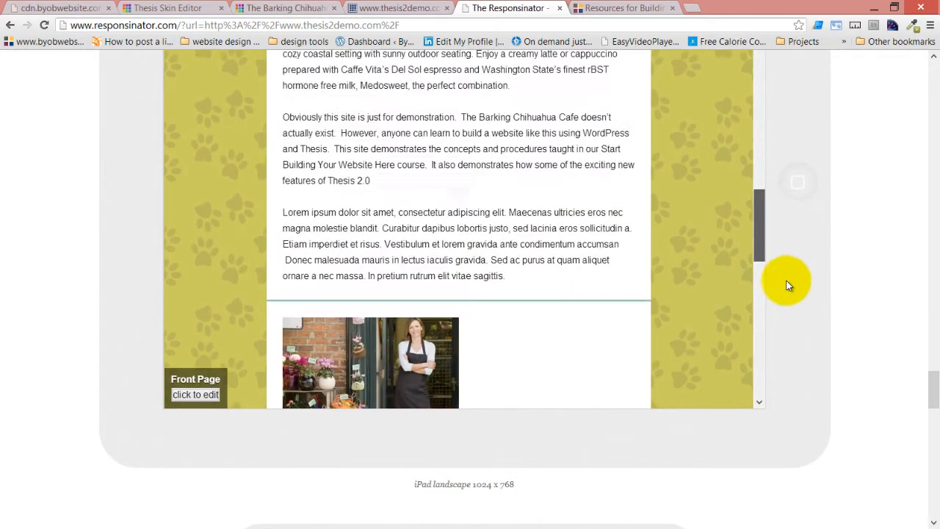
{"action": "scroll", "scroll_direction": "down", "scroll_amount": 3}
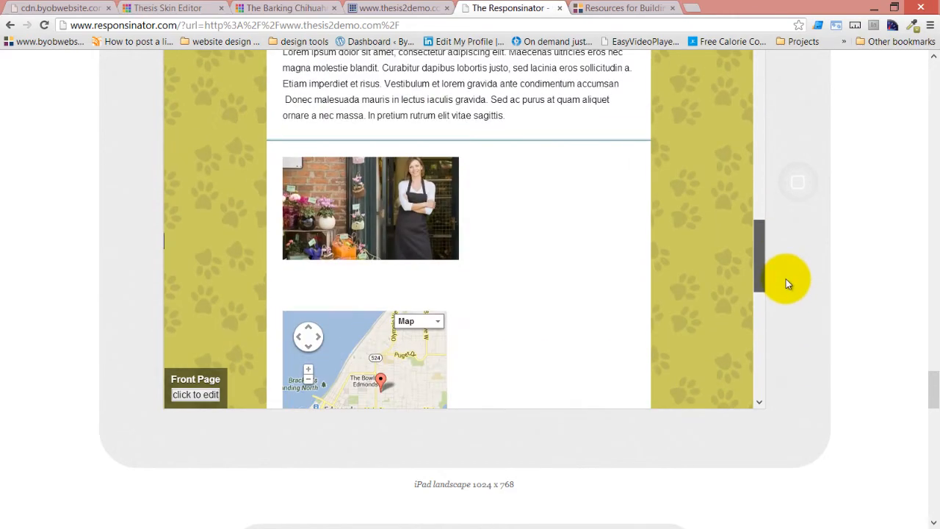
{"action": "scroll", "scroll_direction": "down", "scroll_amount": 3}
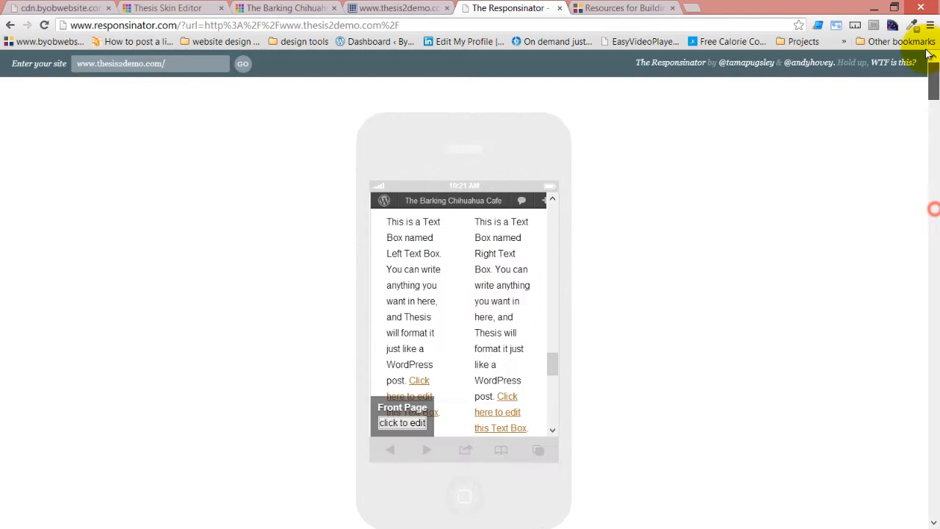
{"action": "mouse_move", "coordinate": [760, 306]}
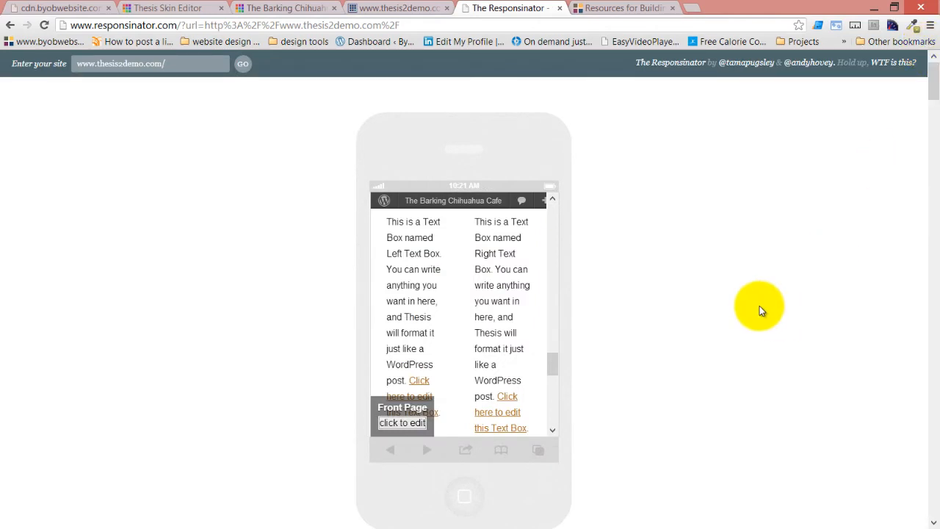
{"action": "mouse_move", "coordinate": [317, 250]}
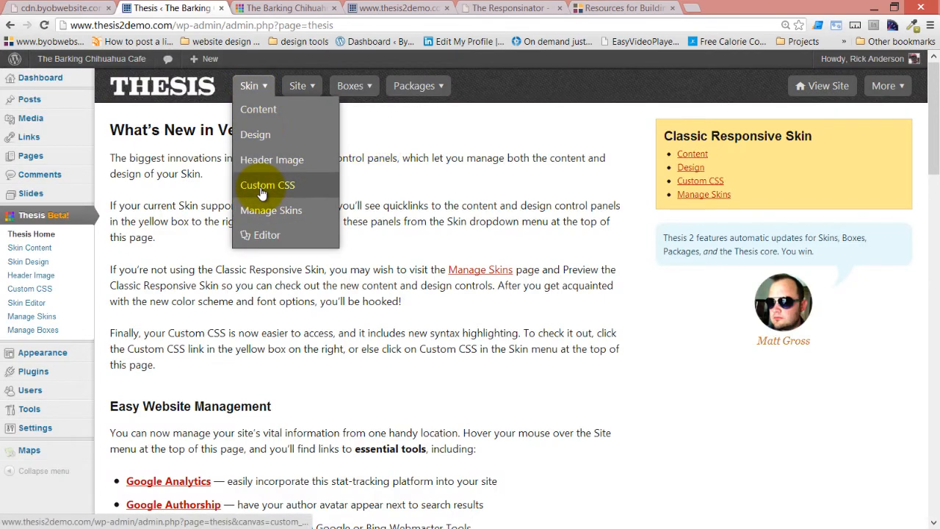
{"action": "left_click", "coordinate": [266, 184]}
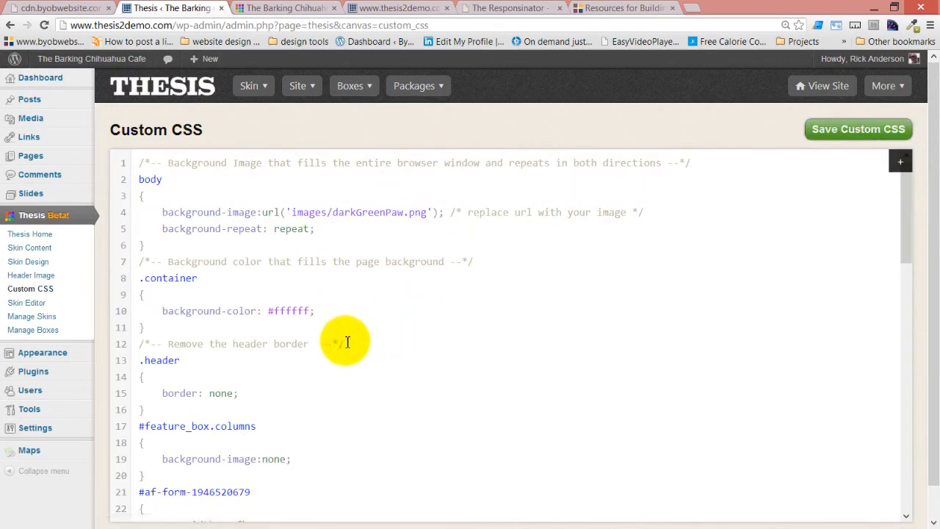
{"action": "scroll", "scroll_direction": "down", "scroll_amount": 3}
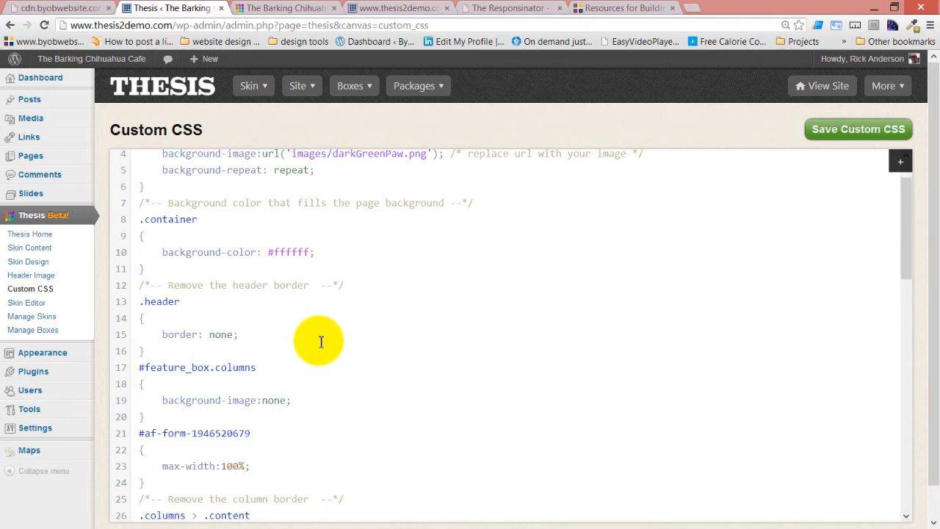
{"action": "scroll", "scroll_direction": "down", "scroll_amount": 3}
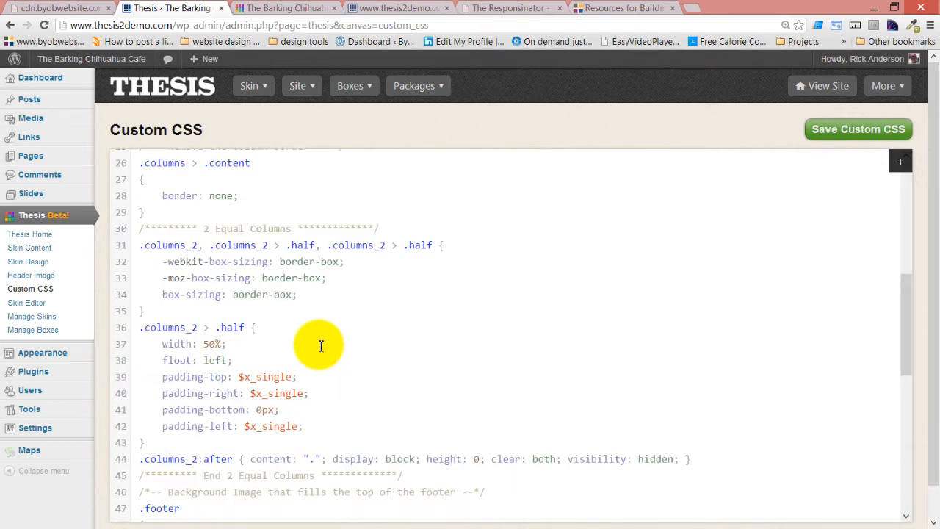
{"action": "scroll", "scroll_direction": "down", "scroll_amount": 3}
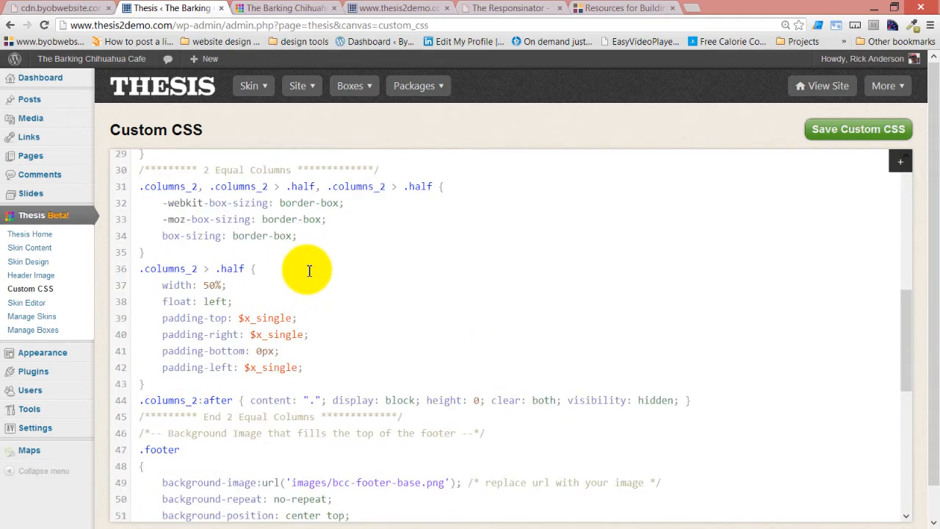
{"action": "scroll", "scroll_direction": "down", "scroll_amount": 3}
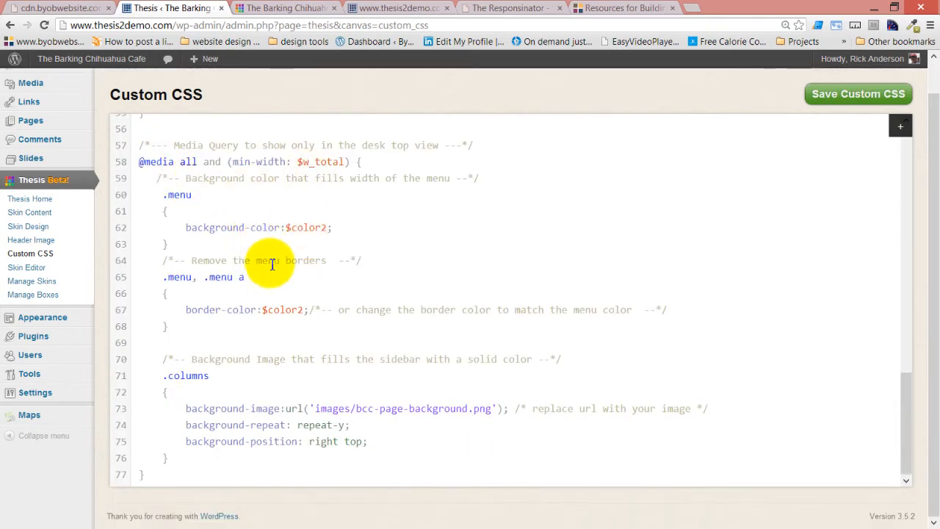
{"action": "mouse_move", "coordinate": [231, 299]}
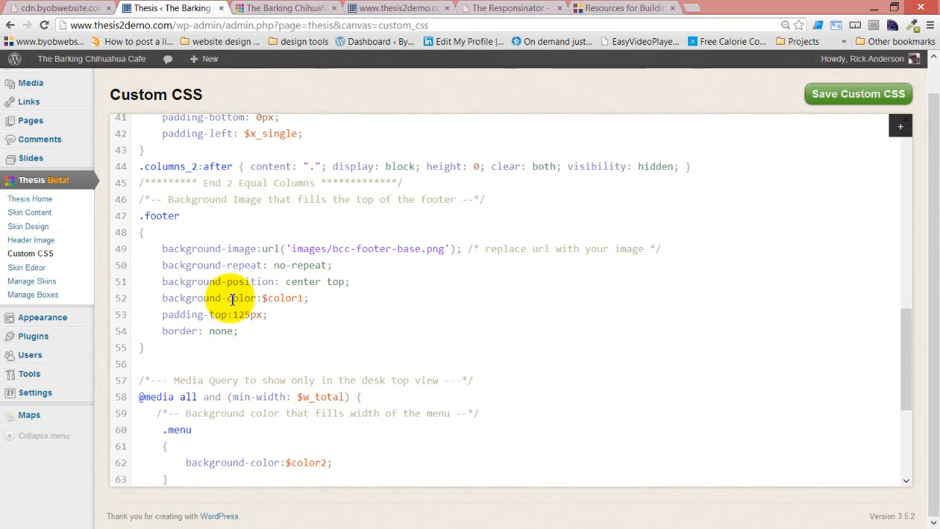
{"action": "scroll", "scroll_direction": "down", "scroll_amount": 3}
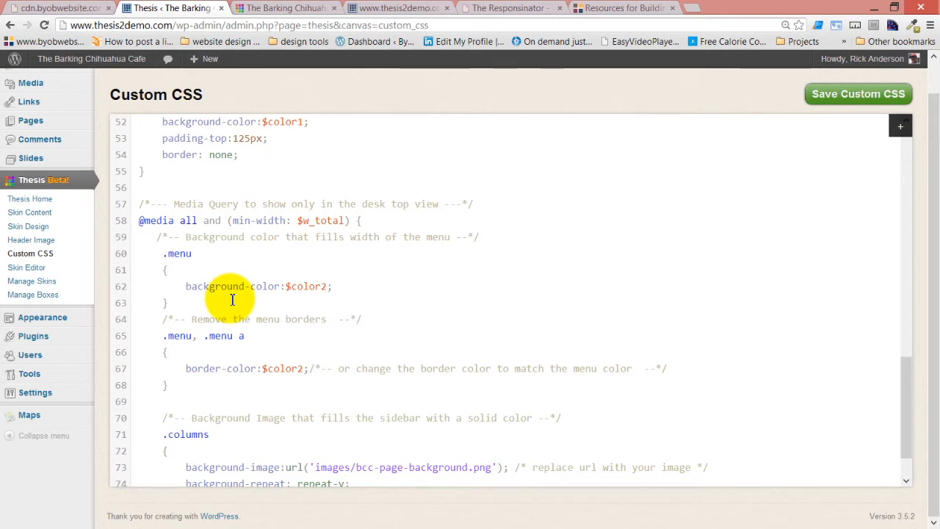
{"action": "mouse_move", "coordinate": [244, 236]}
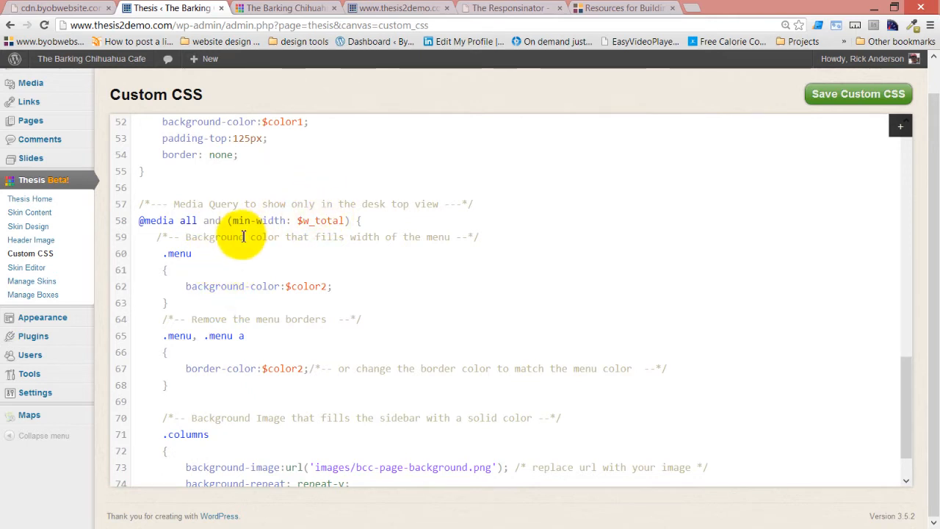
{"action": "scroll", "scroll_direction": "down", "scroll_amount": 3}
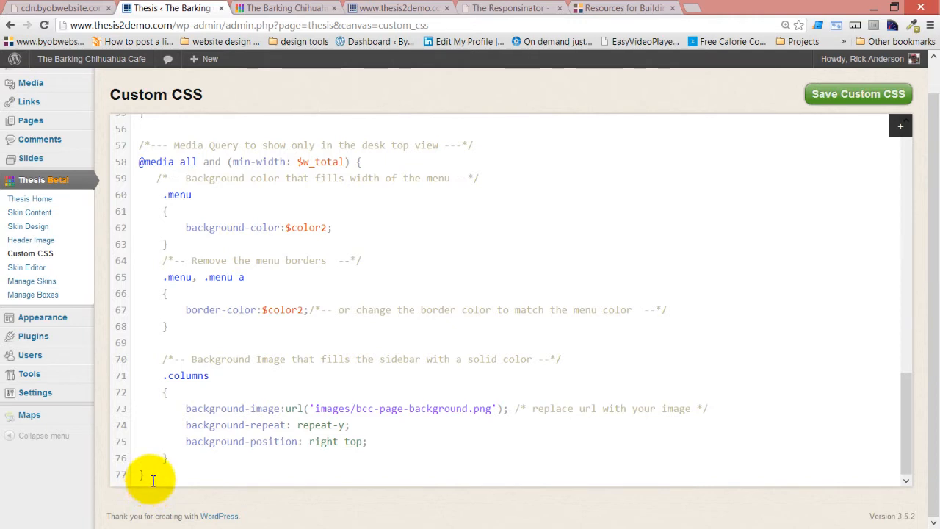
{"action": "mouse_move", "coordinate": [450, 16]}
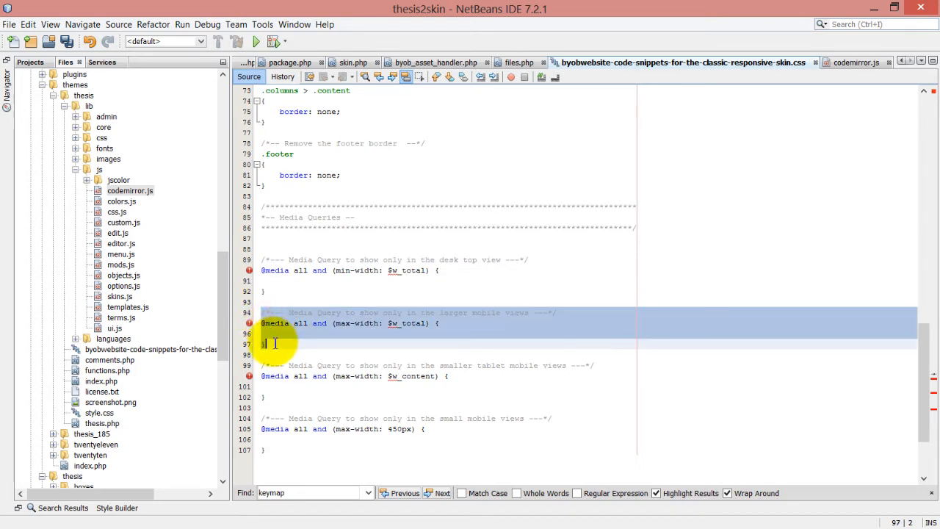
{"action": "mouse_move", "coordinate": [479, 340]}
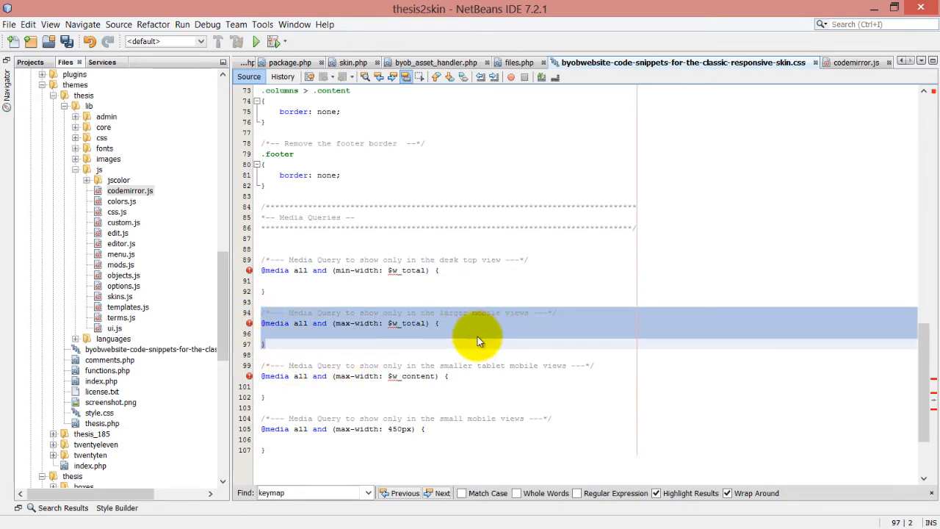
{"action": "mouse_move", "coordinate": [380, 326]}
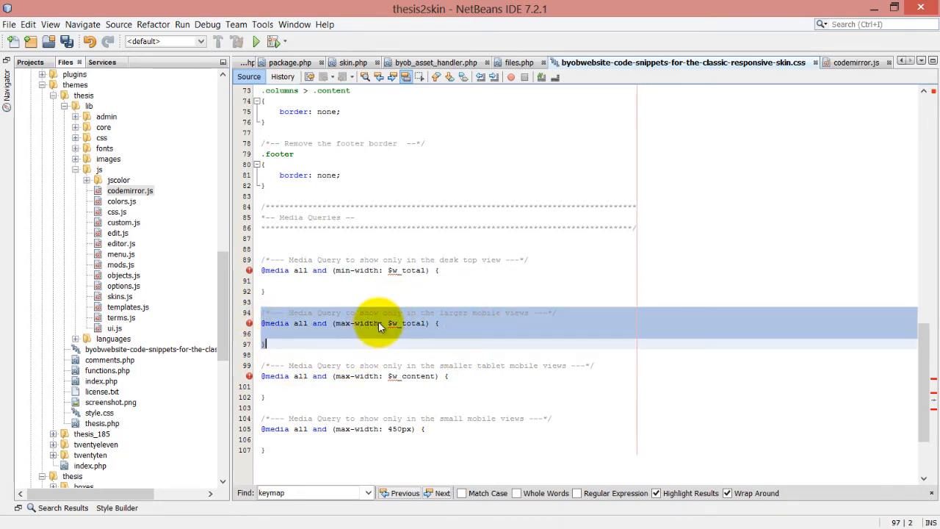
{"action": "mouse_move", "coordinate": [478, 365]}
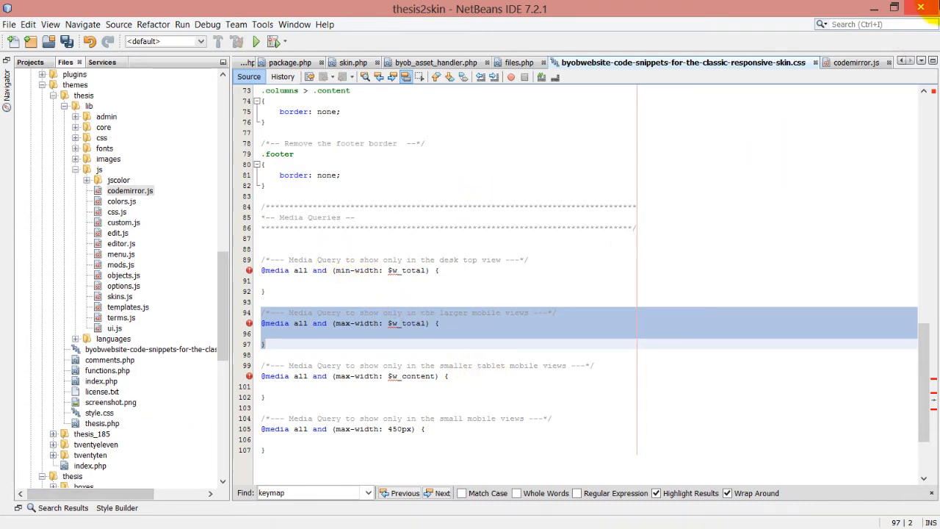
{"action": "mouse_move", "coordinate": [871, 8]}
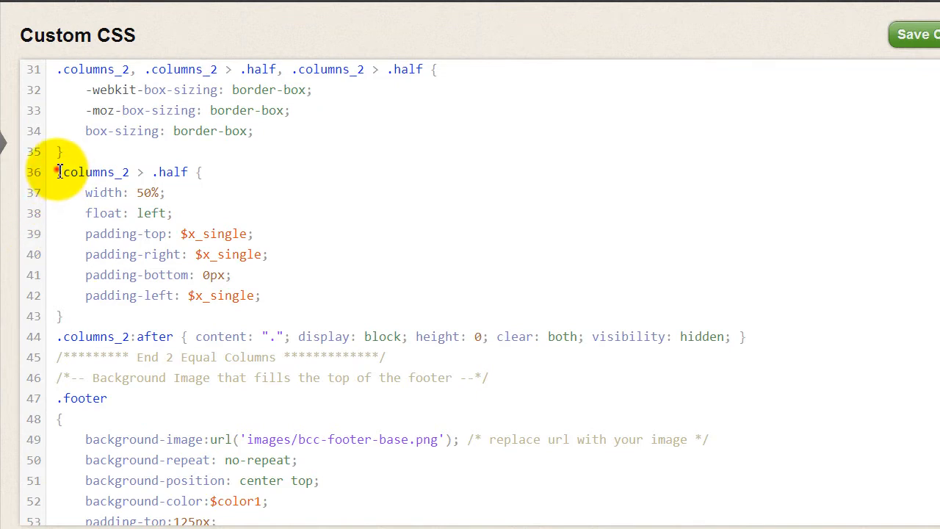
- Copy the .columns_2 > .half width/float rule into the max-width $w_total query and indent it
{"action": "left_click_drag", "start_coordinate": [57, 172], "coordinate": [182, 193]}
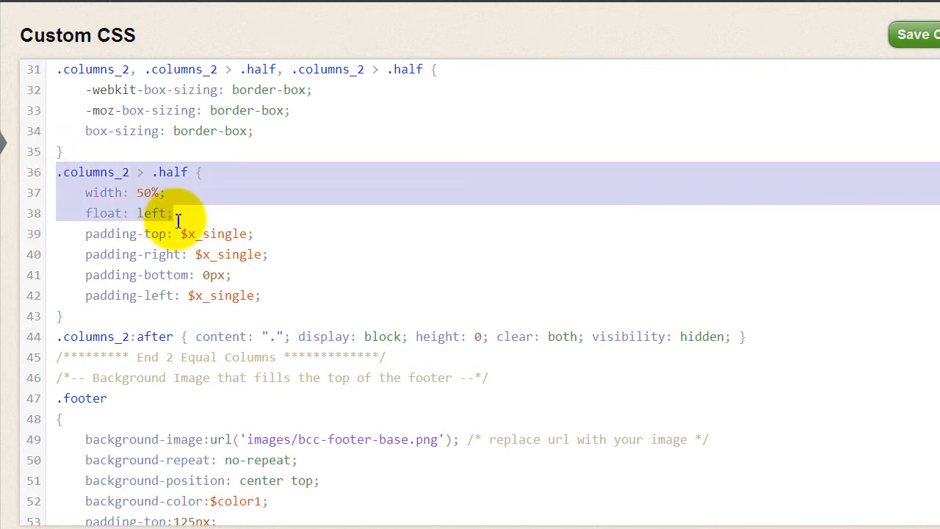
{"action": "scroll", "scroll_direction": "down", "scroll_amount": 3}
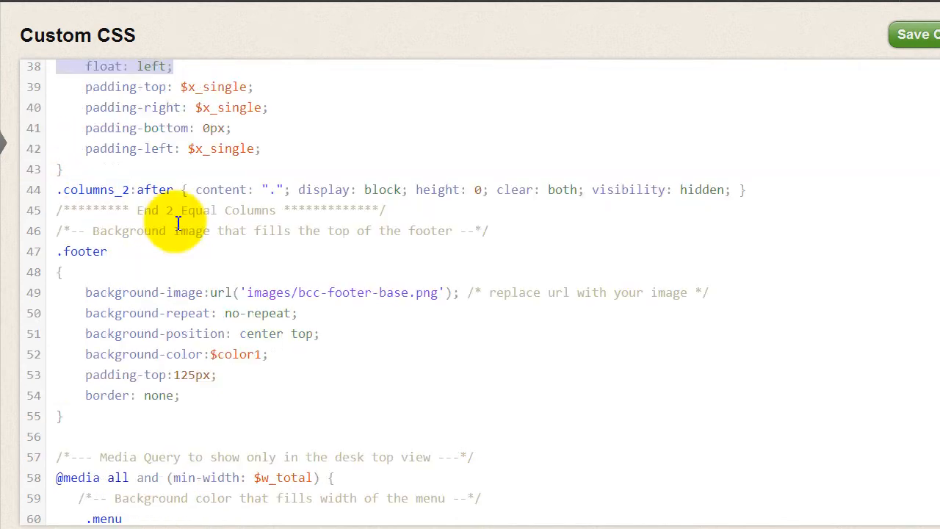
{"action": "scroll", "scroll_direction": "down", "scroll_amount": 3}
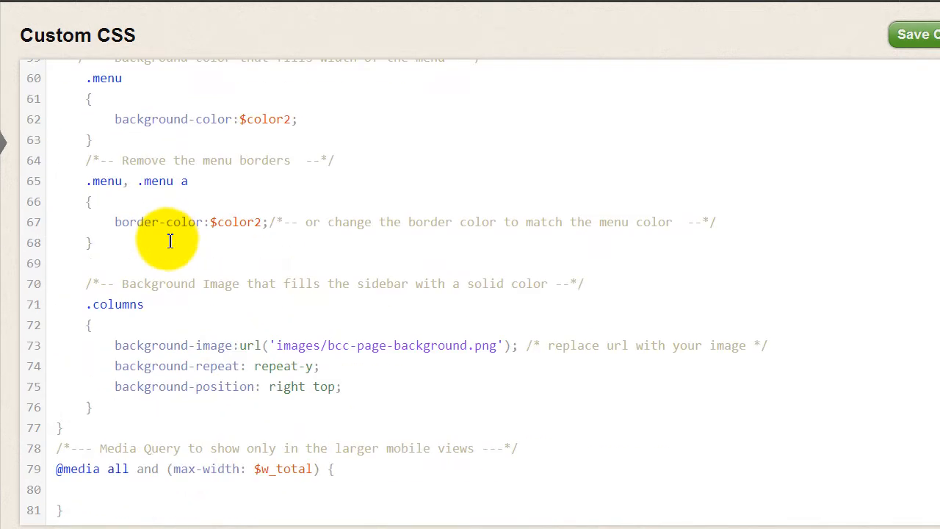
{"action": "left_click", "coordinate": [114, 501]}
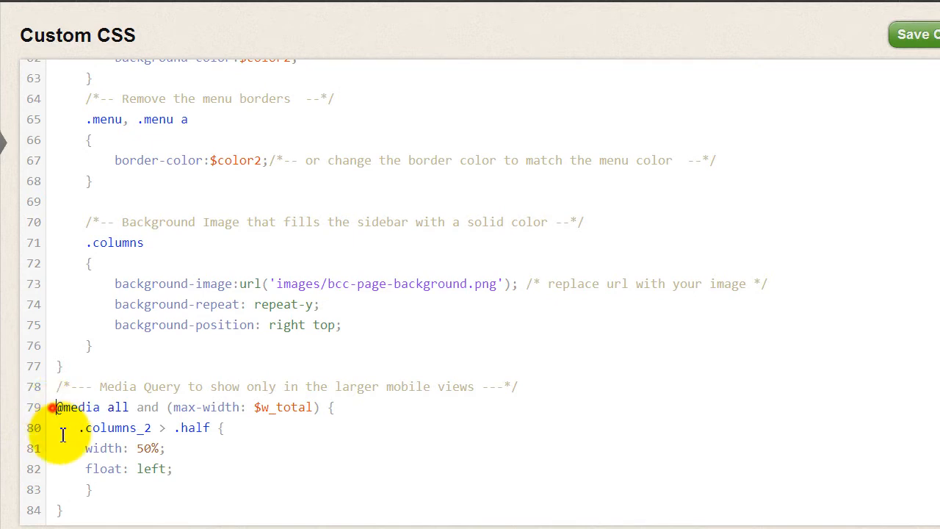
{"action": "left_click_drag", "start_coordinate": [58, 407], "coordinate": [62, 510]}
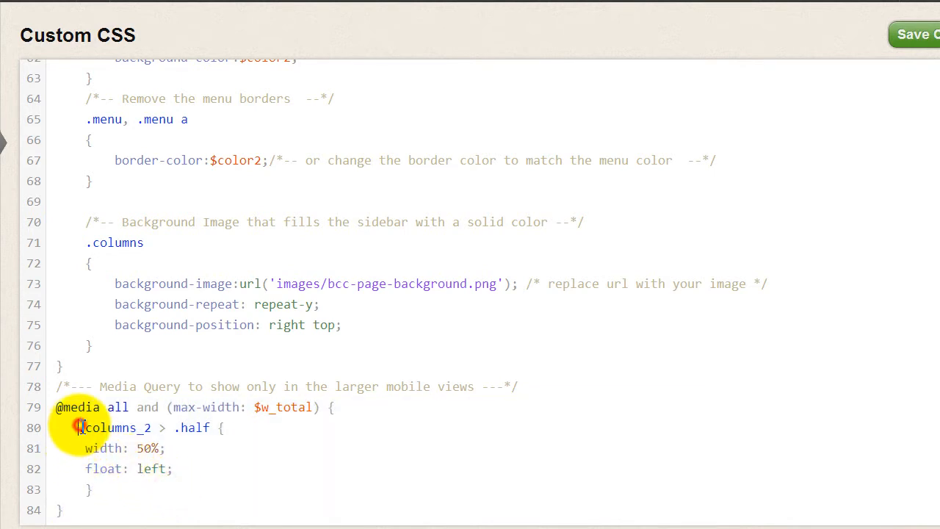
{"action": "left_click_drag", "start_coordinate": [79, 428], "coordinate": [134, 506]}
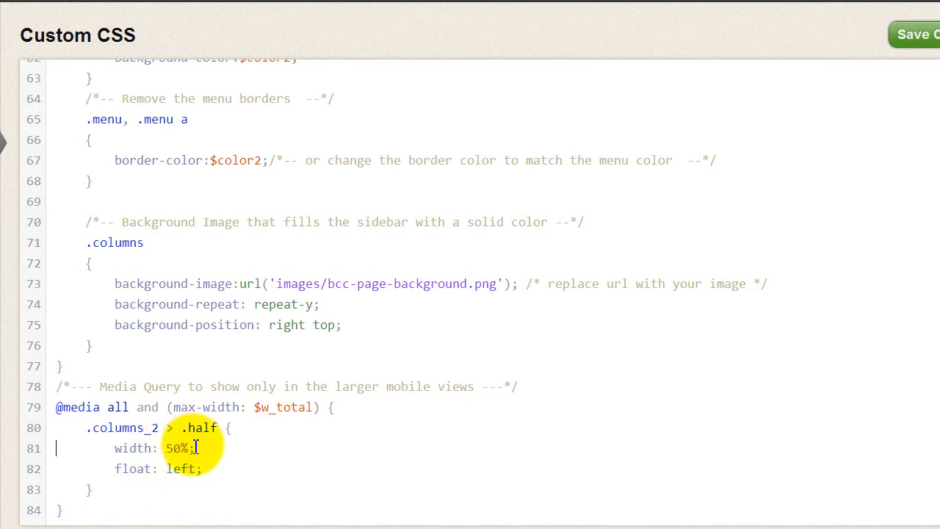
- Change the pasted half-column rule to width 100% and float none
{"action": "left_click", "coordinate": [173, 449]}
{"action": "type", "text": "10"}
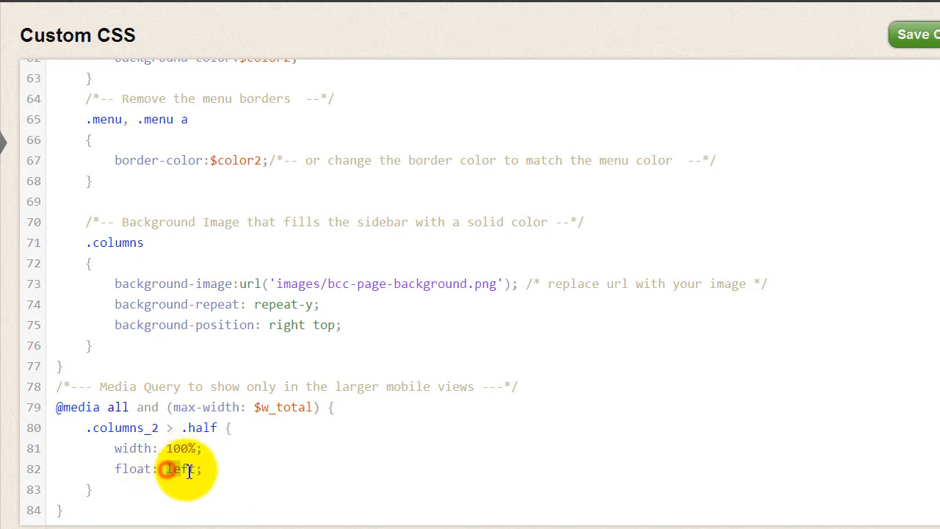
{"action": "type", "text": "NO"}
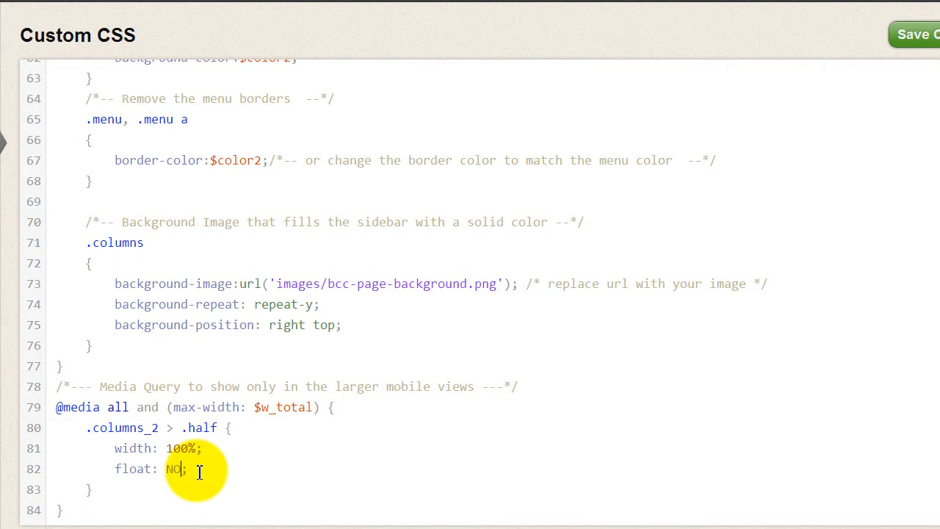
{"action": "type", "text": "N"}
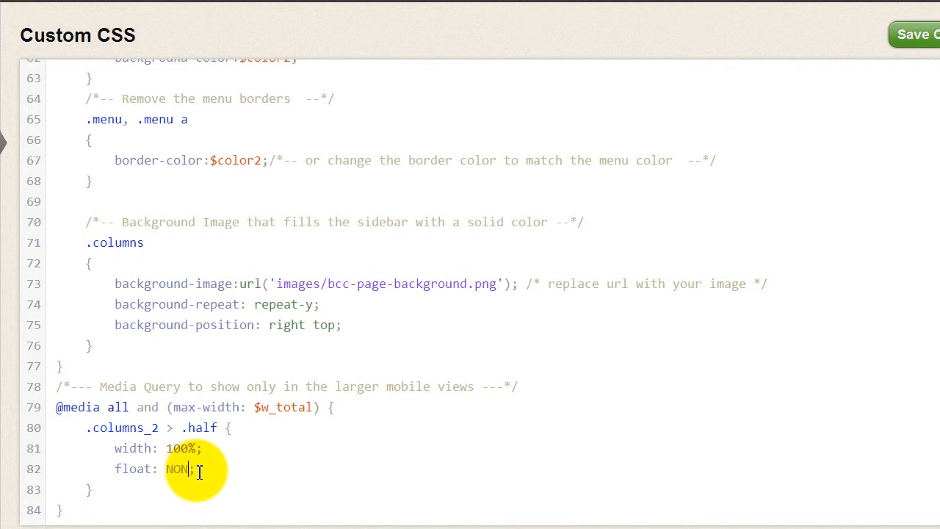
{"action": "key", "text": "Backspace"}
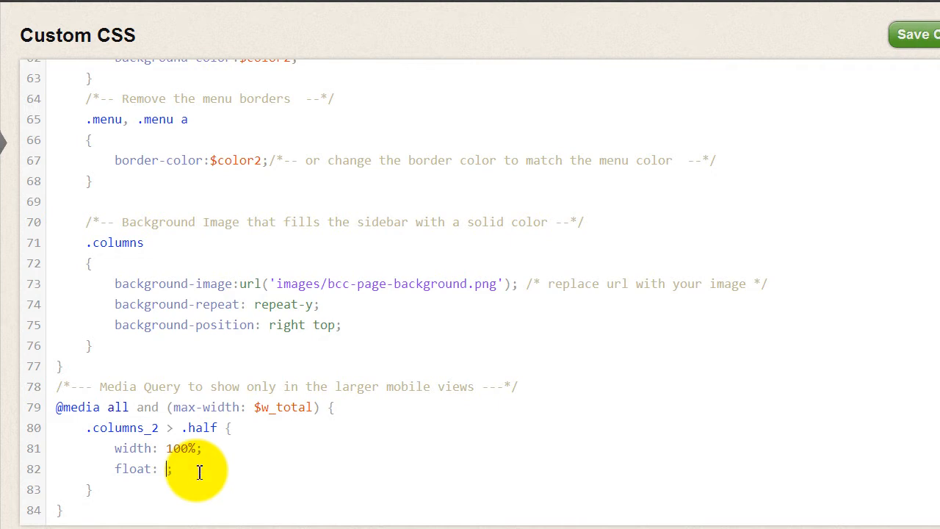
{"action": "type", "text": "none"}
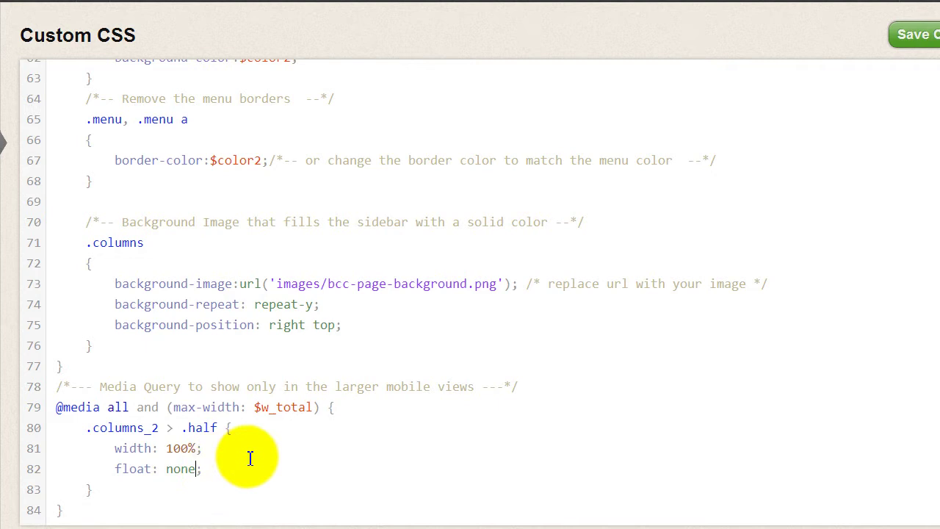
{"action": "mouse_move", "coordinate": [227, 487]}
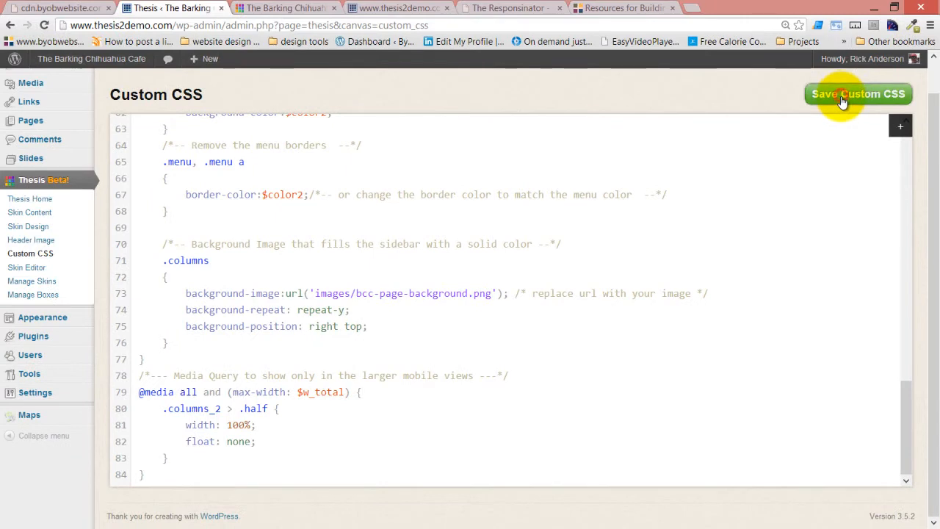
{"action": "left_click", "coordinate": [514, 8]}
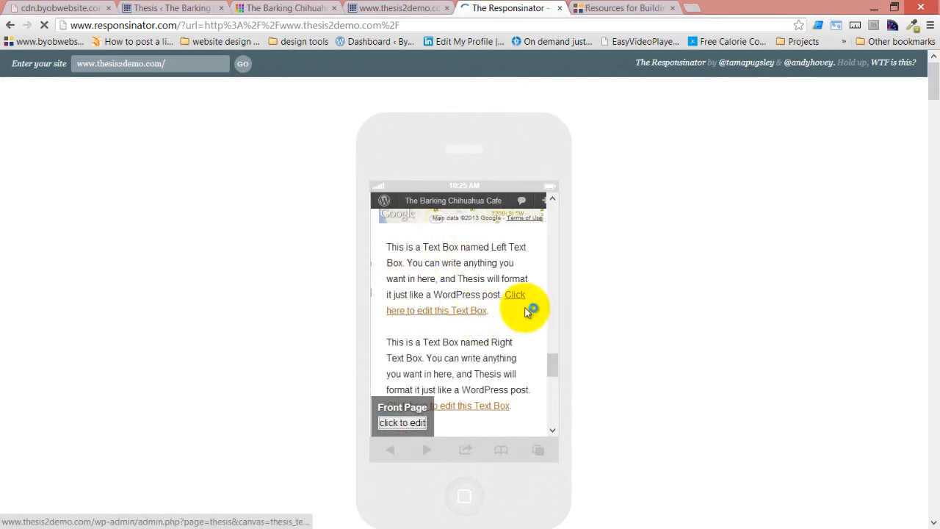
{"action": "mouse_move", "coordinate": [561, 358]}
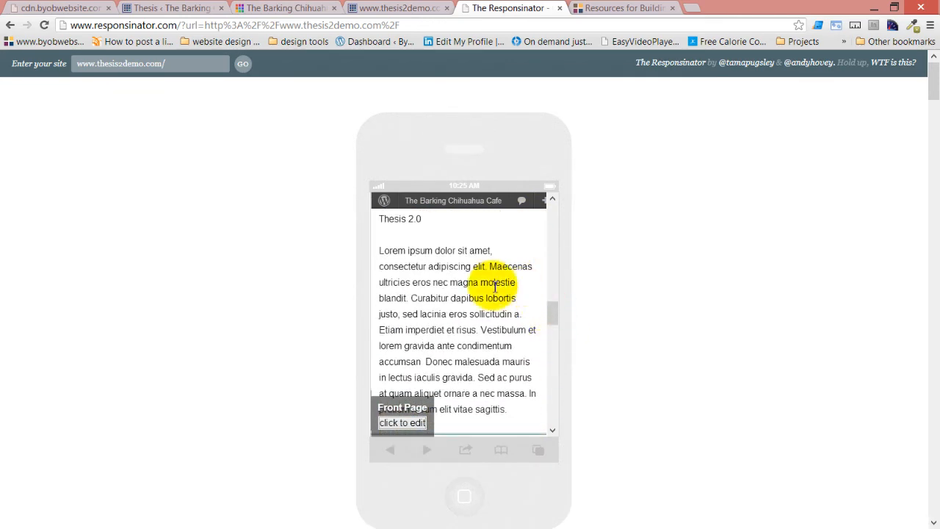
{"action": "scroll", "scroll_direction": "down", "scroll_amount": 3}
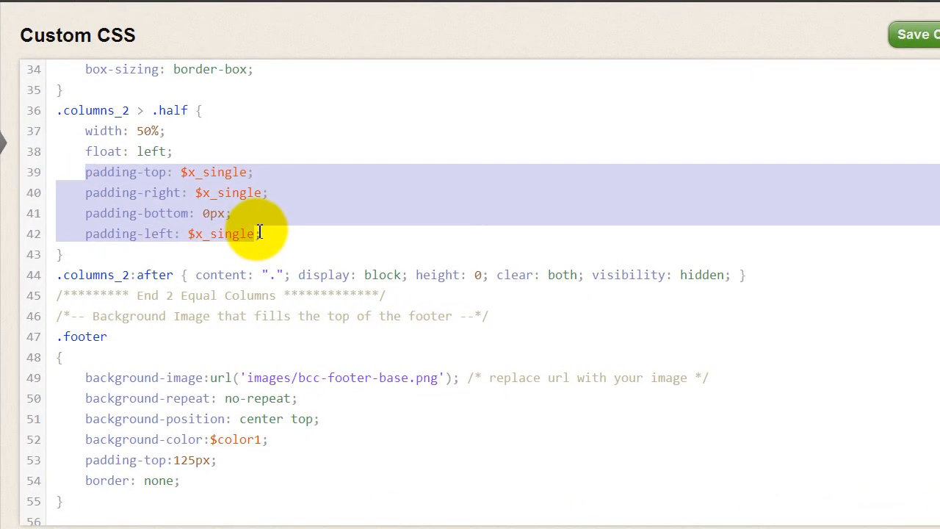
- Add padding $x_single $x_half 0px $x_single to the mobile .columns_2 > .half rule
{"action": "scroll", "scroll_direction": "down", "scroll_amount": 3}
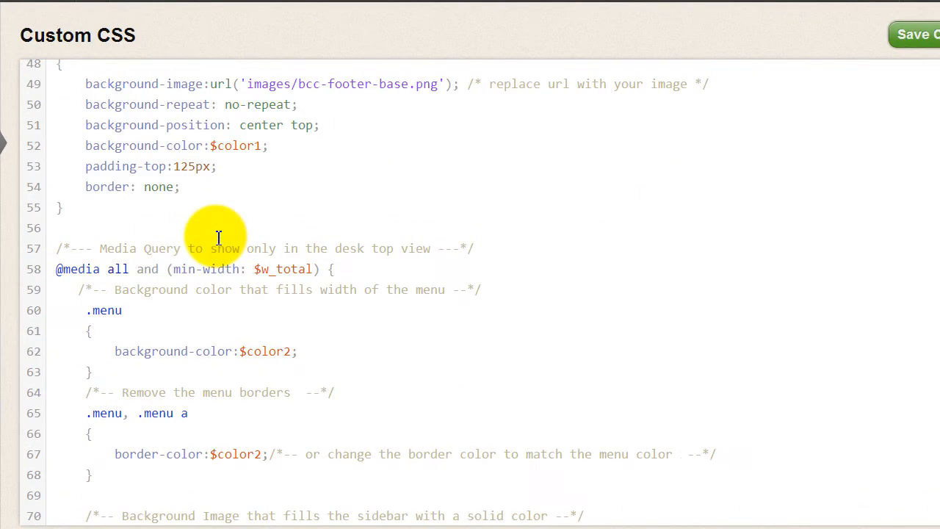
{"action": "scroll", "scroll_direction": "down", "scroll_amount": 3}
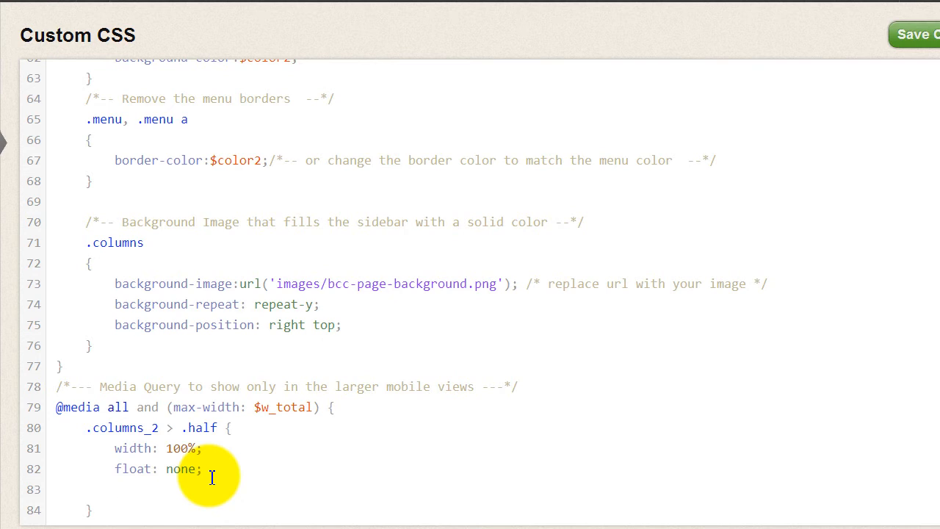
{"action": "type", "text": "padd"}
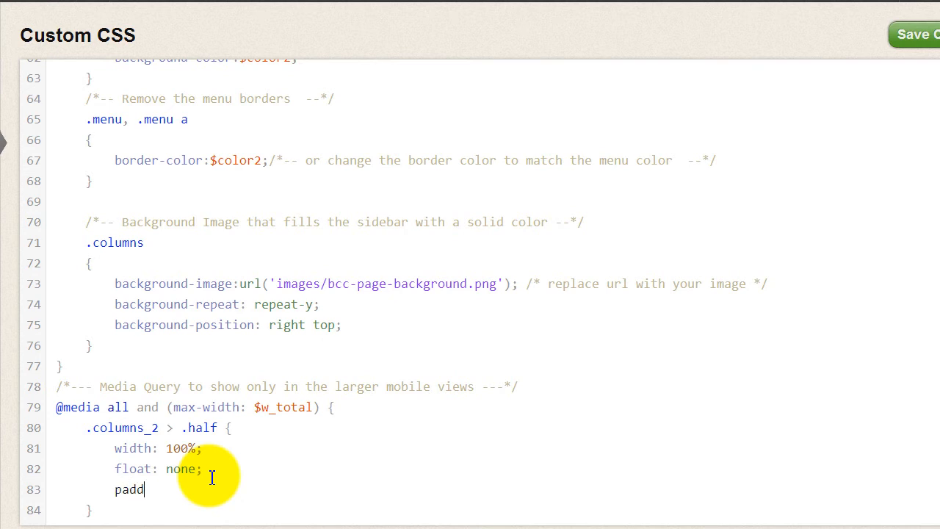
{"action": "type", "text": "ing:"}
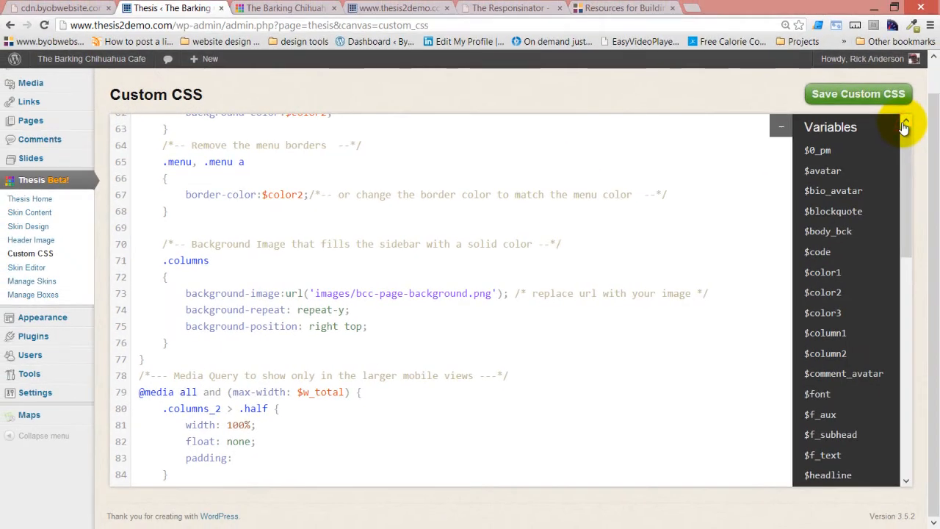
{"action": "mouse_move", "coordinate": [935, 354]}
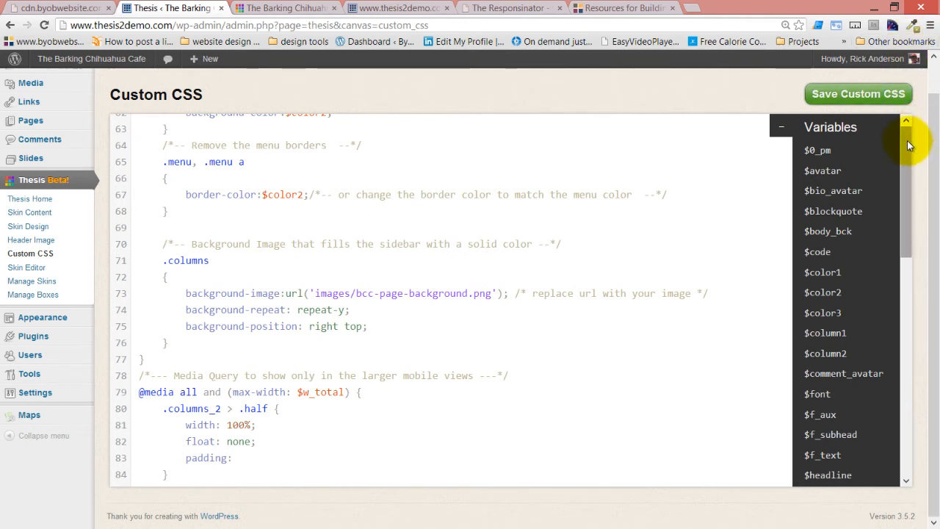
{"action": "scroll", "scroll_direction": "down", "scroll_amount": 3}
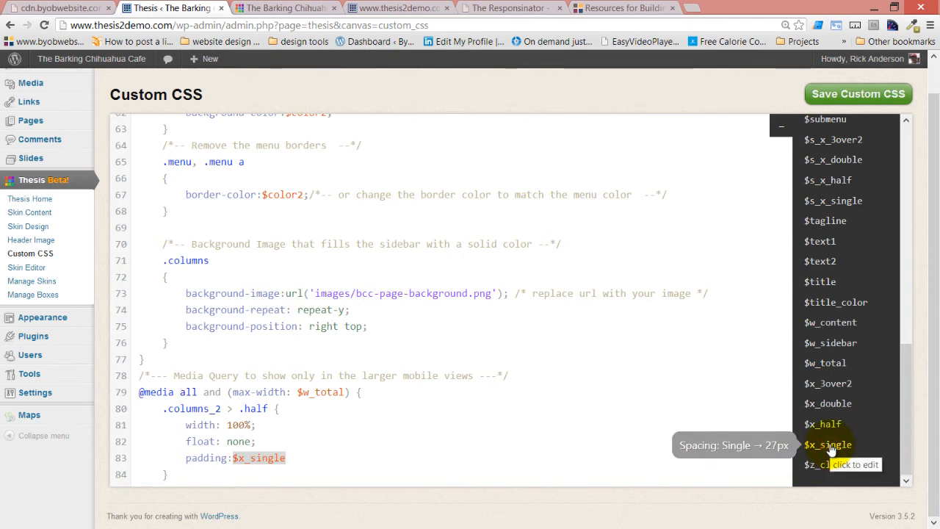
{"action": "mouse_move", "coordinate": [794, 439]}
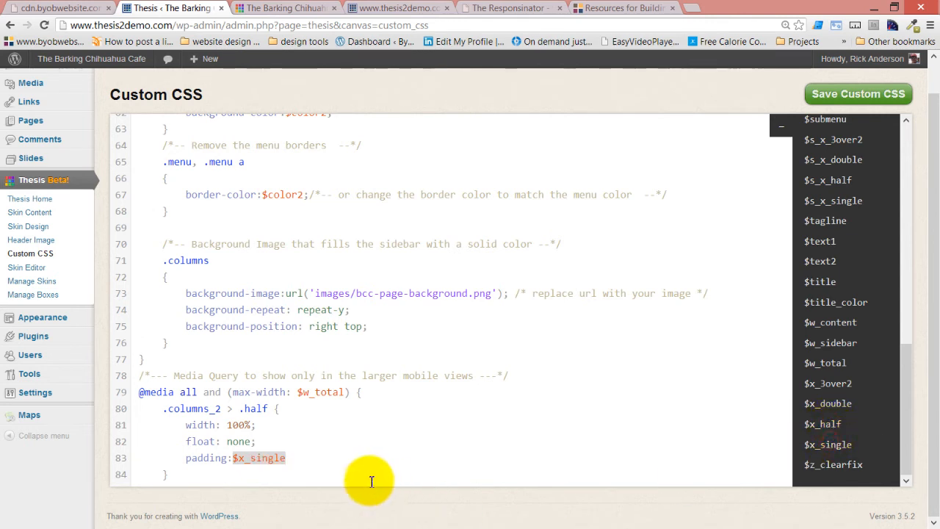
{"action": "mouse_move", "coordinate": [821, 424]}
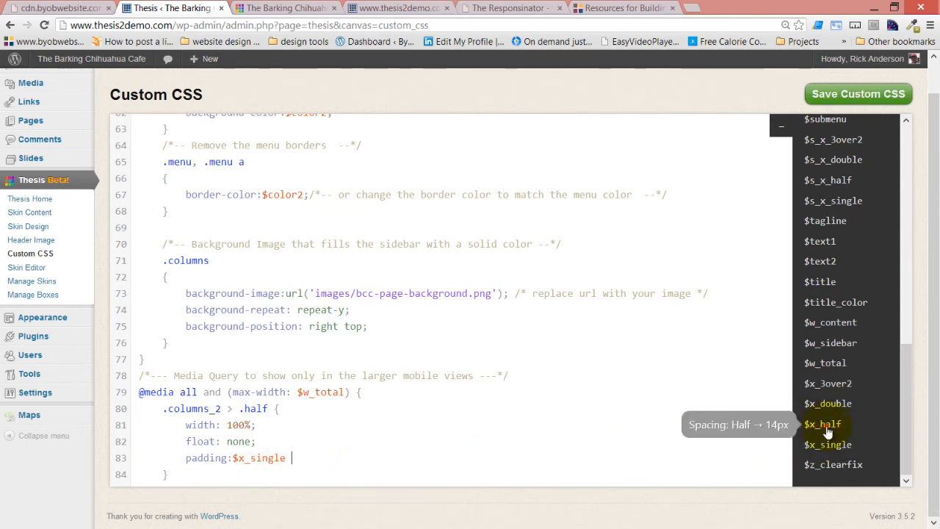
{"action": "left_click", "coordinate": [824, 423]}
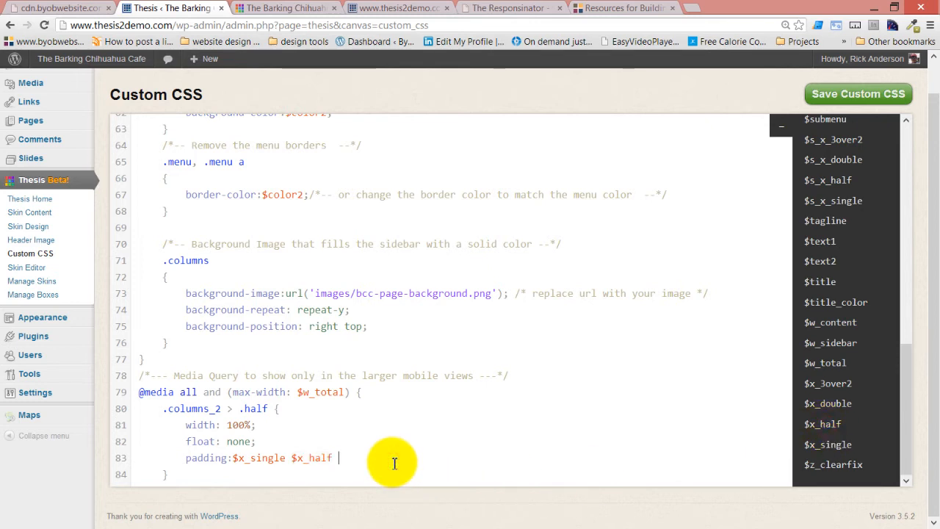
{"action": "type", "text": "0px"}
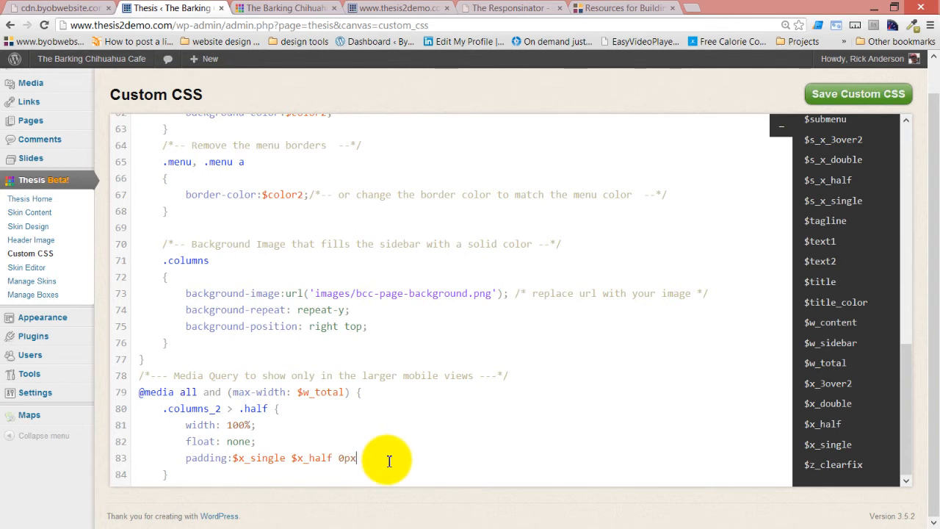
{"action": "mouse_move", "coordinate": [828, 444]}
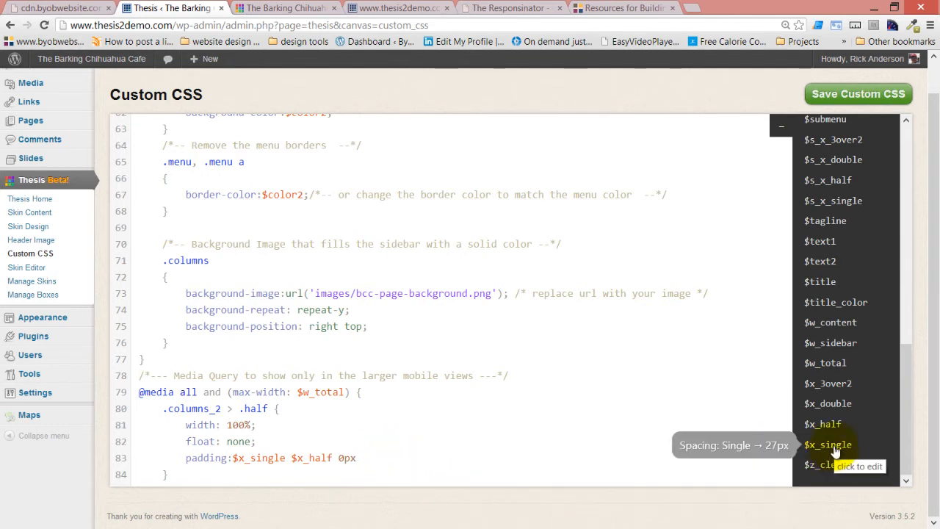
{"action": "left_click", "coordinate": [827, 444]}
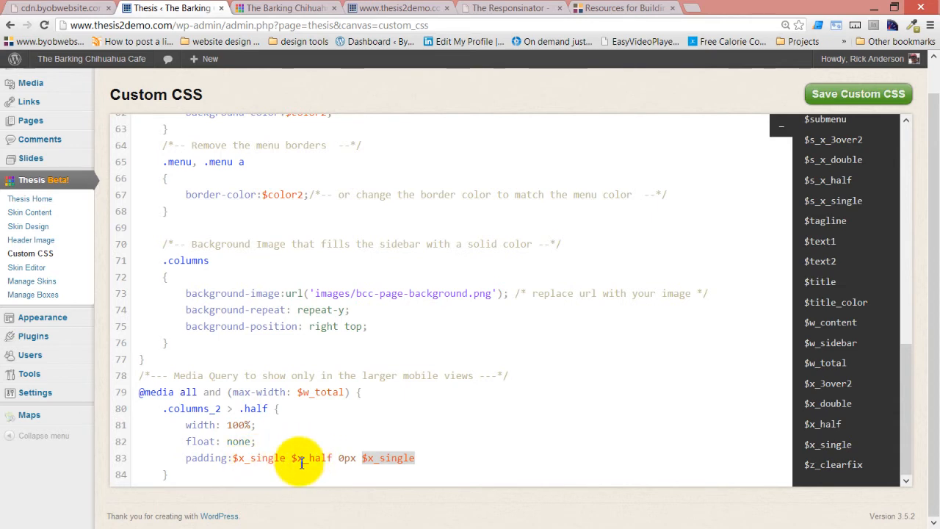
{"action": "mouse_move", "coordinate": [828, 424]}
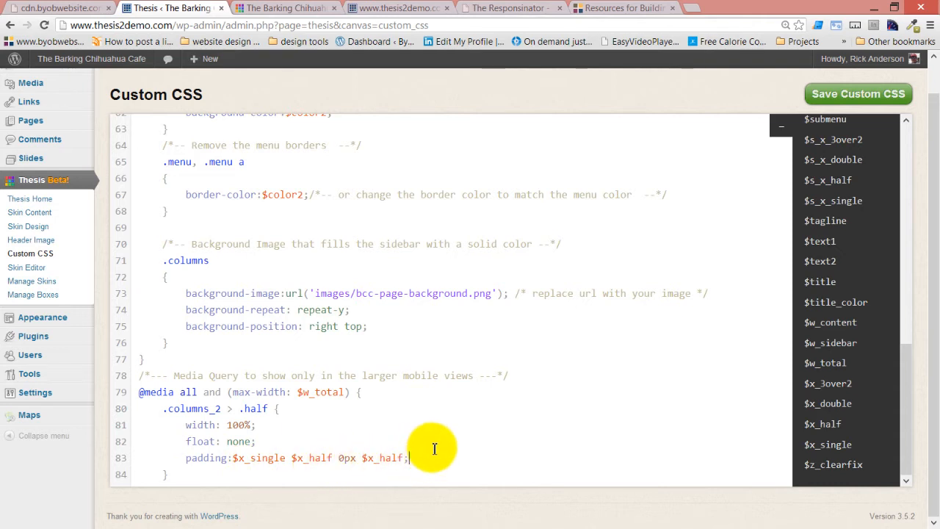
{"action": "mouse_move", "coordinate": [390, 433]}
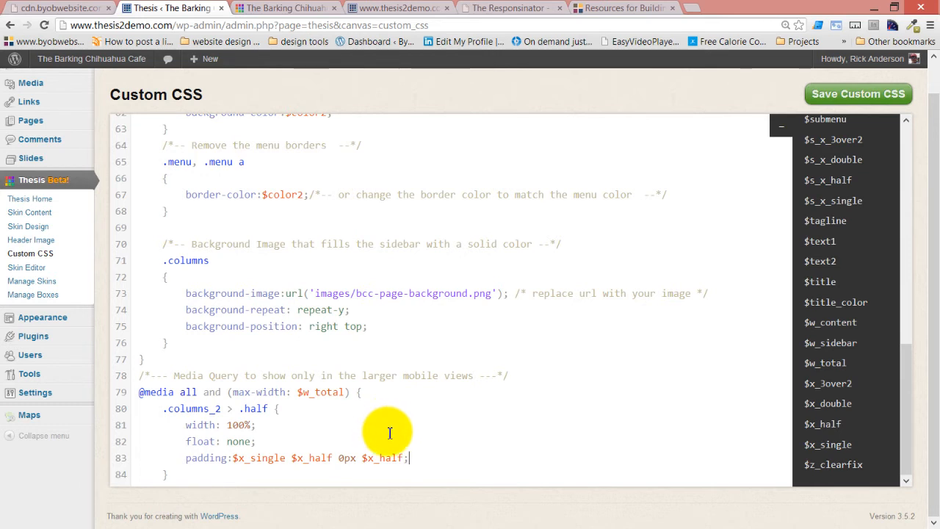
{"action": "mouse_move", "coordinate": [174, 472]}
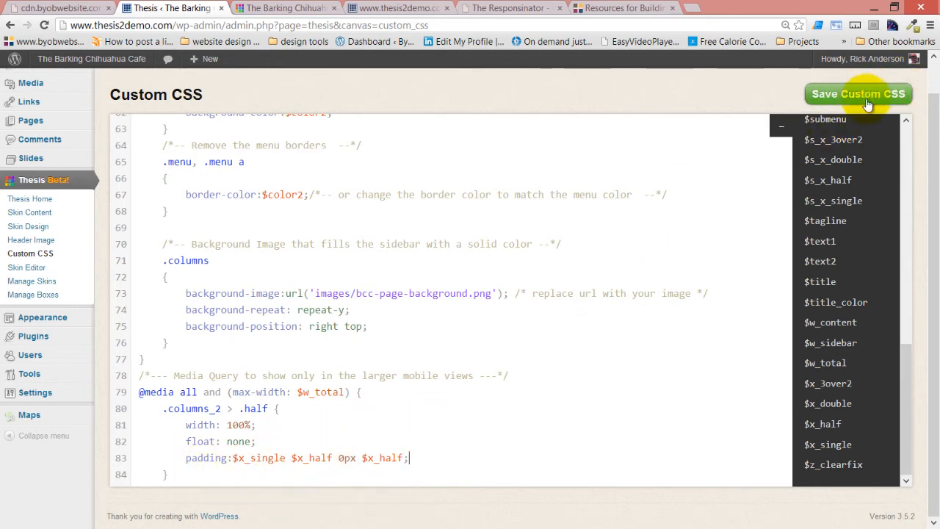
- Save the media query CSS and review the iPhone, Android and iPad previews in Responsinator
{"action": "left_click", "coordinate": [858, 93]}
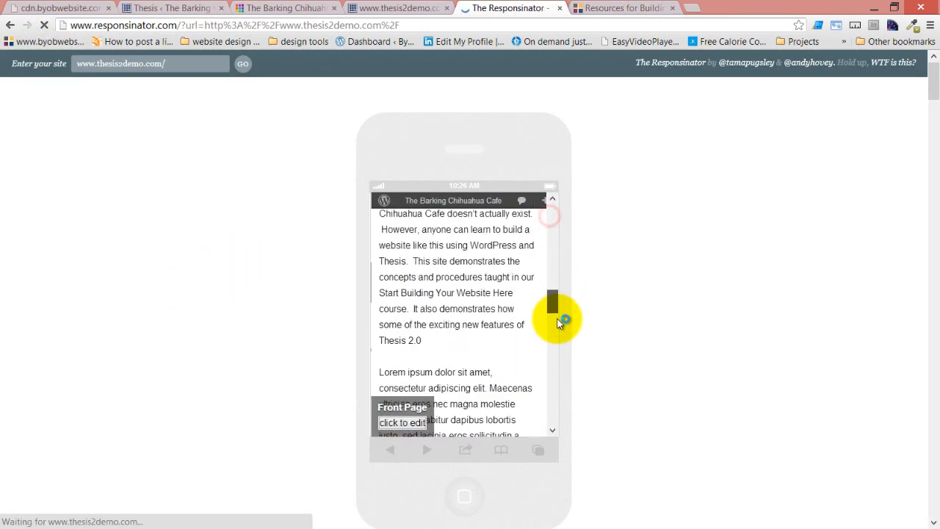
{"action": "scroll", "scroll_direction": "down", "scroll_amount": 3}
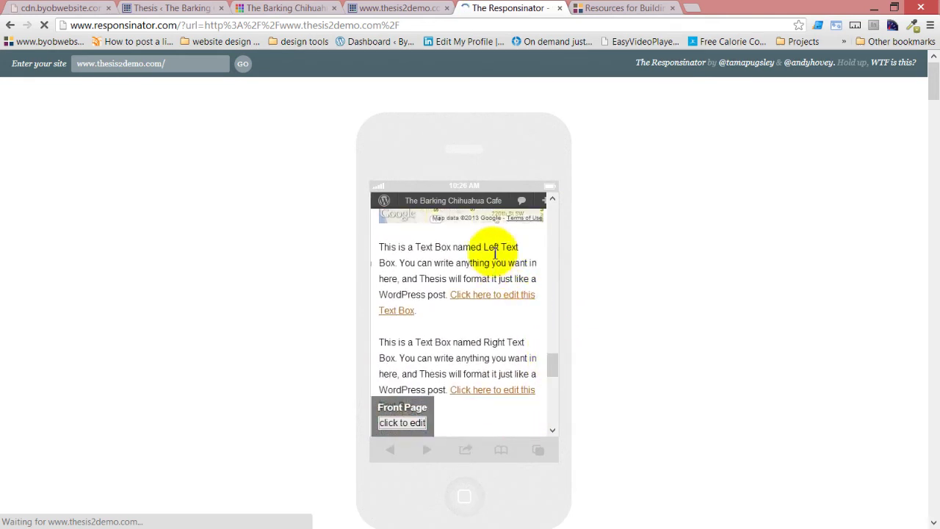
{"action": "scroll", "scroll_direction": "down", "scroll_amount": 3}
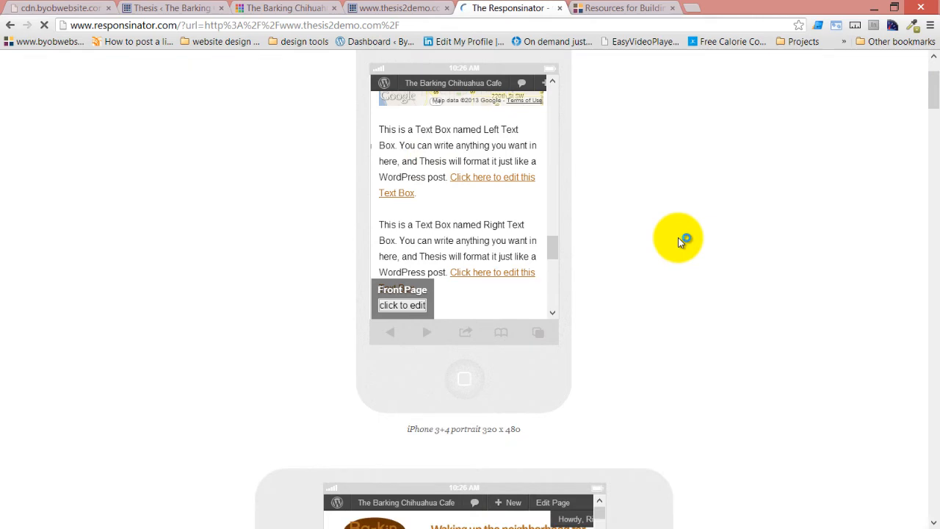
{"action": "scroll", "scroll_direction": "down", "scroll_amount": 3}
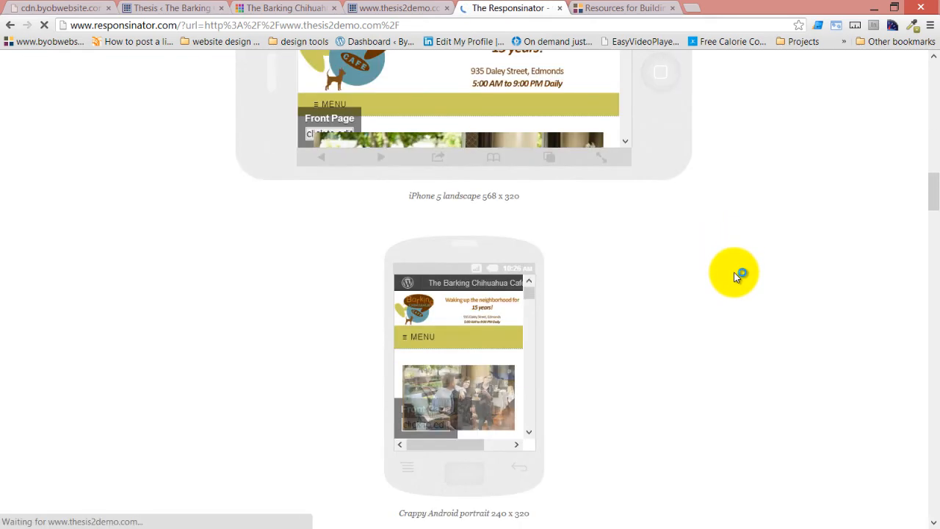
{"action": "scroll", "scroll_direction": "down", "scroll_amount": 3}
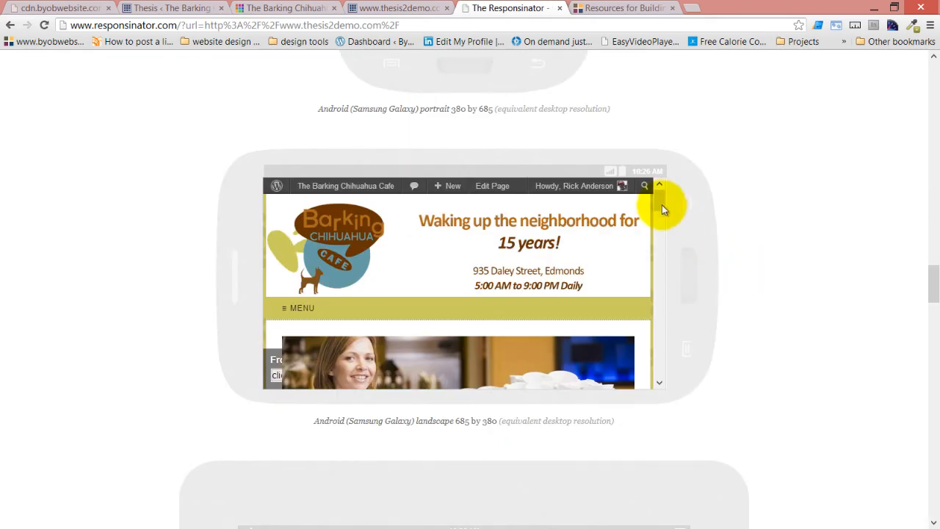
{"action": "scroll", "scroll_direction": "down", "scroll_amount": 3}
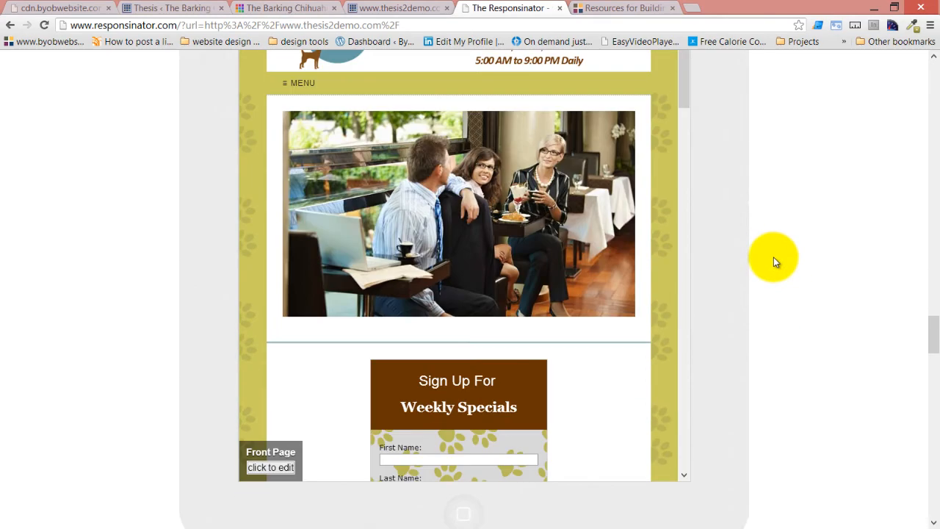
{"action": "scroll", "scroll_direction": "down", "scroll_amount": 3}
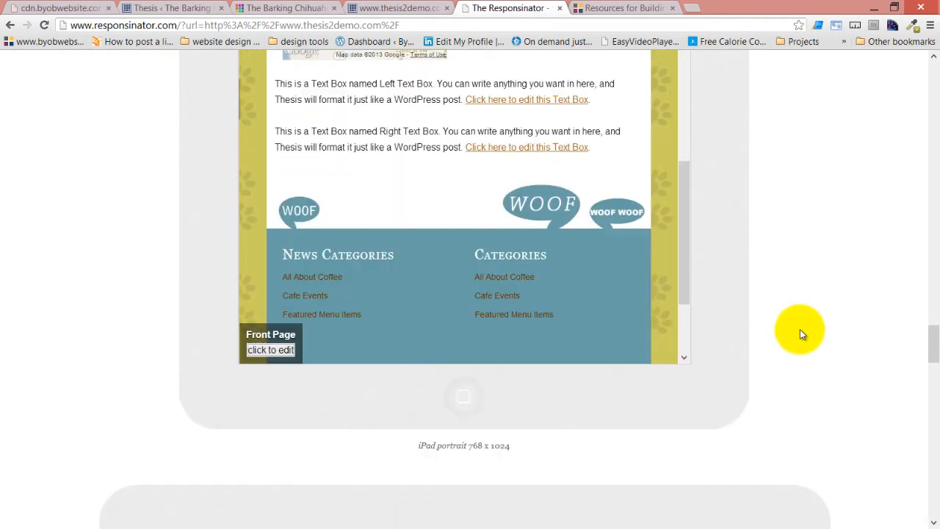
{"action": "scroll", "scroll_direction": "down", "scroll_amount": 3}
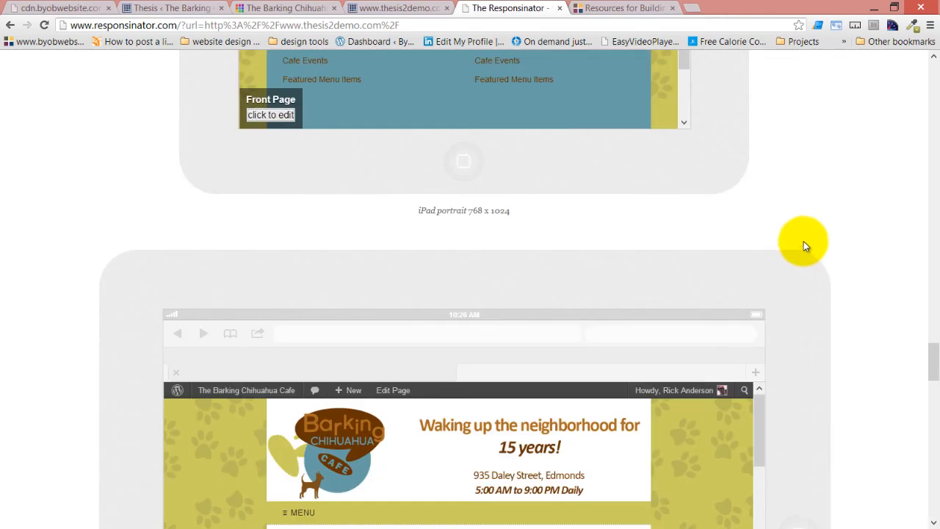
{"action": "scroll", "scroll_direction": "down", "scroll_amount": 3}
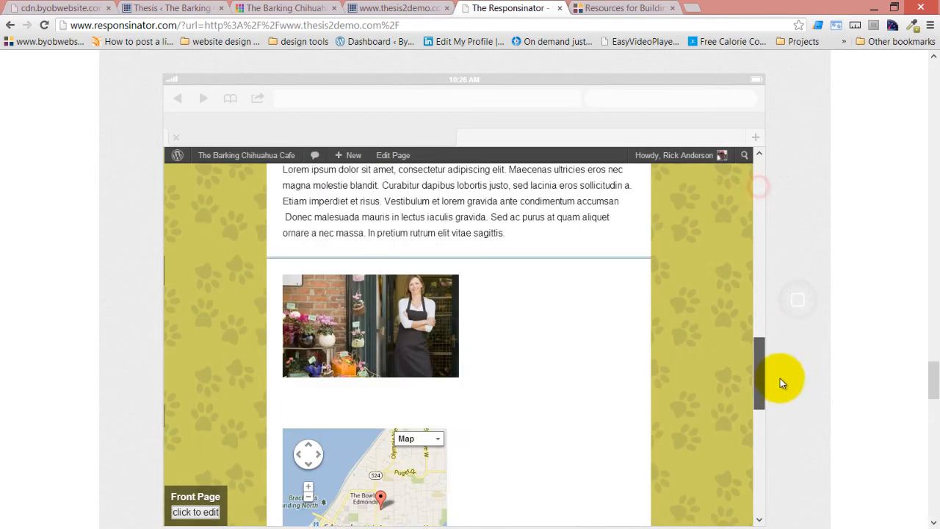
{"action": "scroll", "scroll_direction": "down", "scroll_amount": 3}
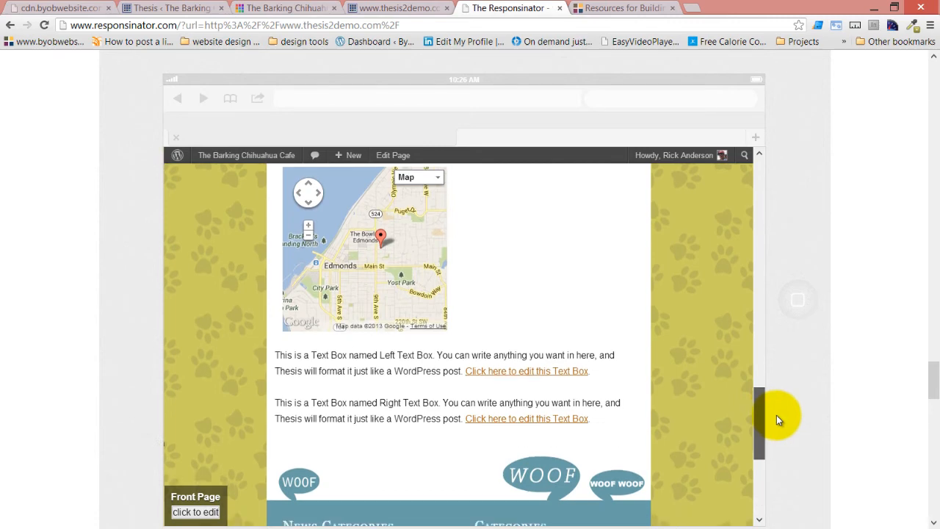
{"action": "scroll", "scroll_direction": "down", "scroll_amount": 3}
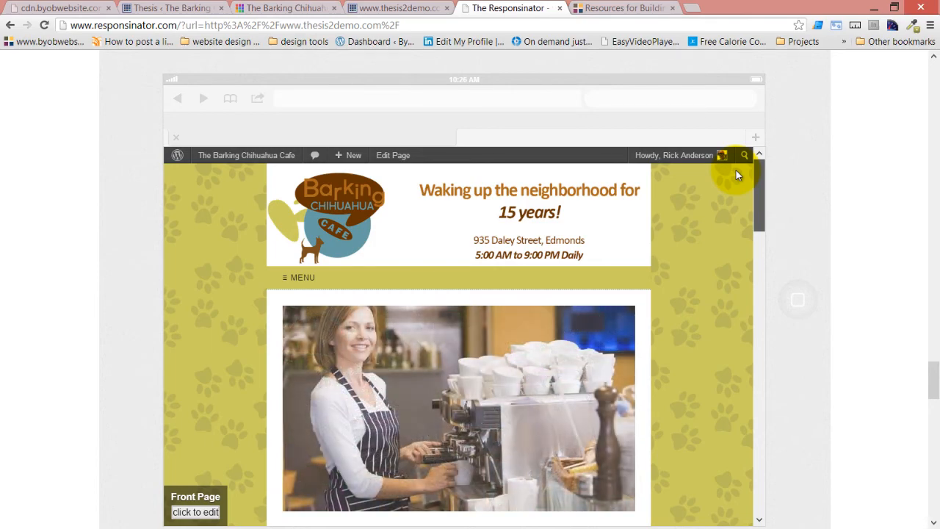
{"action": "scroll", "scroll_direction": "down", "scroll_amount": 3}
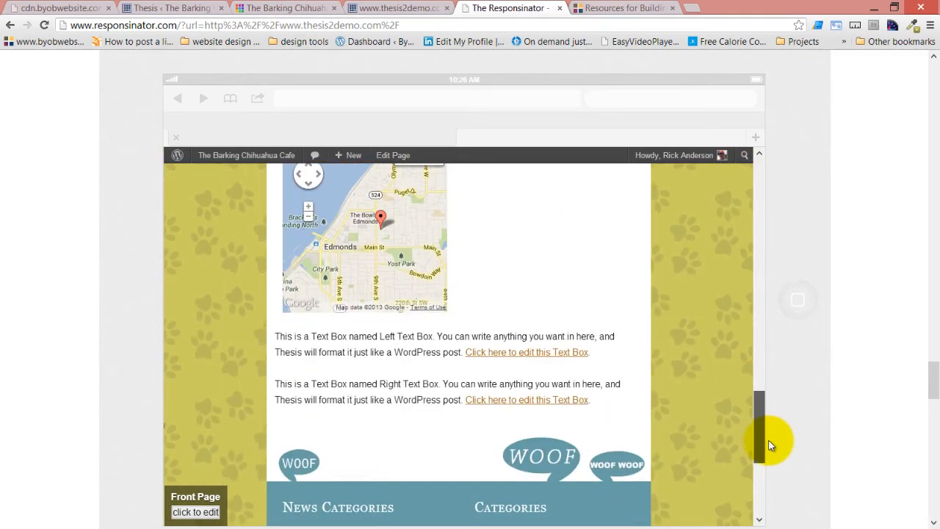
{"action": "scroll", "scroll_direction": "down", "scroll_amount": 3}
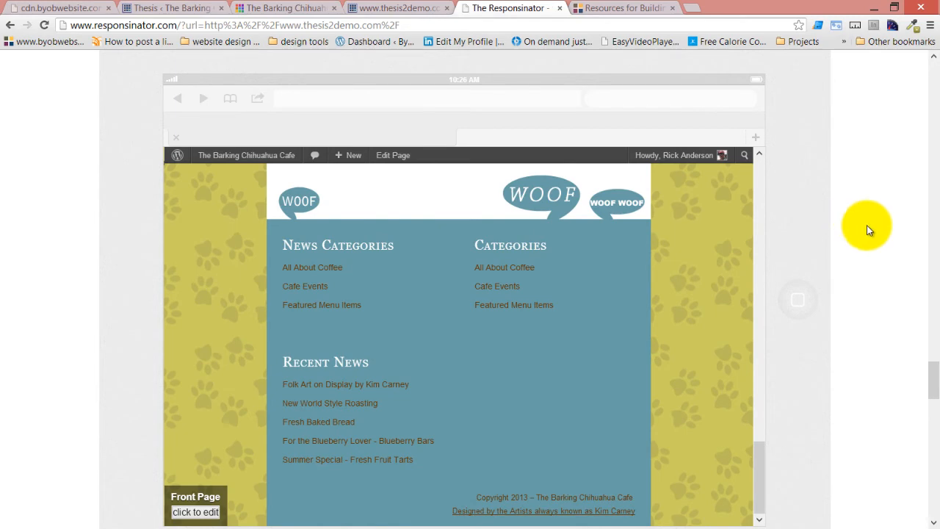
{"action": "scroll", "scroll_direction": "down", "scroll_amount": 3}
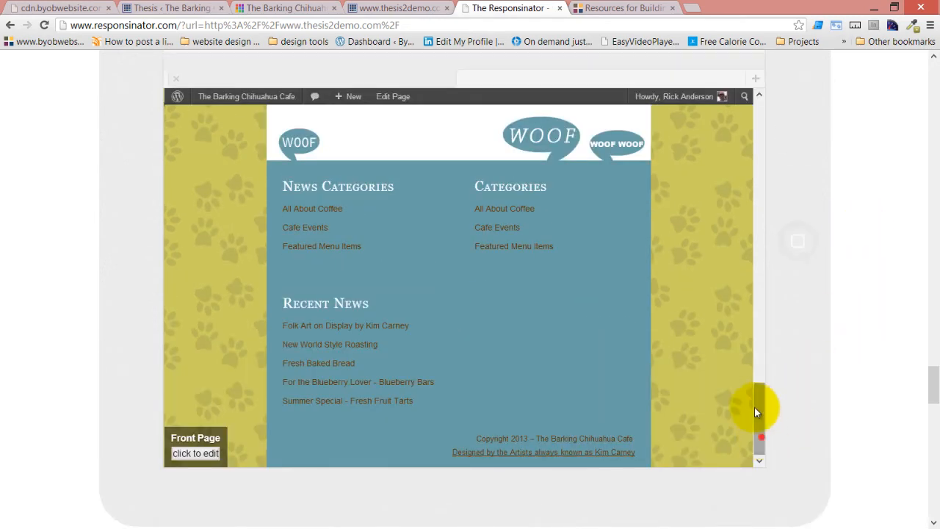
{"action": "scroll", "scroll_direction": "down", "scroll_amount": 3}
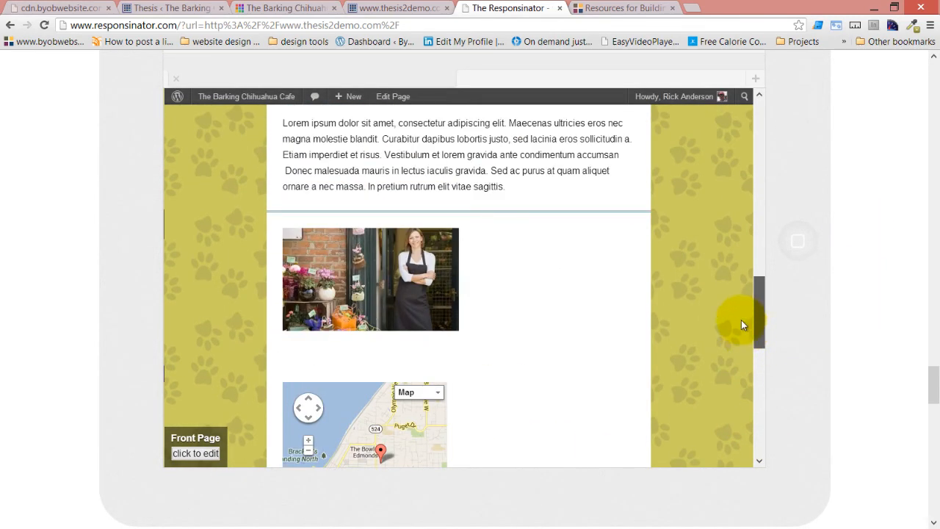
{"action": "scroll", "scroll_direction": "down", "scroll_amount": 3}
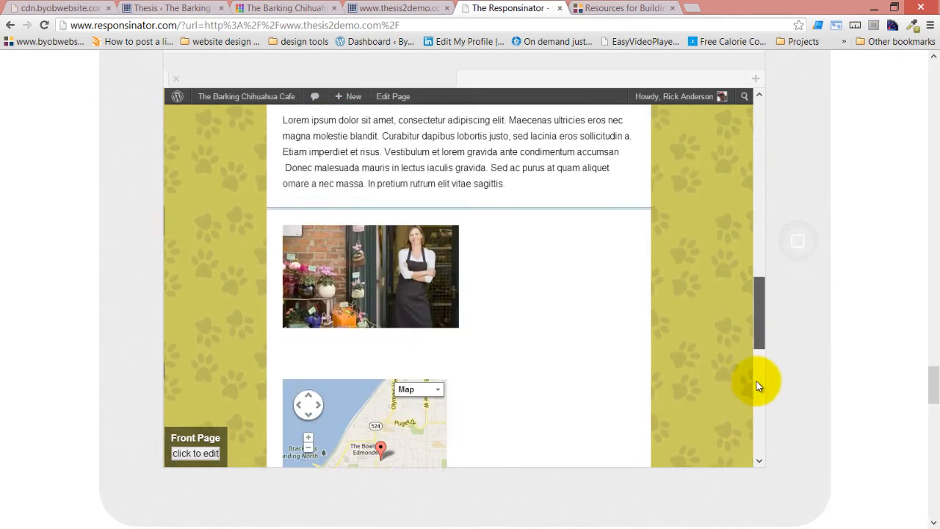
{"action": "scroll", "scroll_direction": "down", "scroll_amount": 3}
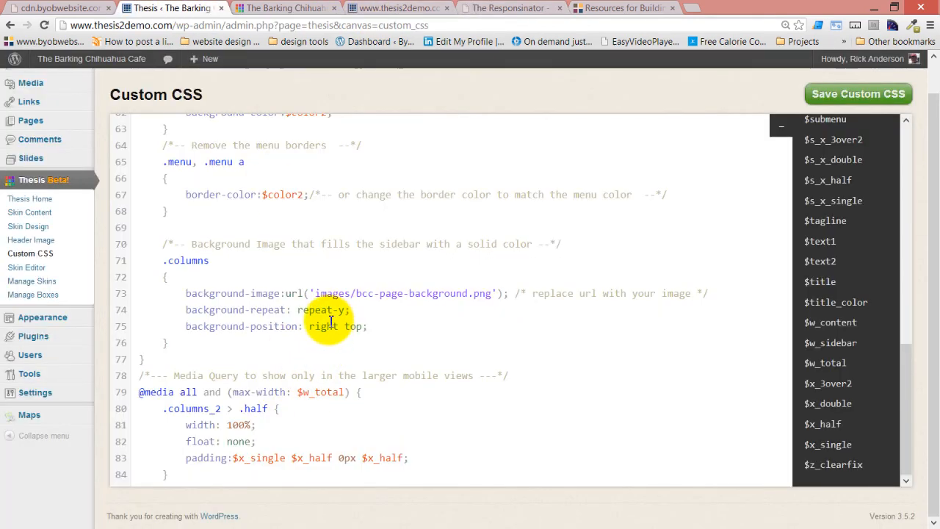
{"action": "scroll", "scroll_direction": "down", "scroll_amount": 3}
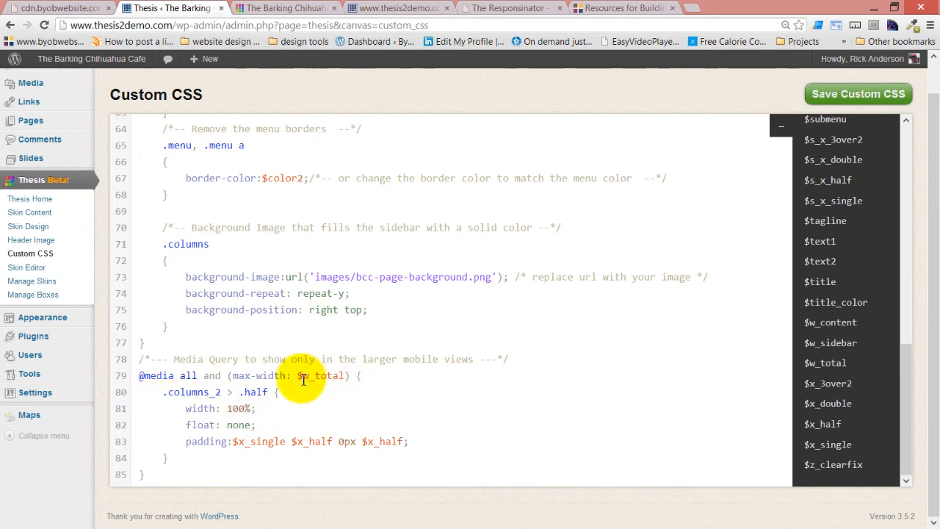
{"action": "double_click", "coordinate": [318, 375]}
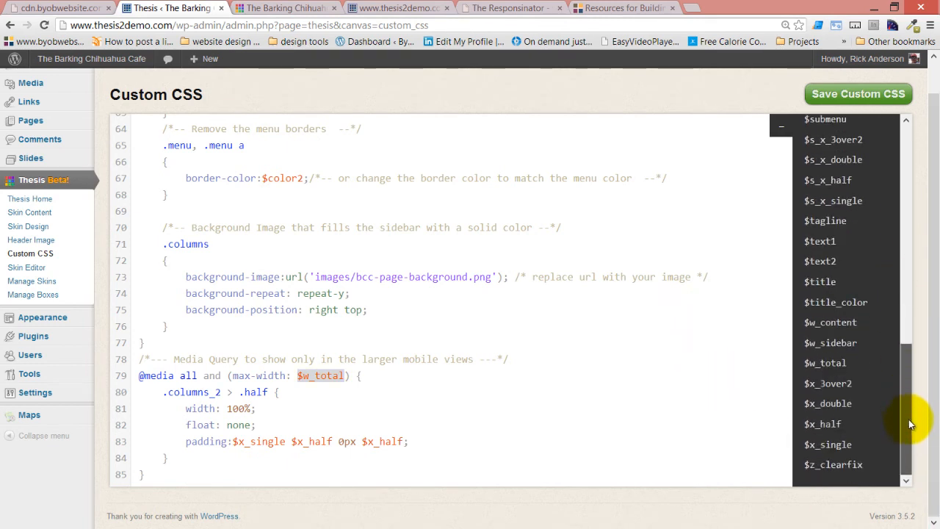
{"action": "mouse_move", "coordinate": [831, 322]}
{"action": "type", "text": "conten"}
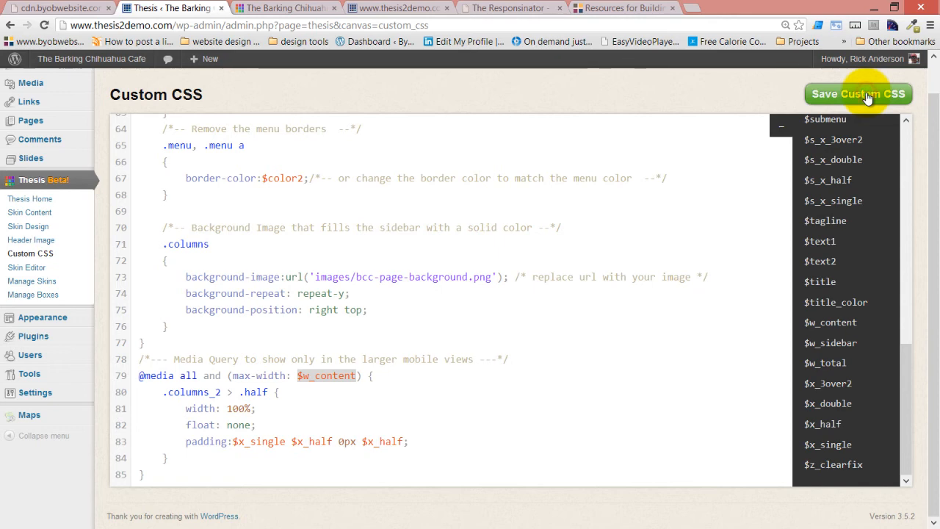
{"action": "left_click", "coordinate": [858, 93]}
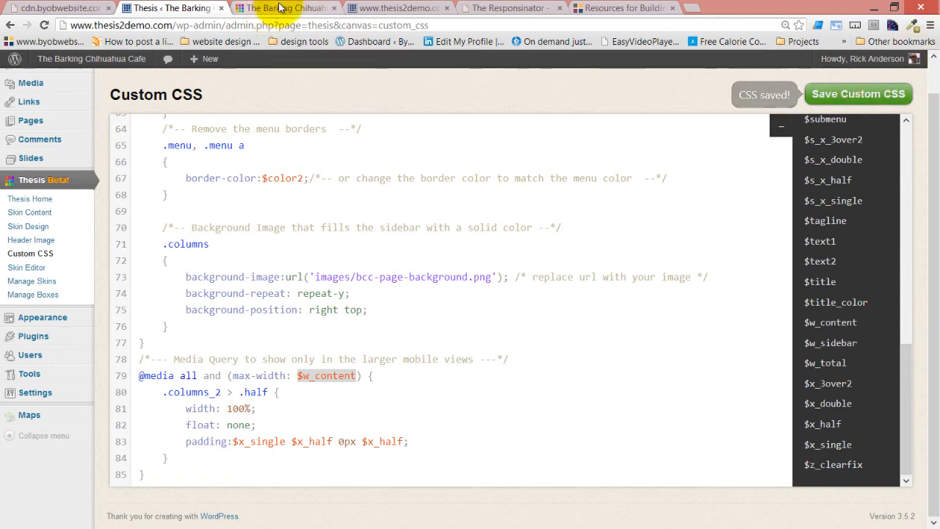
{"action": "left_click", "coordinate": [504, 8]}
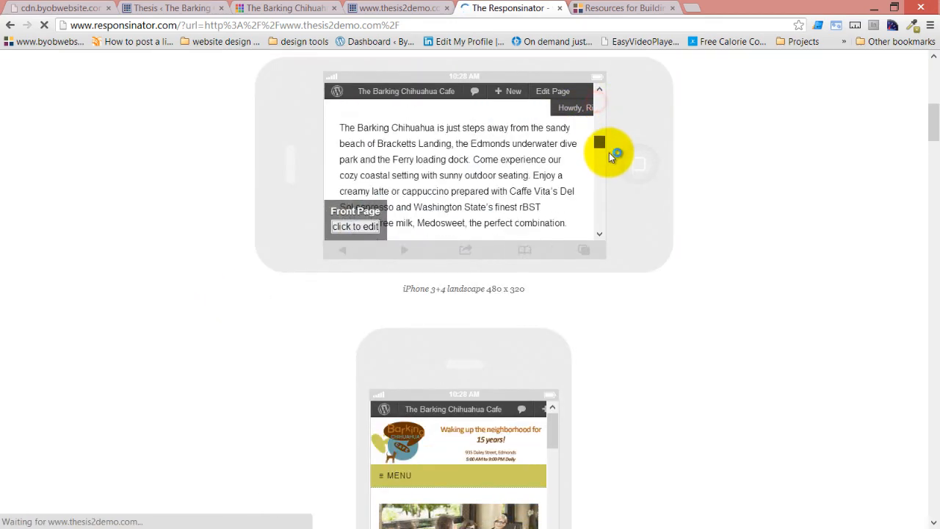
{"action": "scroll", "scroll_direction": "down", "scroll_amount": 3}
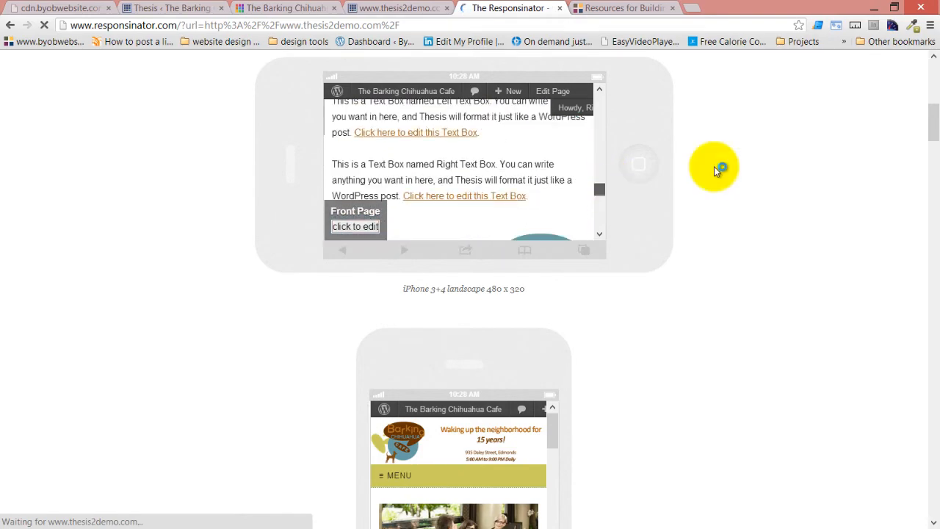
{"action": "scroll", "scroll_direction": "down", "scroll_amount": 3}
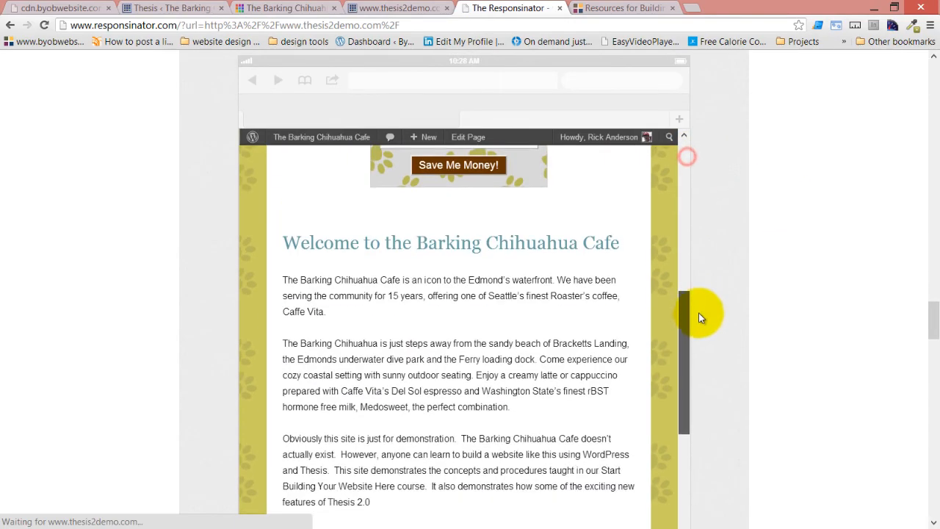
{"action": "scroll", "scroll_direction": "down", "scroll_amount": 3}
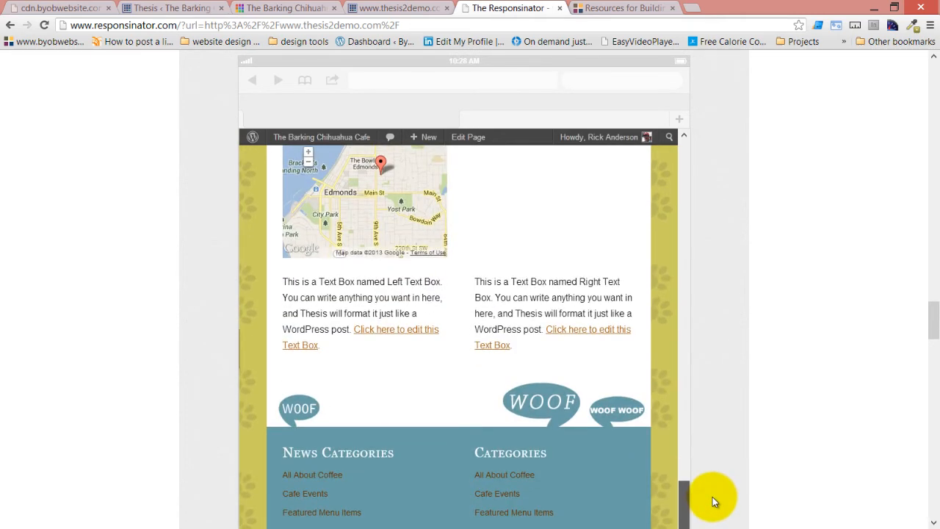
{"action": "scroll", "scroll_direction": "down", "scroll_amount": 3}
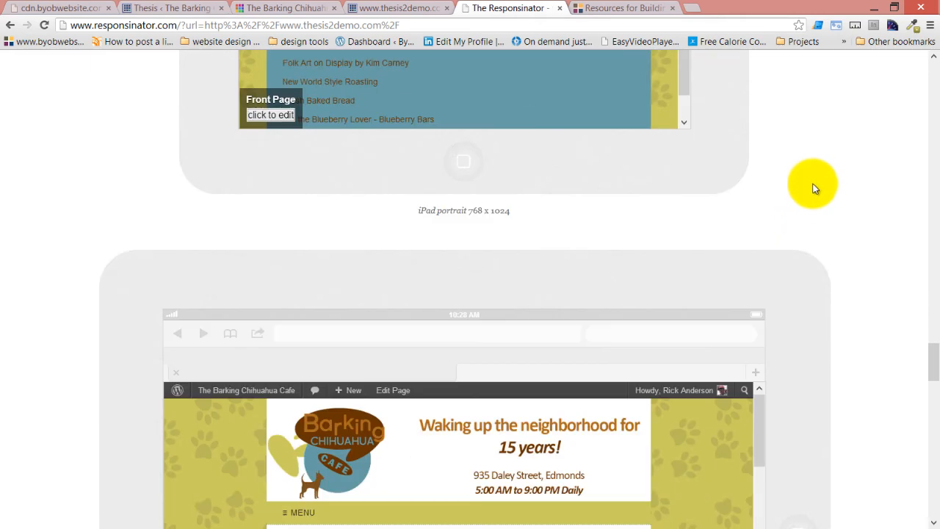
{"action": "scroll", "scroll_direction": "down", "scroll_amount": 3}
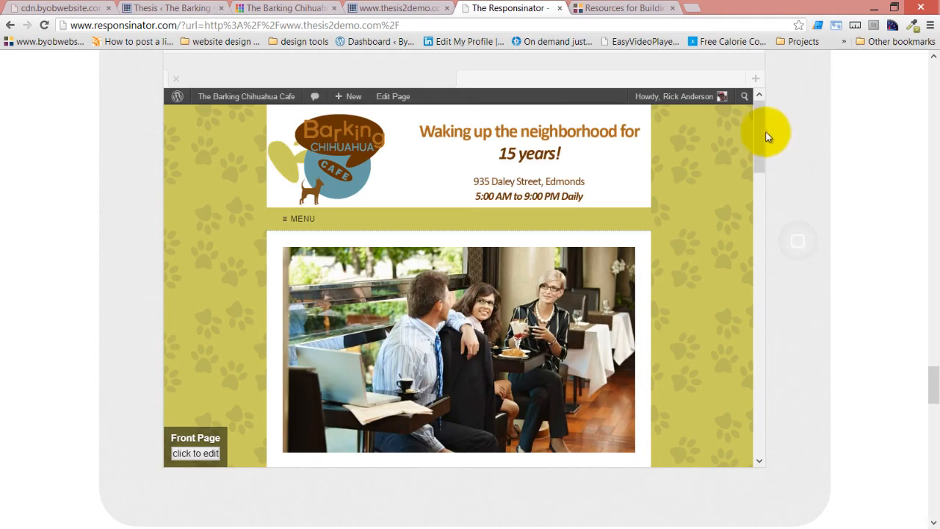
{"action": "scroll", "scroll_direction": "down", "scroll_amount": 3}
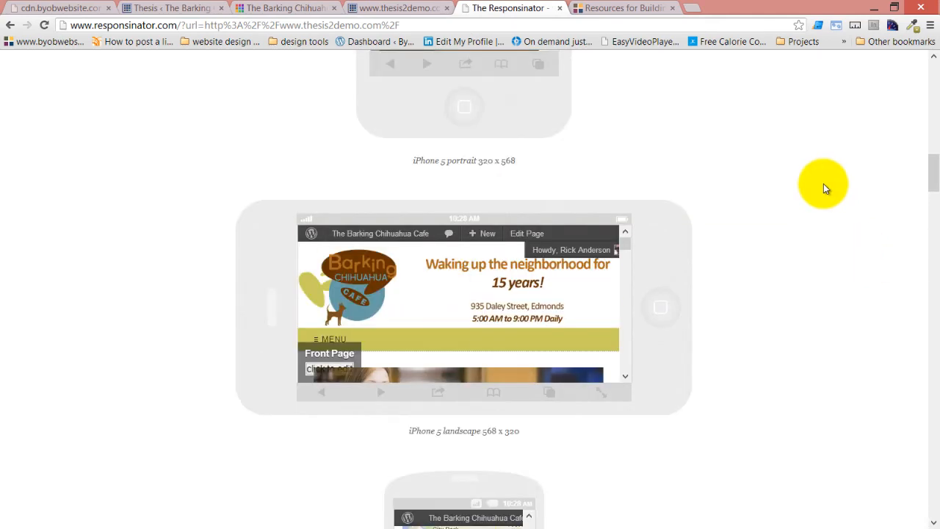
{"action": "scroll", "scroll_direction": "down", "scroll_amount": 3}
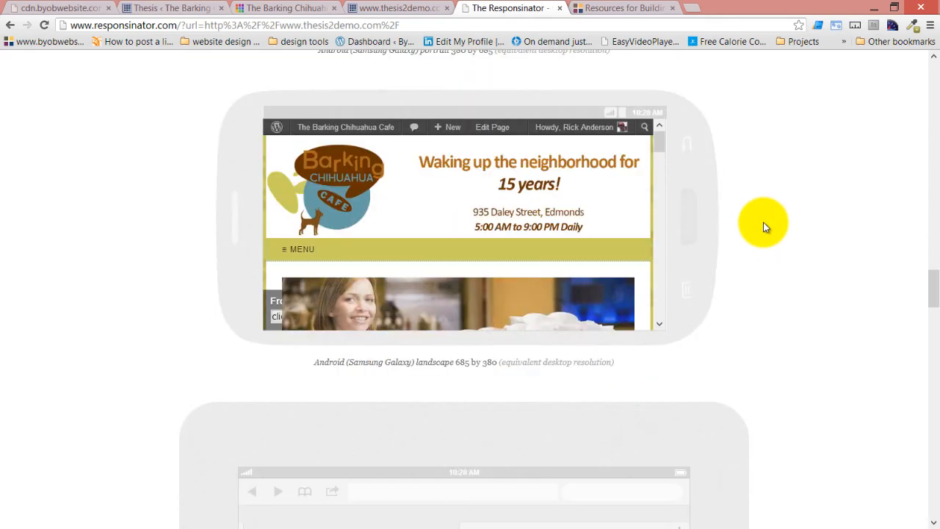
{"action": "scroll", "scroll_direction": "down", "scroll_amount": 3}
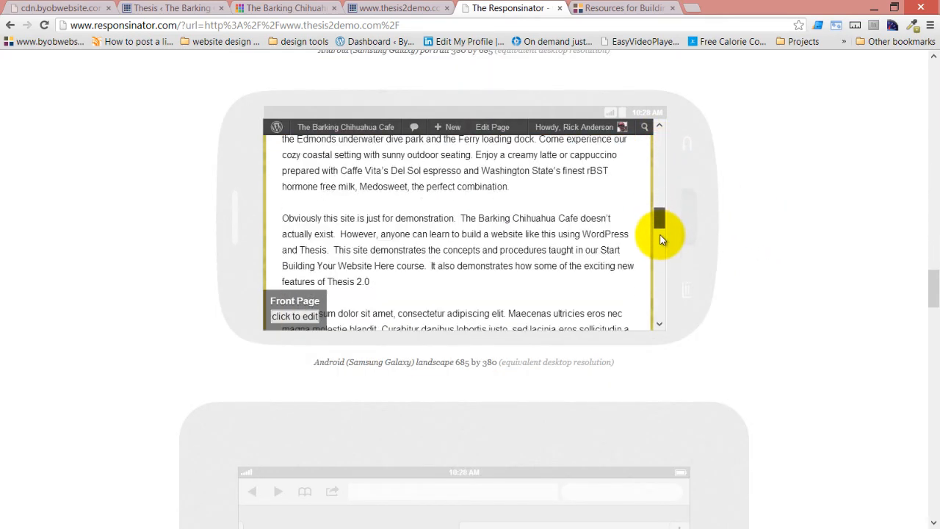
{"action": "scroll", "scroll_direction": "down", "scroll_amount": 3}
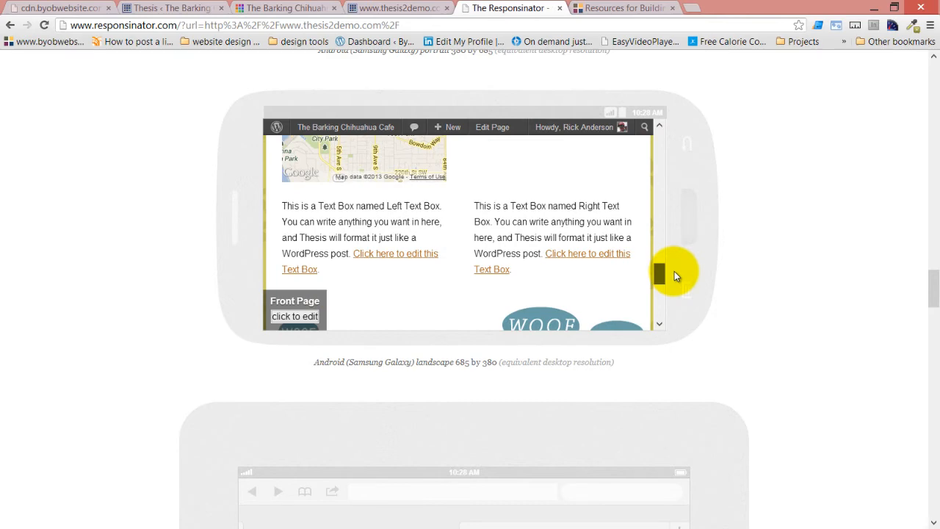
{"action": "scroll", "scroll_direction": "down", "scroll_amount": 3}
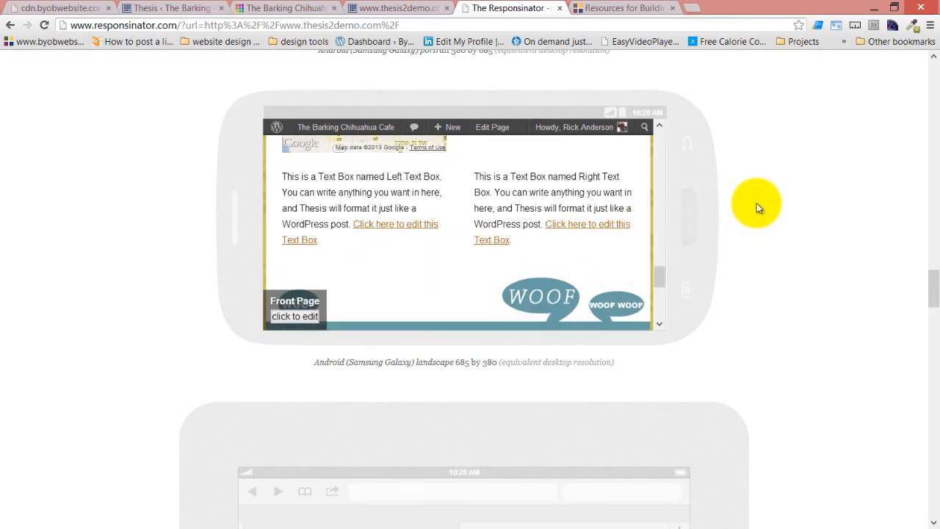
{"action": "scroll", "scroll_direction": "down", "scroll_amount": 3}
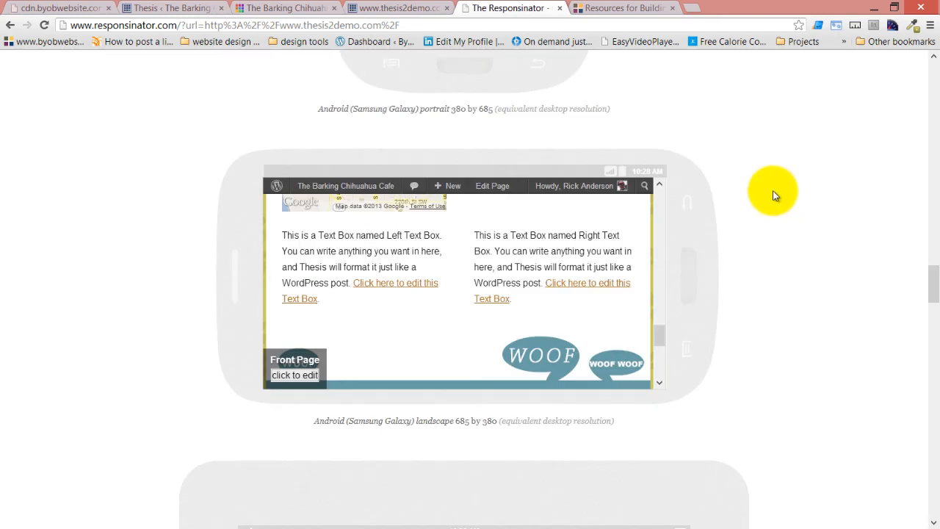
{"action": "mouse_move", "coordinate": [261, 299]}
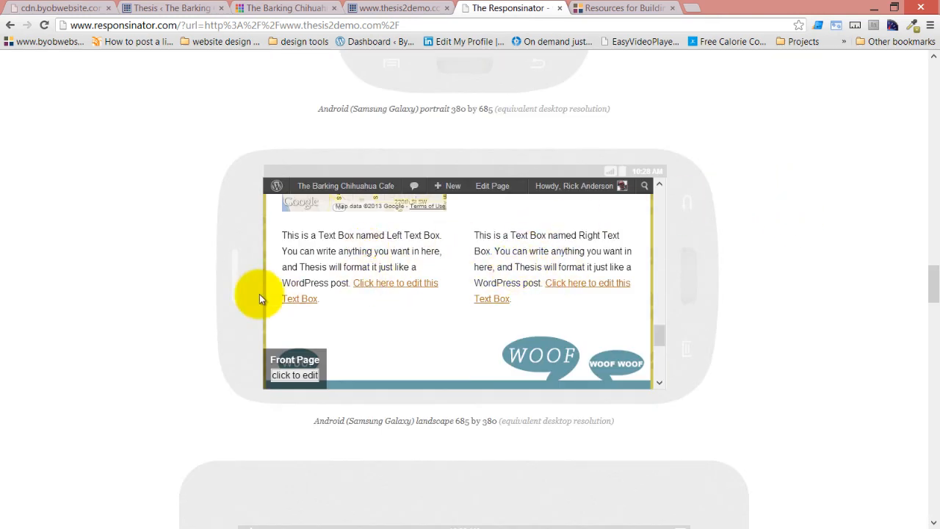
{"action": "mouse_move", "coordinate": [510, 255]}
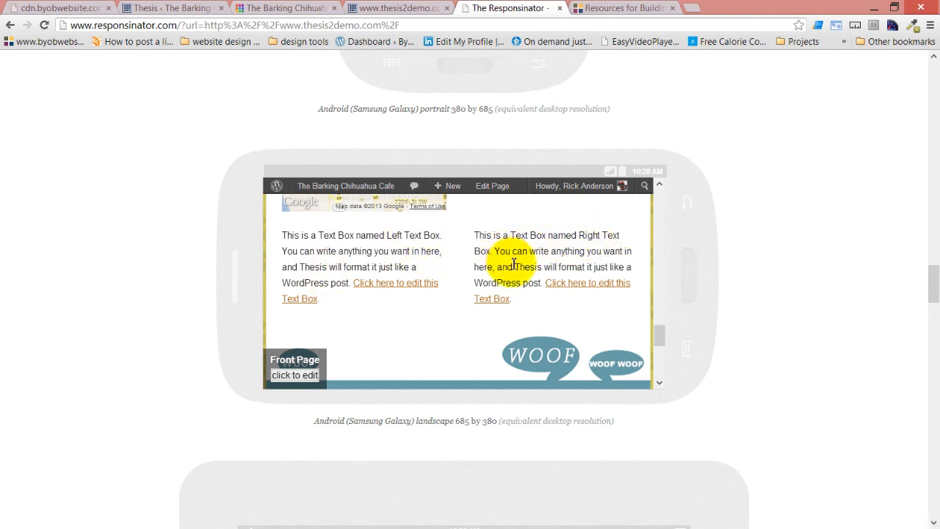
{"action": "left_click", "coordinate": [397, 8]}
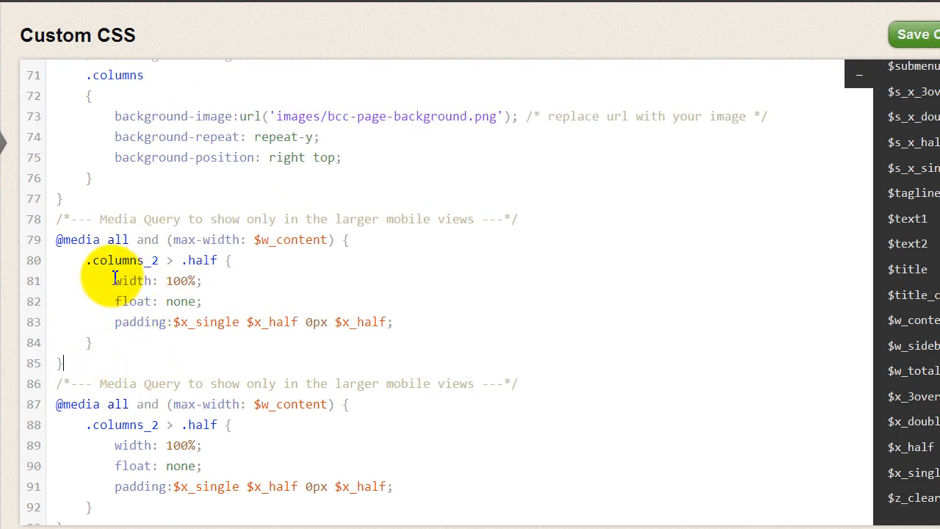
- Leave only padding in the $w_total query, width/float in the $w_content query, and save
{"action": "left_click_drag", "start_coordinate": [113, 280], "coordinate": [205, 301]}
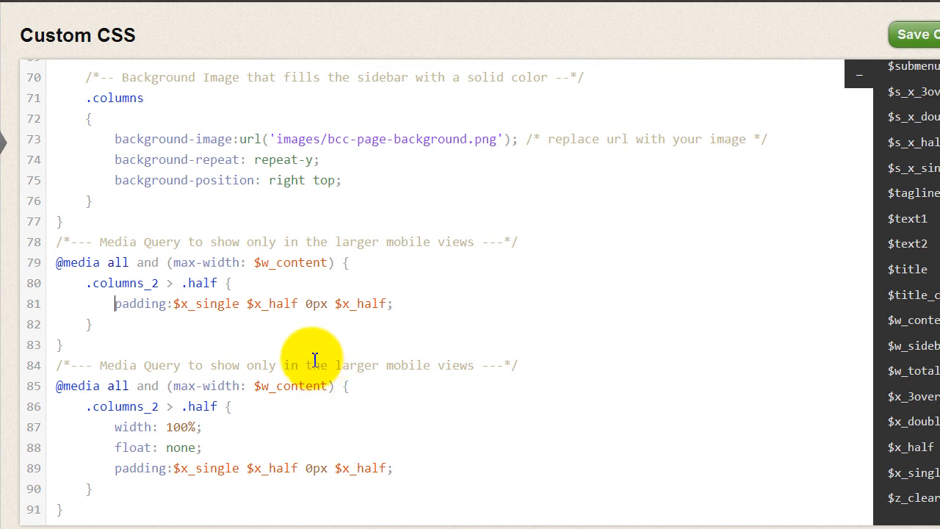
{"action": "left_click", "coordinate": [263, 263]}
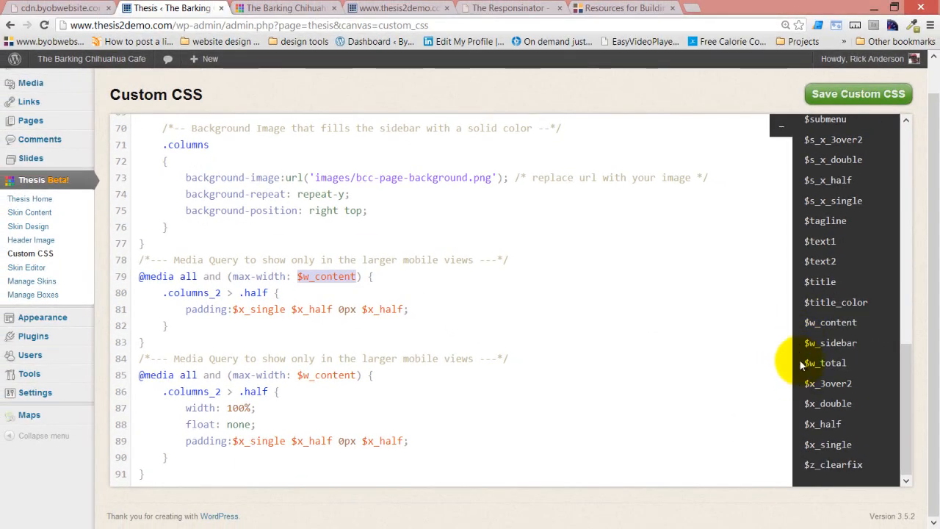
{"action": "mouse_move", "coordinate": [839, 314]}
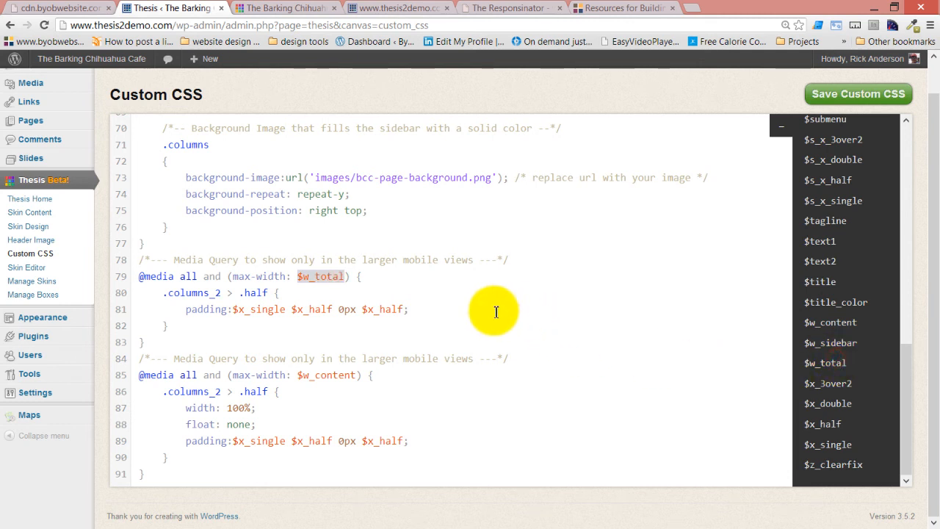
{"action": "mouse_move", "coordinate": [213, 327]}
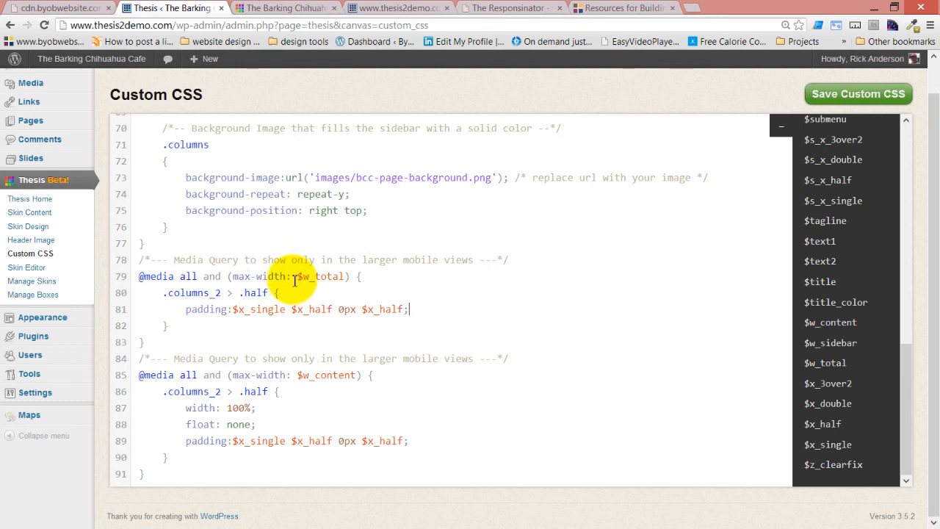
{"action": "mouse_move", "coordinate": [377, 344]}
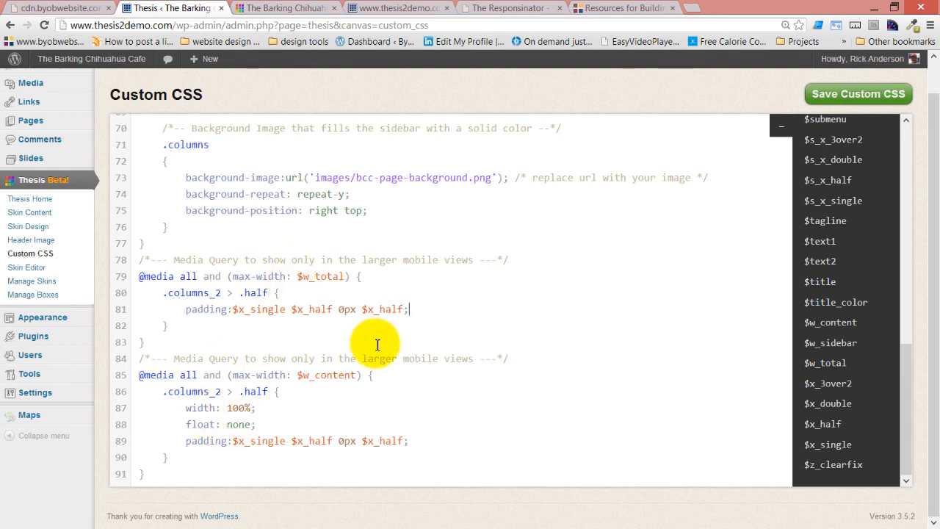
{"action": "mouse_move", "coordinate": [297, 308]}
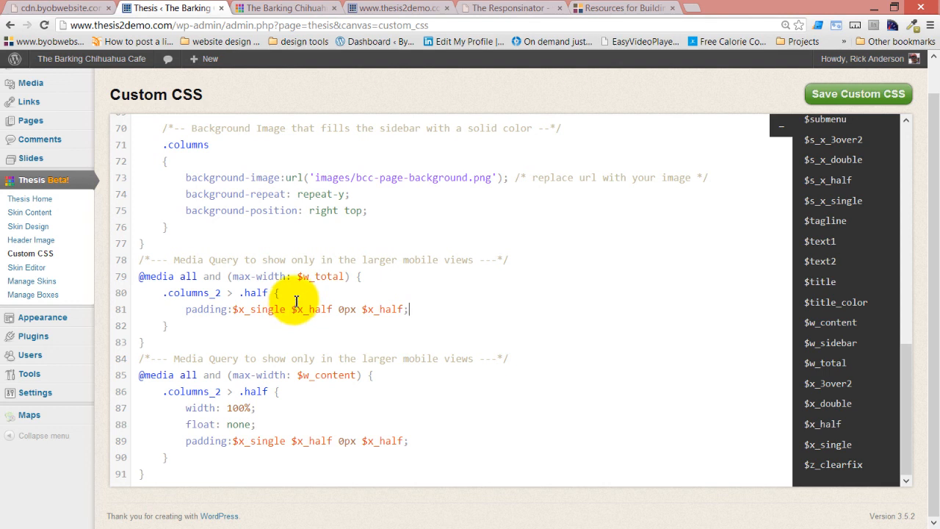
{"action": "mouse_move", "coordinate": [237, 408]}
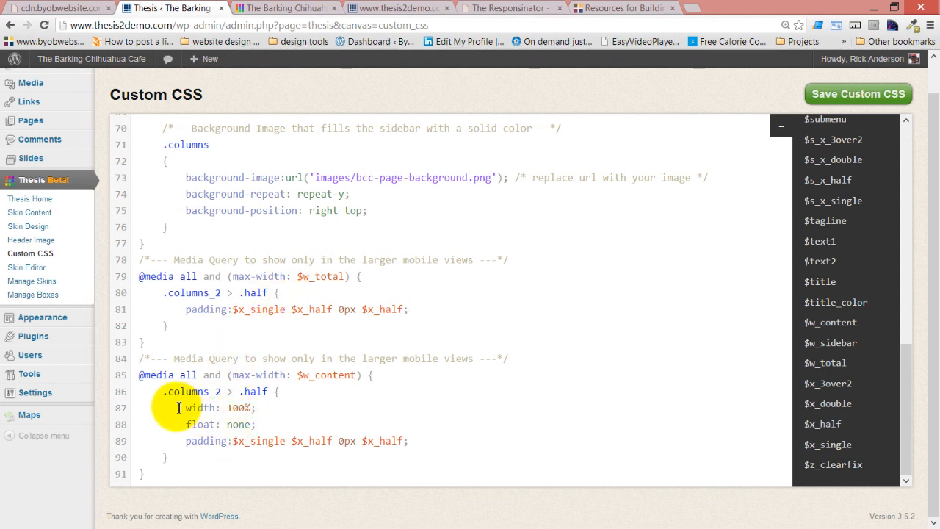
{"action": "mouse_move", "coordinate": [254, 441]}
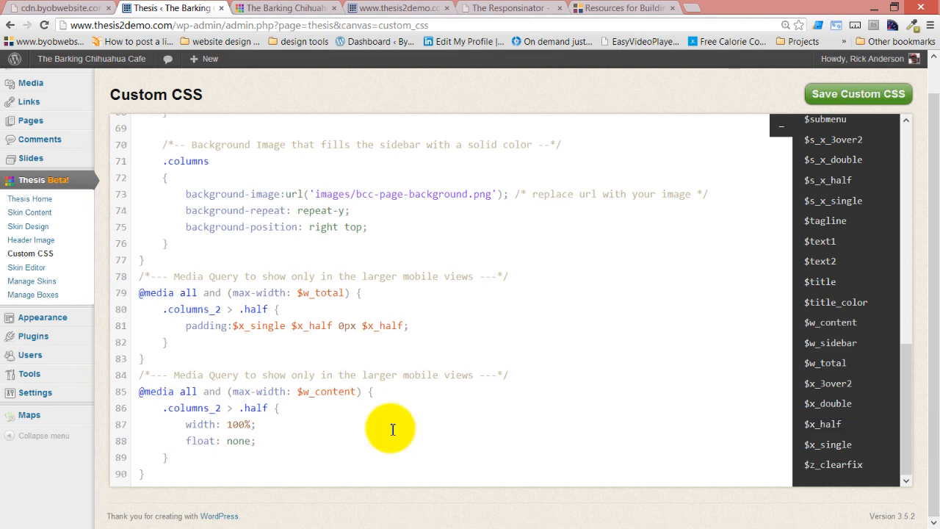
{"action": "mouse_move", "coordinate": [234, 441]}
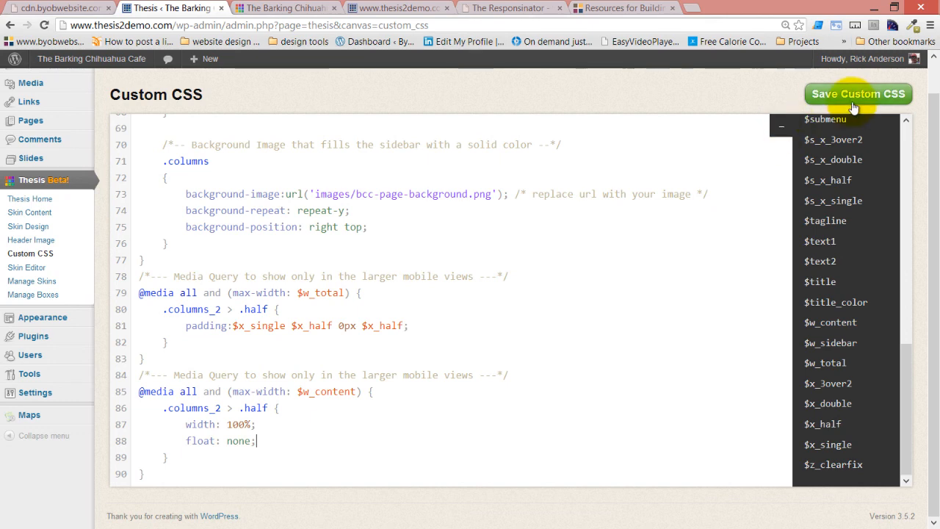
{"action": "left_click", "coordinate": [859, 93]}
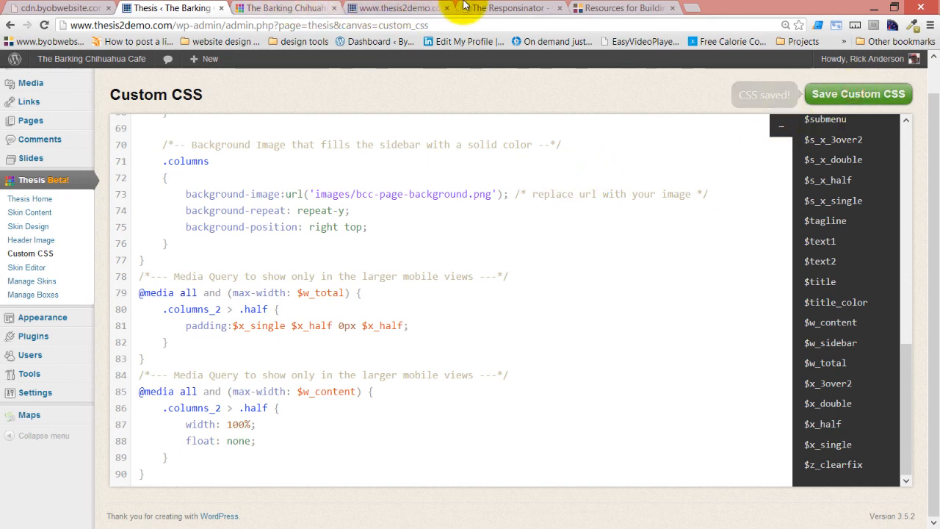
{"action": "left_click", "coordinate": [507, 8]}
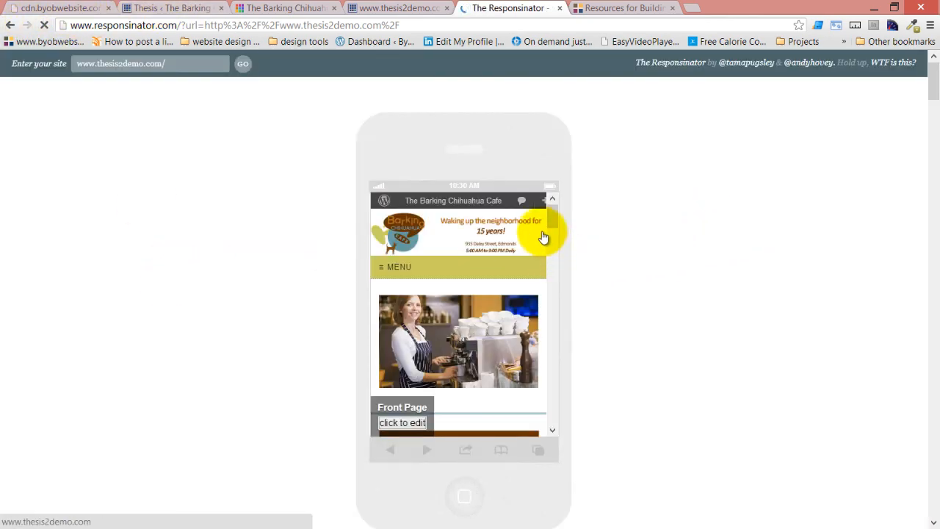
- Scroll the reloaded iPhone and iPad previews: phone stacks the boxes, iPad keeps them side by side
{"action": "scroll", "scroll_direction": "down", "scroll_amount": 3}
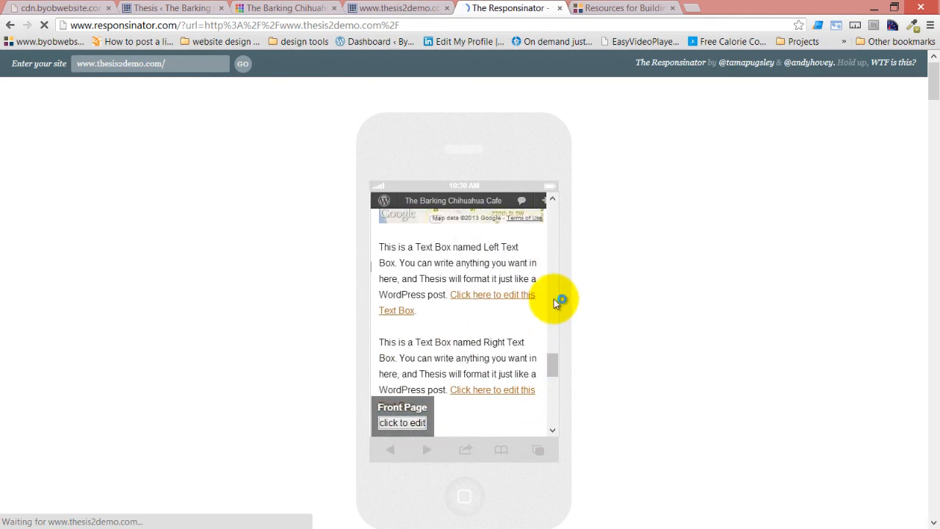
{"action": "scroll", "scroll_direction": "down", "scroll_amount": 3}
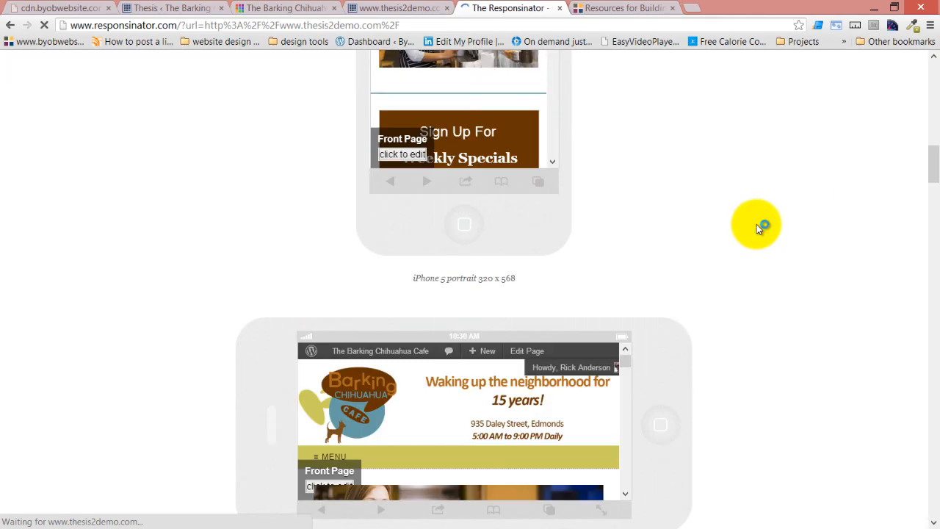
{"action": "scroll", "scroll_direction": "down", "scroll_amount": 3}
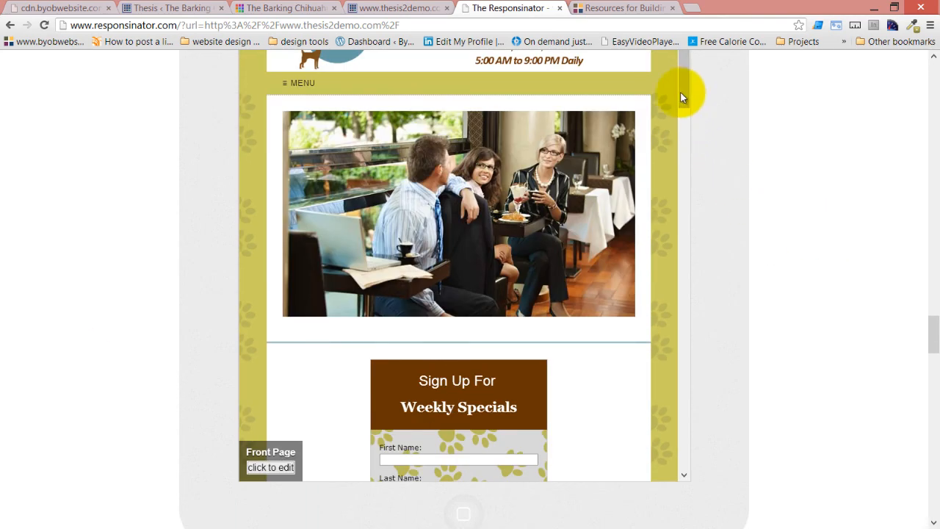
{"action": "scroll", "scroll_direction": "down", "scroll_amount": 3}
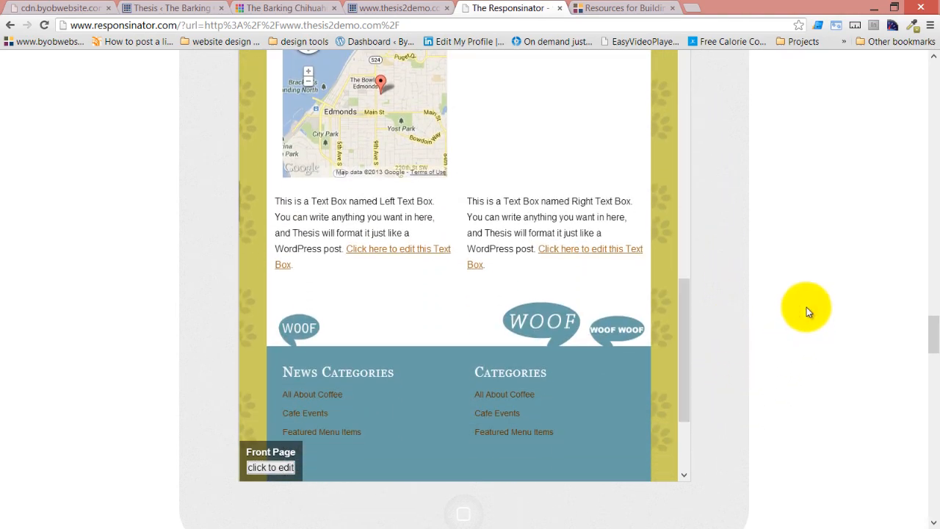
{"action": "scroll", "scroll_direction": "down", "scroll_amount": 3}
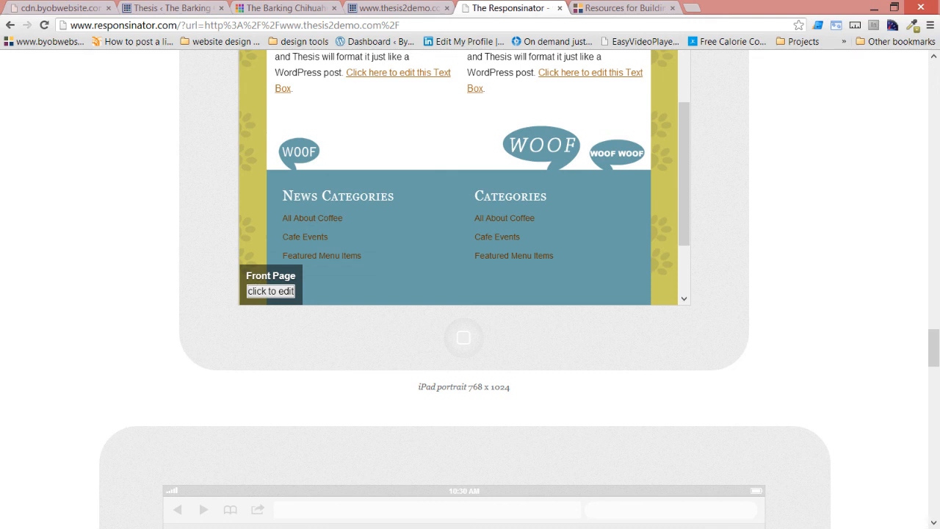